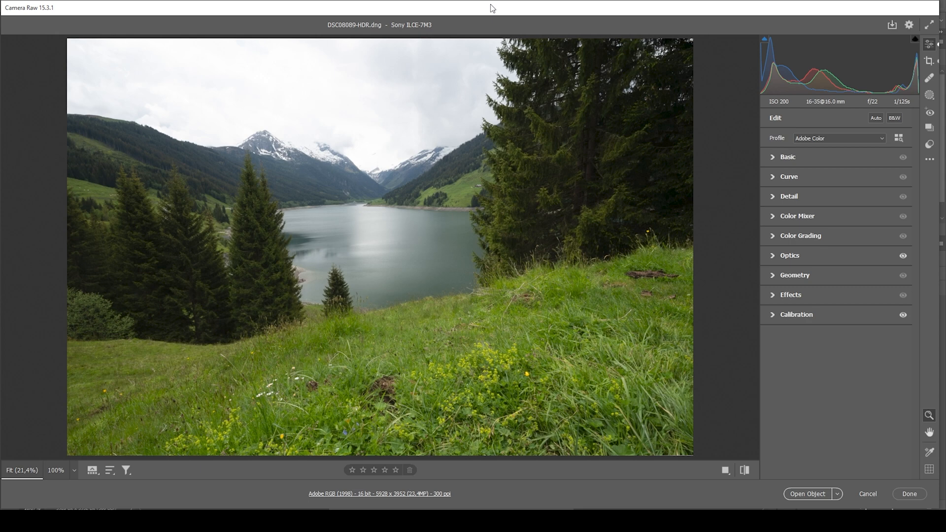
# Step: Switch the camera profile from Adobe Color to Adobe Standard
pyautogui.click(489, 8)
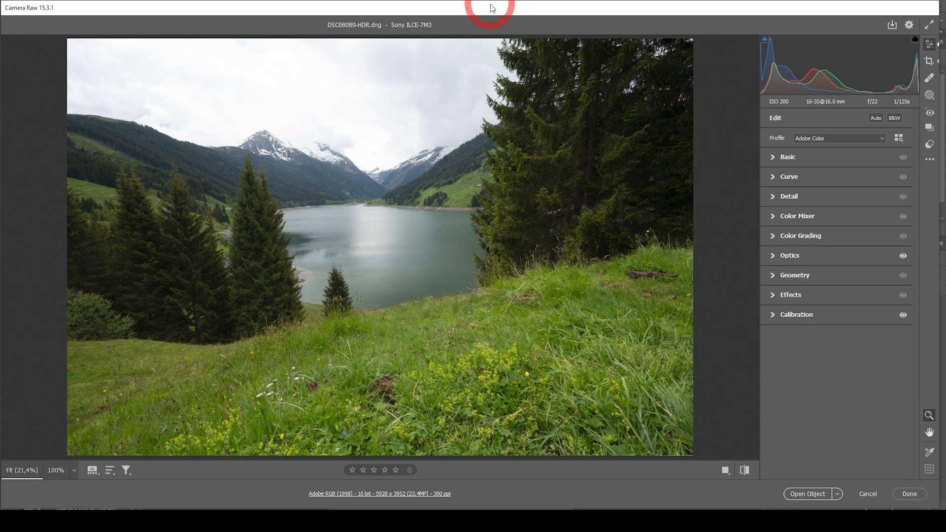
pyautogui.moveTo(661, 117)
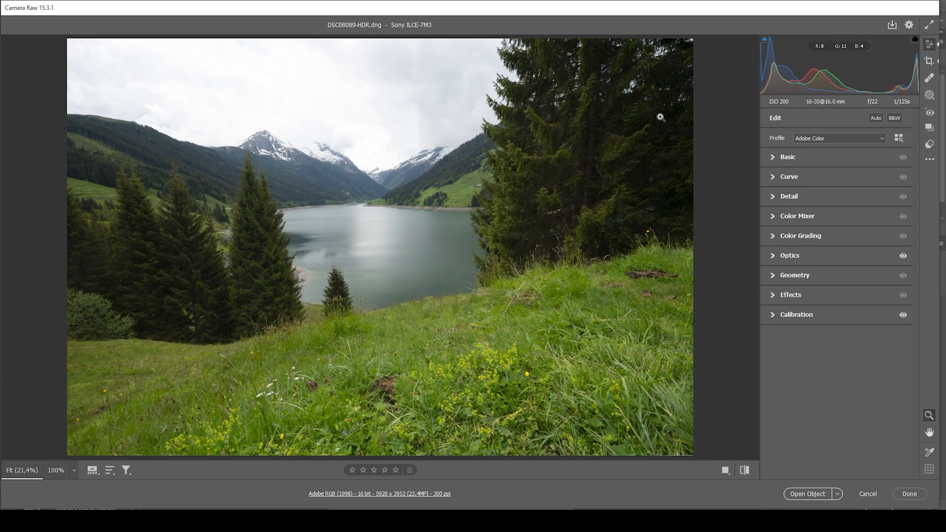
pyautogui.click(838, 138)
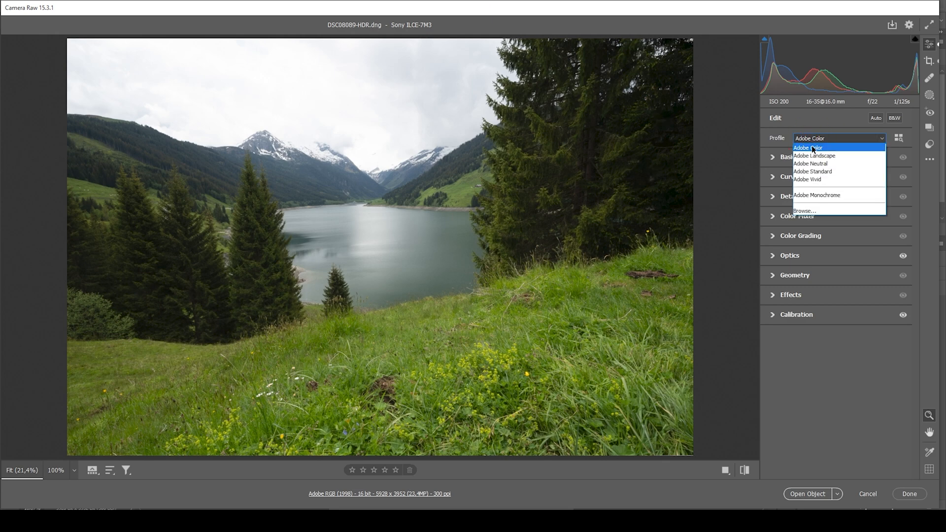
pyautogui.click(811, 171)
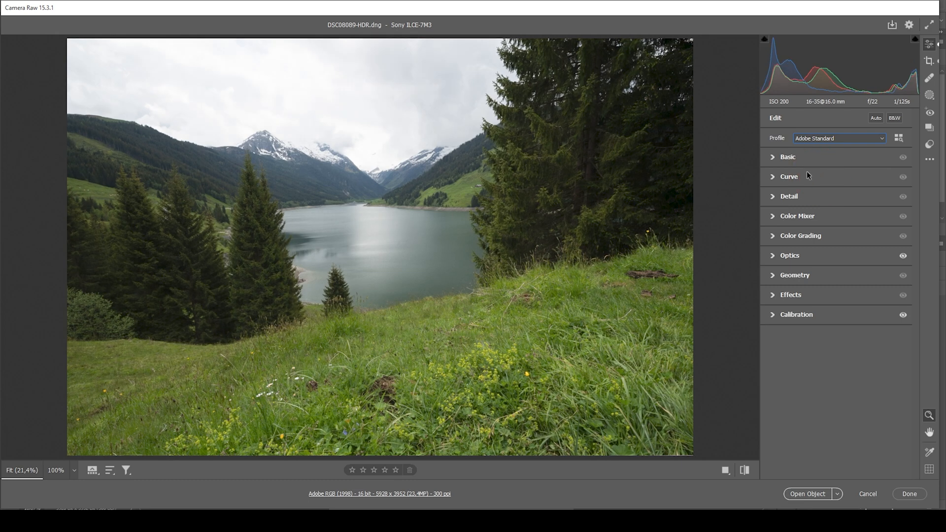
pyautogui.moveTo(371, 177)
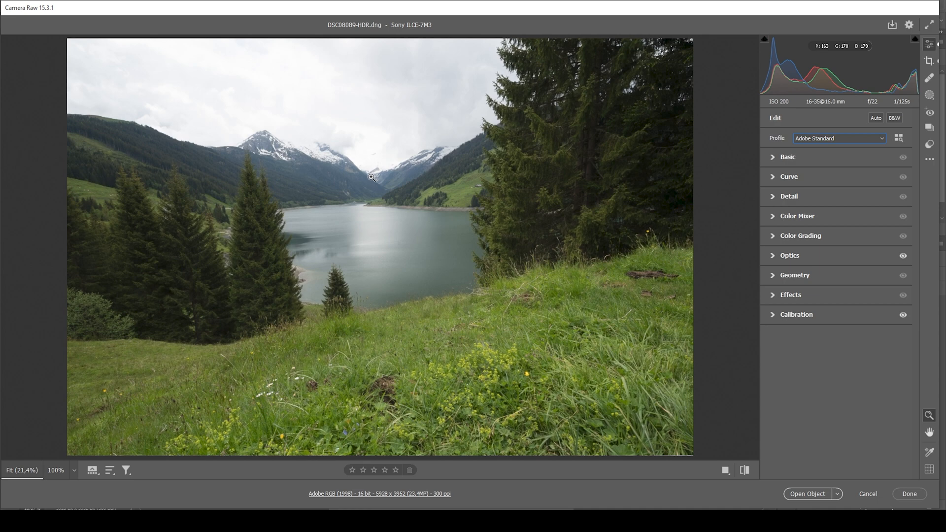
pyautogui.moveTo(573, 227)
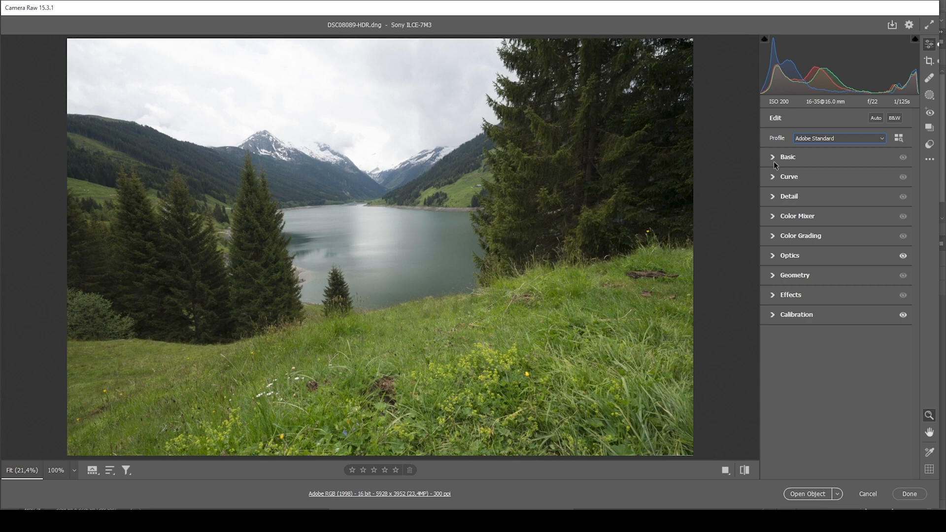
# Step: In the Basic panel, set Exposure to -0.30 and Highlights to -100 to recover the clouds
pyautogui.click(787, 157)
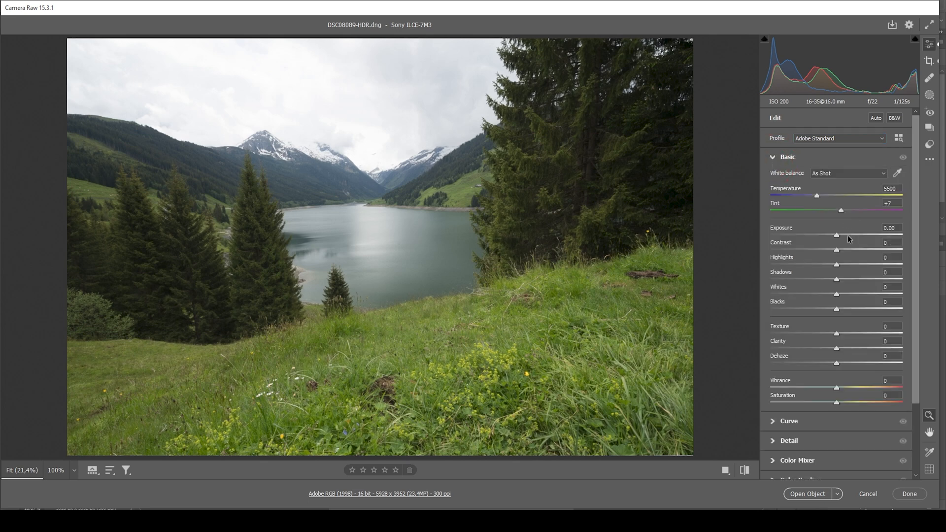
pyautogui.moveTo(836, 238)
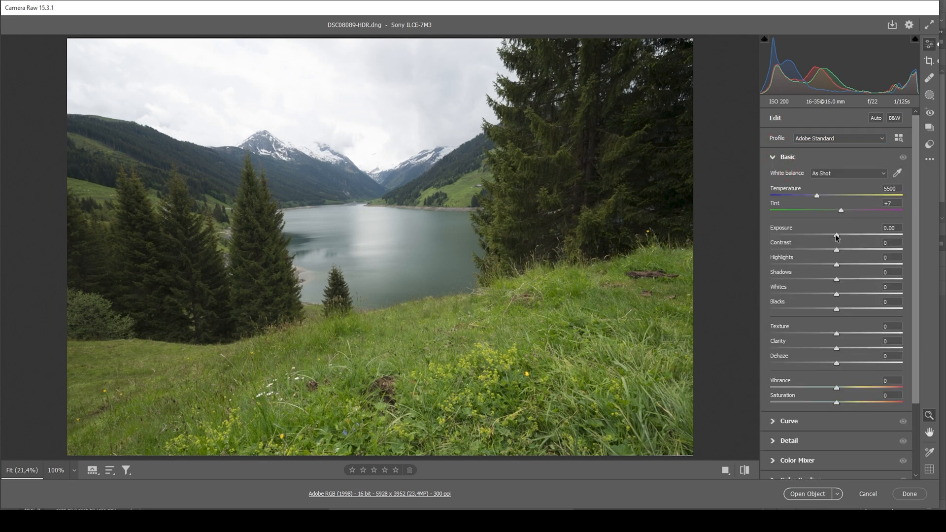
pyautogui.moveTo(837, 233); pyautogui.dragTo(835, 232)
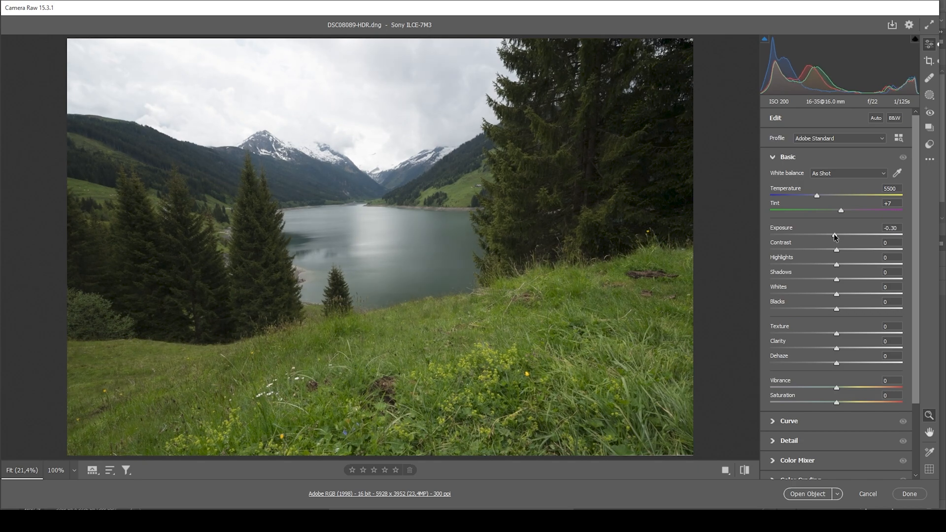
pyautogui.moveTo(514, 142)
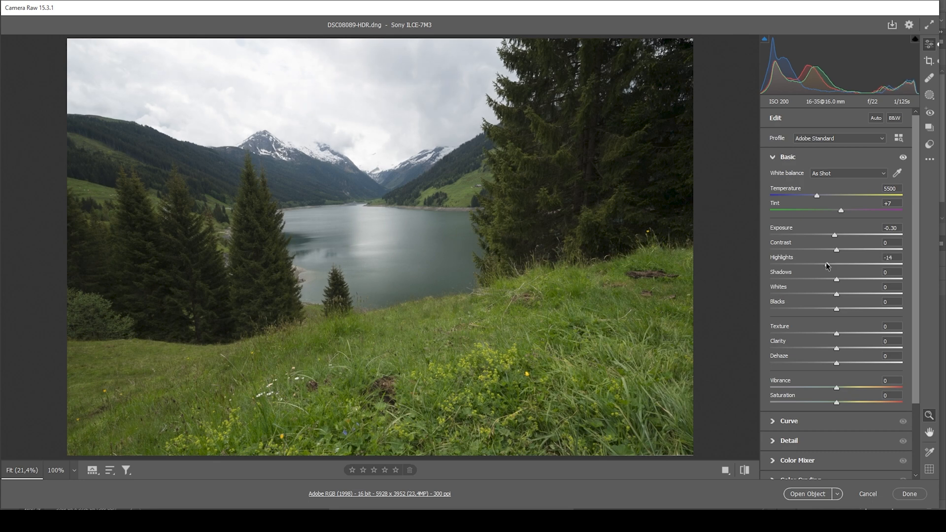
pyautogui.moveTo(845, 265); pyautogui.dragTo(771, 264)
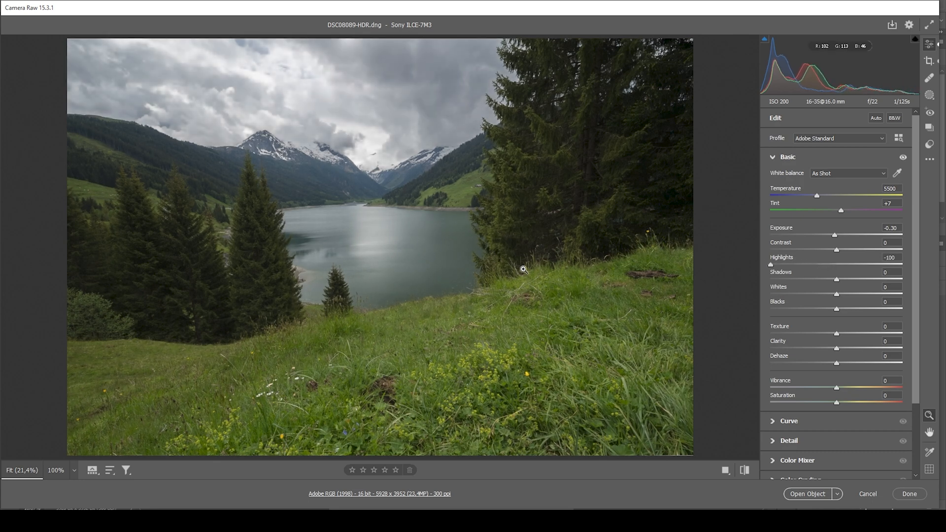
pyautogui.moveTo(384, 130)
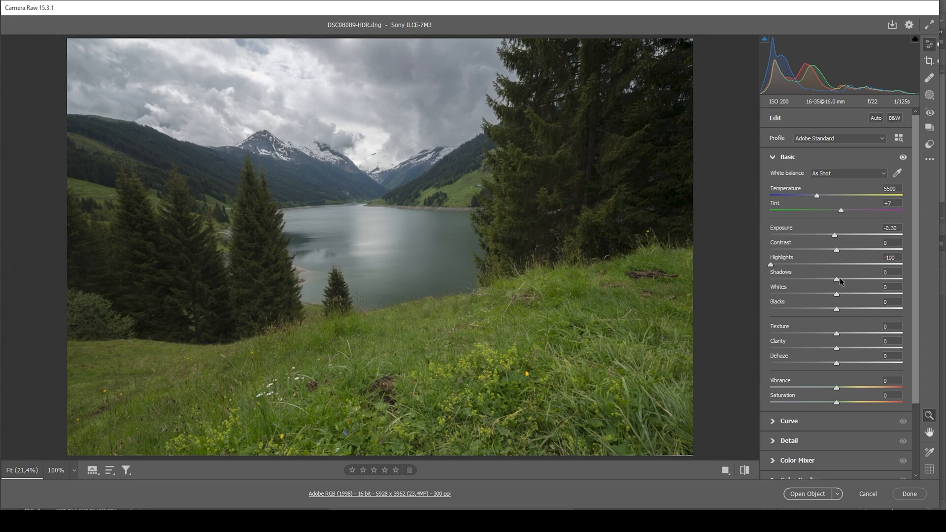
# Step: Raise Shadows to +52 and lift Blacks to +13
pyautogui.moveTo(853, 279); pyautogui.dragTo(870, 279)
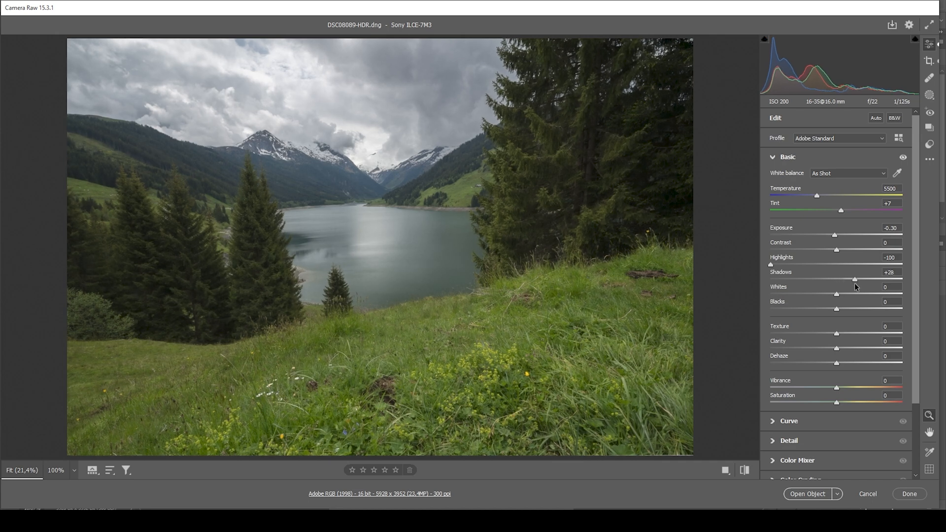
pyautogui.moveTo(854, 279); pyautogui.dragTo(865, 279)
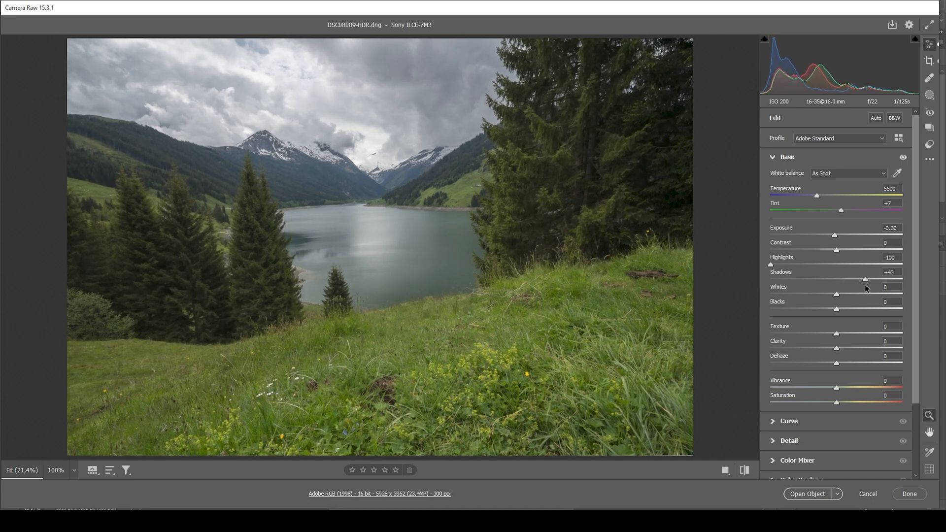
pyautogui.moveTo(860, 279); pyautogui.dragTo(872, 279)
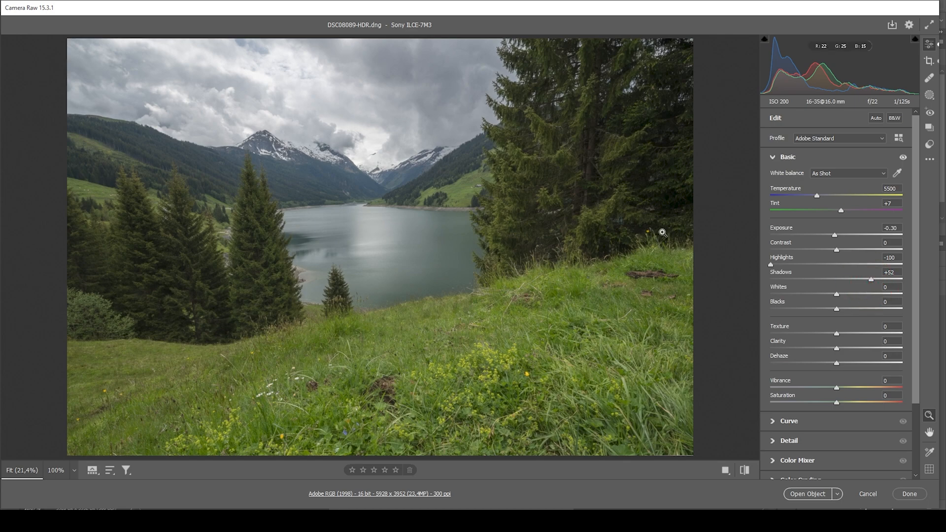
pyautogui.moveTo(662, 221)
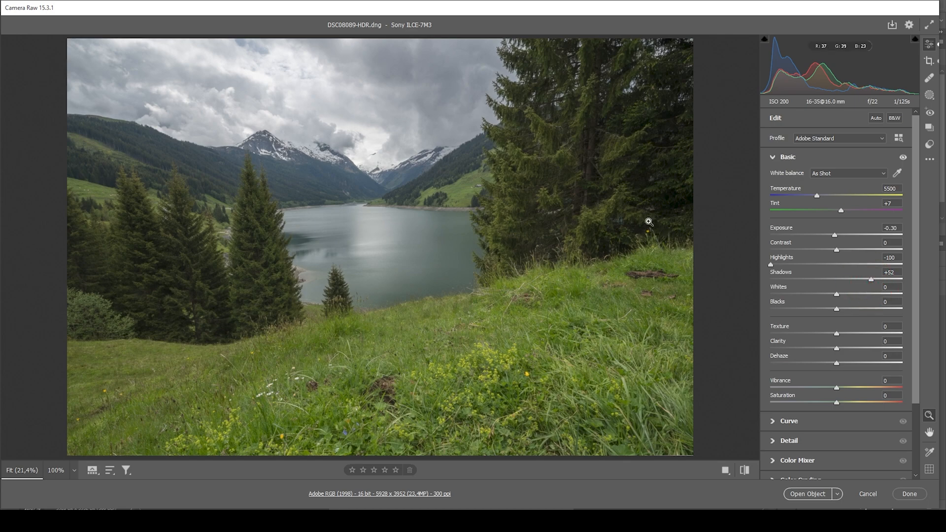
pyautogui.moveTo(802, 331)
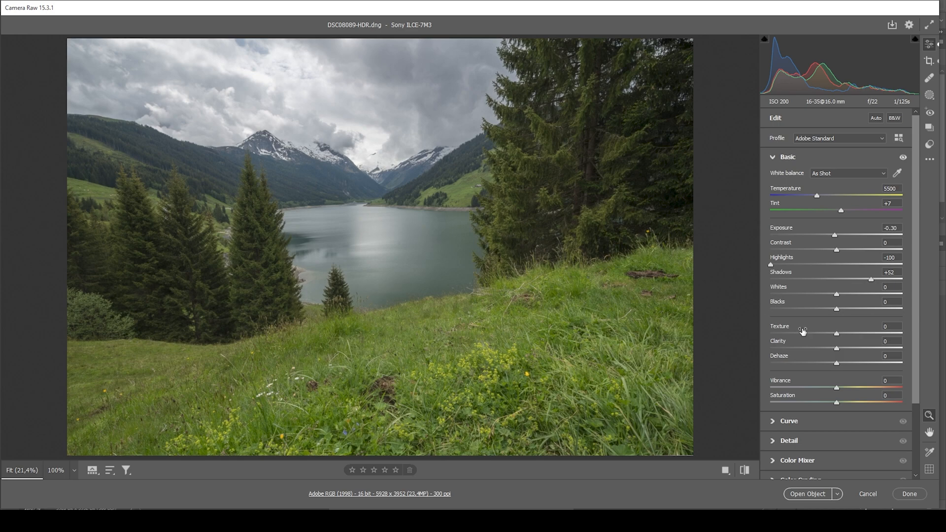
pyautogui.moveTo(853, 309); pyautogui.dragTo(839, 308)
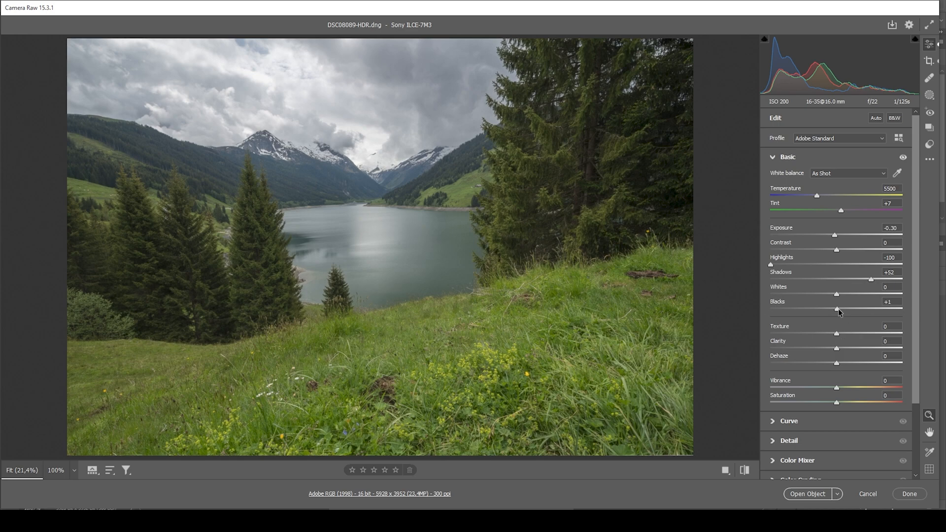
pyautogui.moveTo(839, 310); pyautogui.dragTo(850, 309)
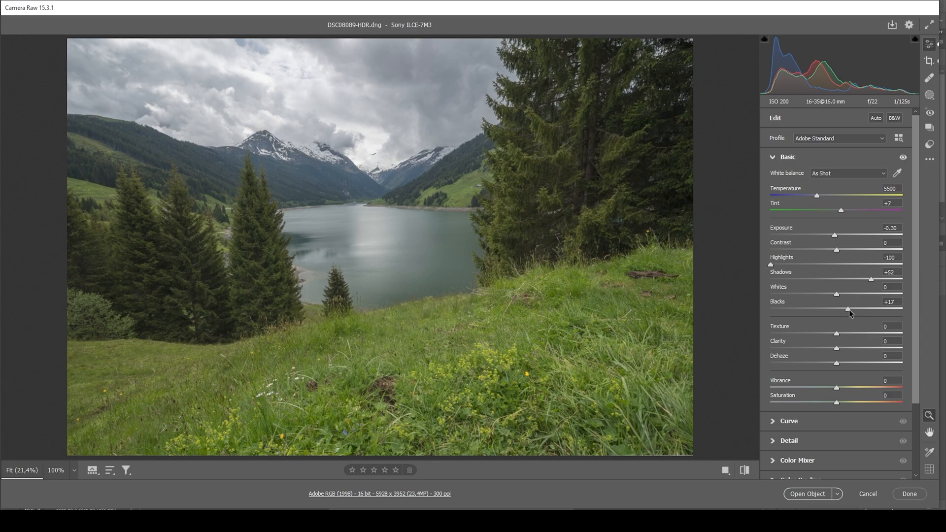
pyautogui.moveTo(851, 308); pyautogui.dragTo(866, 309)
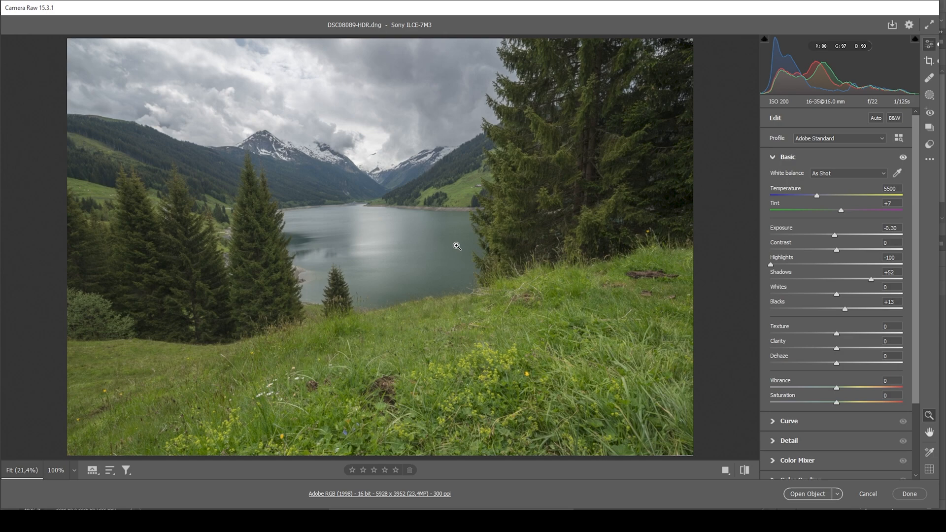
pyautogui.moveTo(742, 245)
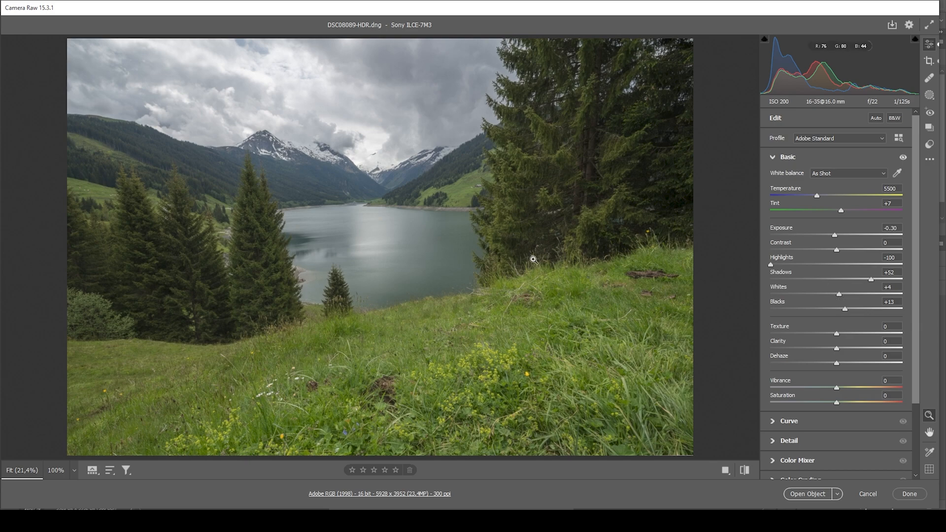
pyautogui.moveTo(245, 117)
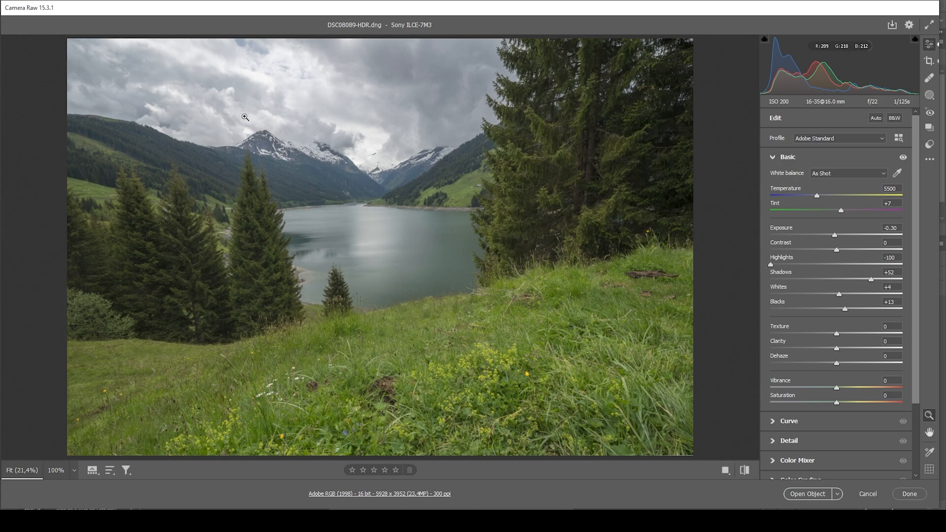
pyautogui.moveTo(569, 232)
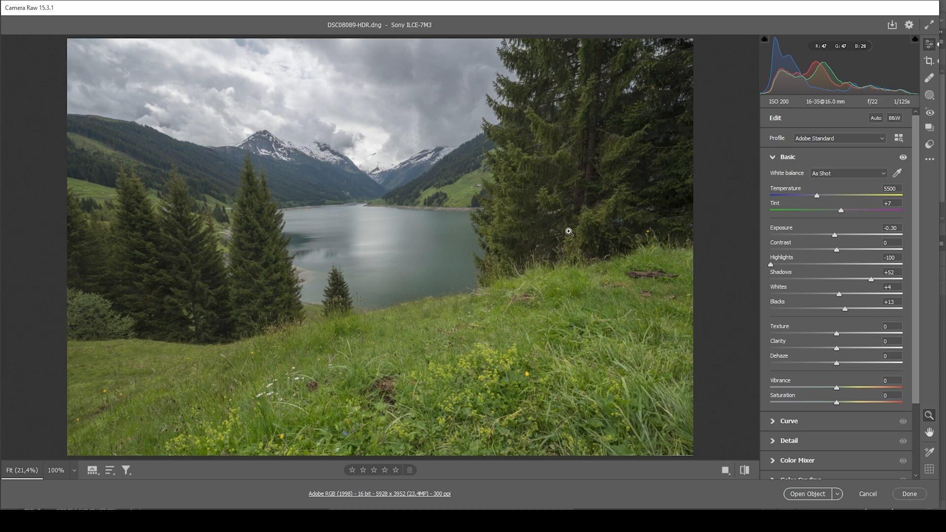
pyautogui.moveTo(590, 230)
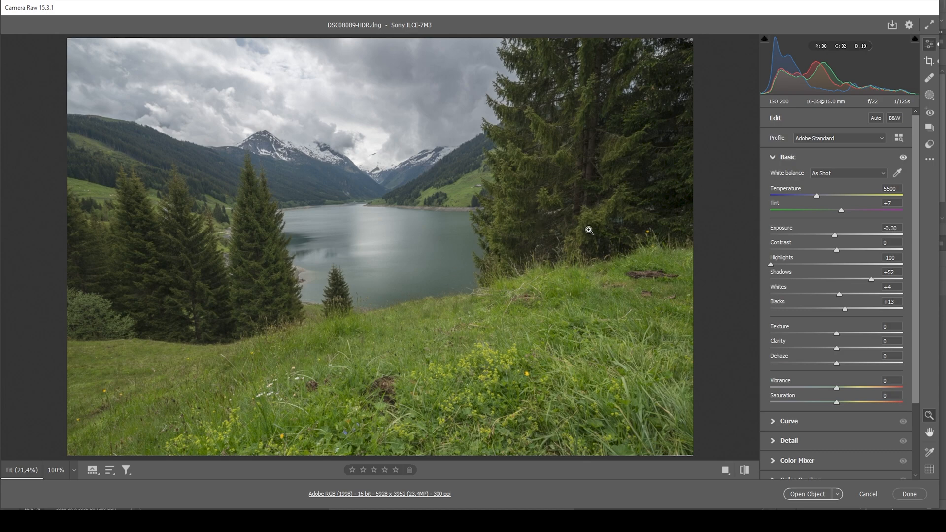
pyautogui.moveTo(651, 250)
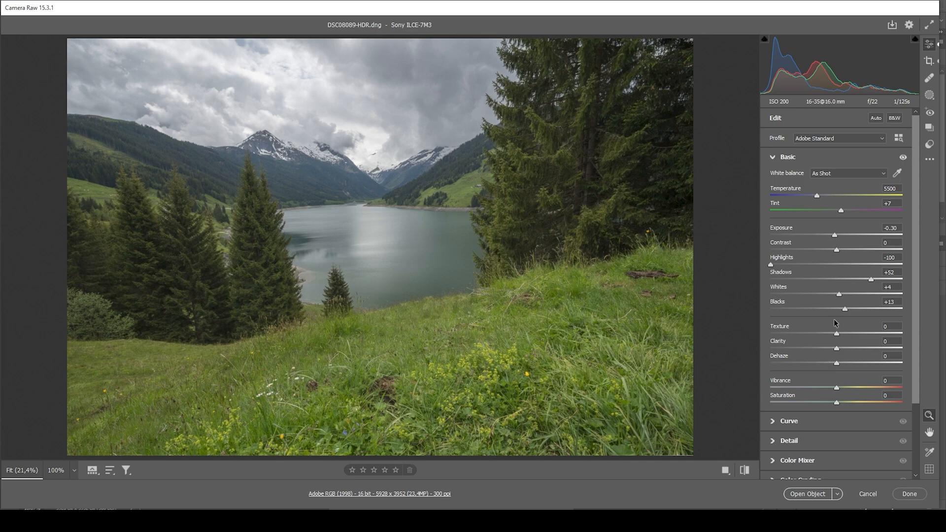
pyautogui.moveTo(838, 336)
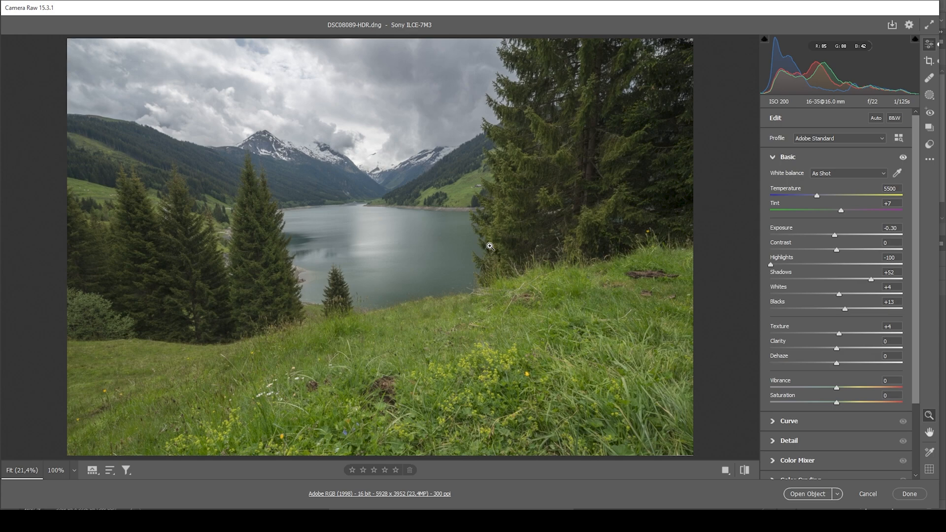
pyautogui.moveTo(799, 332)
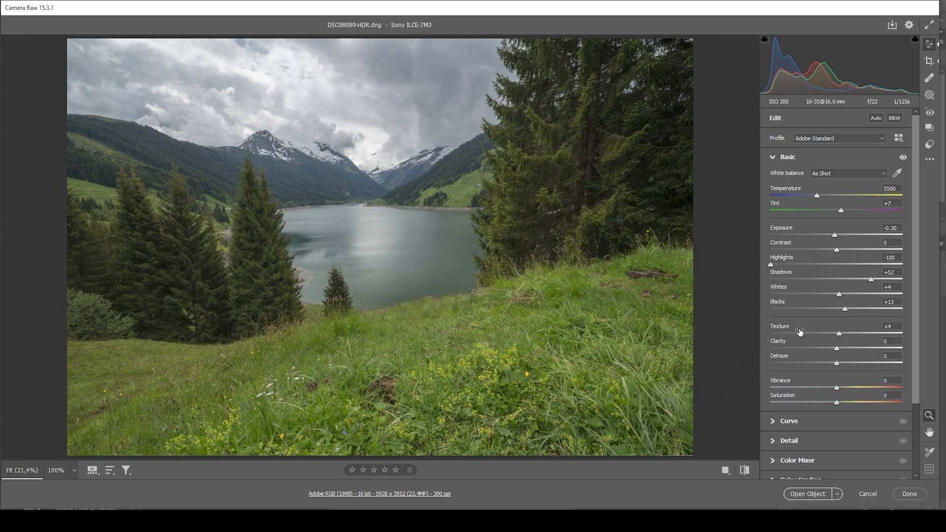
# Step: Lower Clarity slightly, settle Dehaze at -4 and raise Vibrance to +7
pyautogui.moveTo(854, 348); pyautogui.dragTo(835, 348)
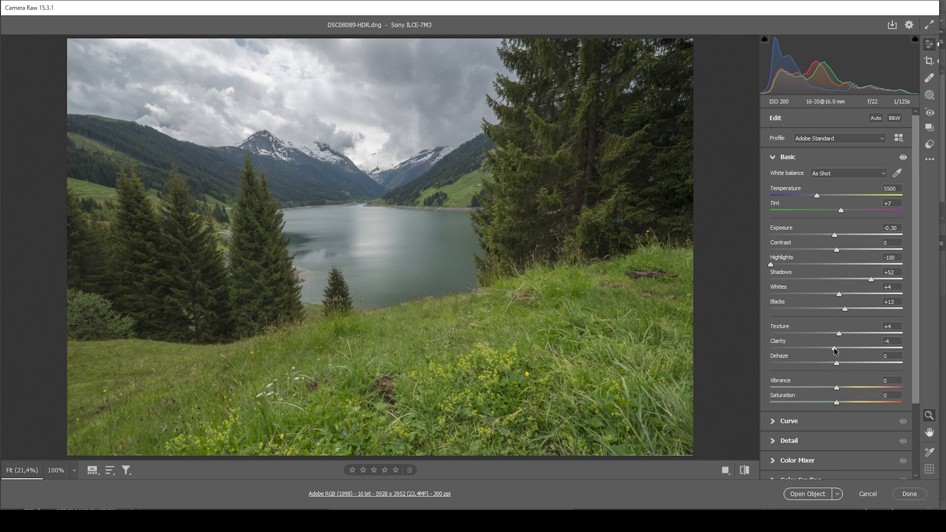
pyautogui.moveTo(839, 348); pyautogui.dragTo(832, 348)
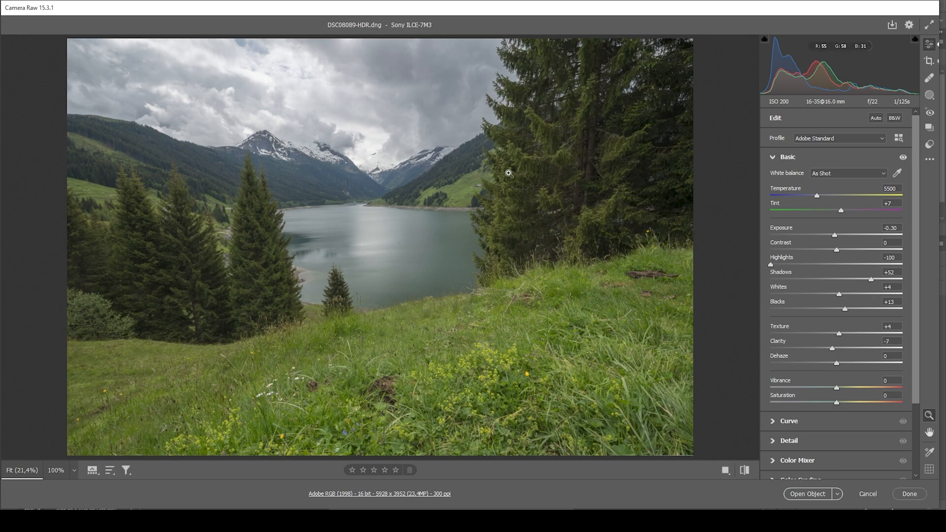
pyautogui.moveTo(490, 193)
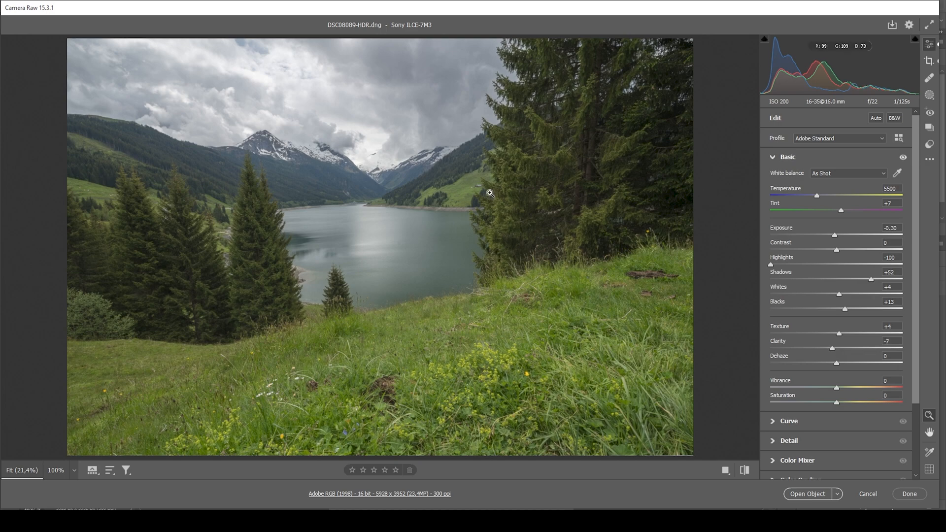
pyautogui.moveTo(838, 371)
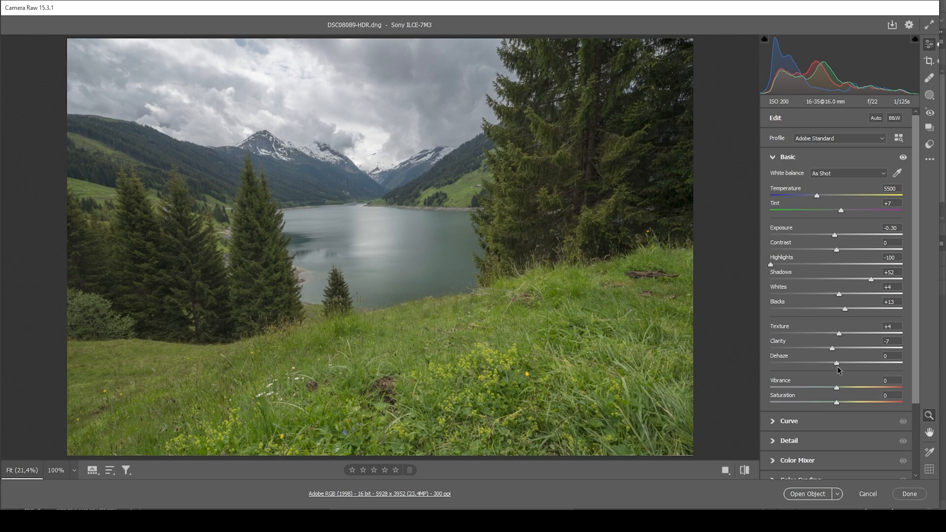
pyautogui.moveTo(836, 363); pyautogui.dragTo(834, 364)
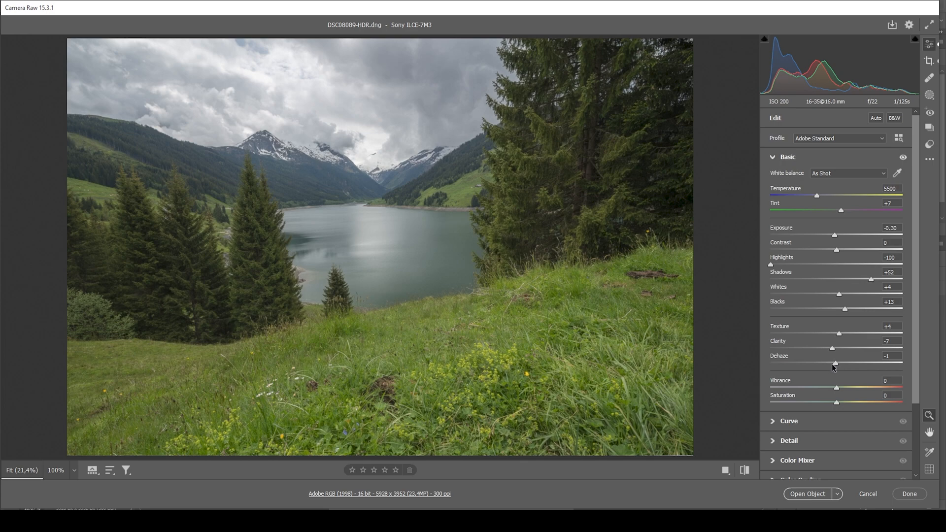
pyautogui.moveTo(835, 364); pyautogui.dragTo(820, 364)
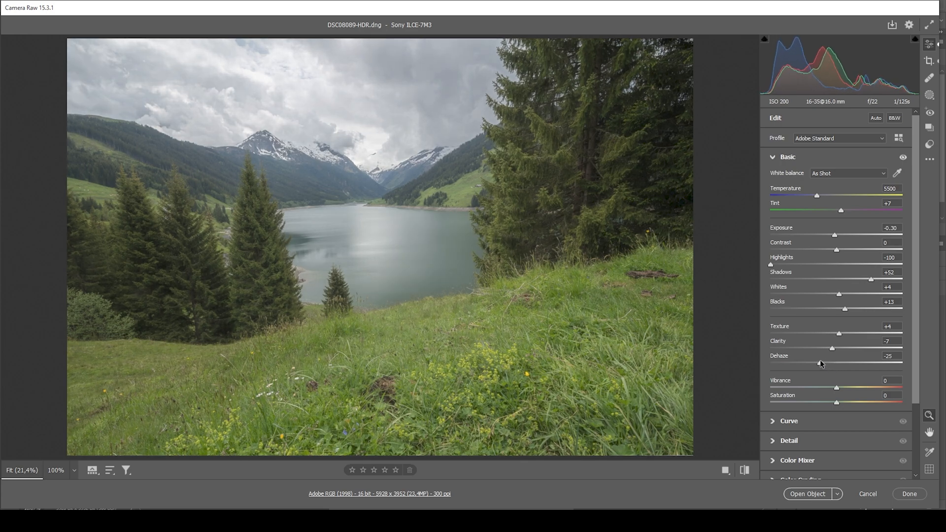
pyautogui.moveTo(832, 365); pyautogui.dragTo(833, 364)
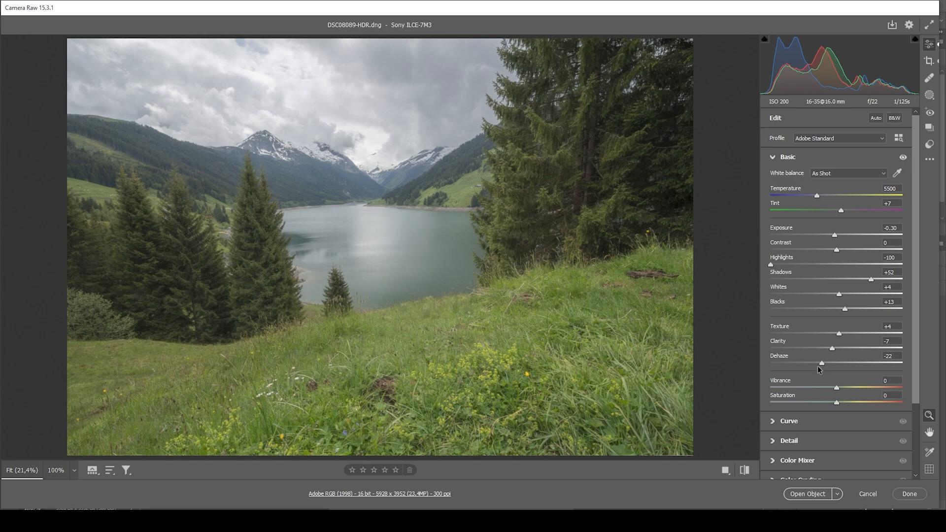
pyautogui.moveTo(832, 365); pyautogui.dragTo(828, 365)
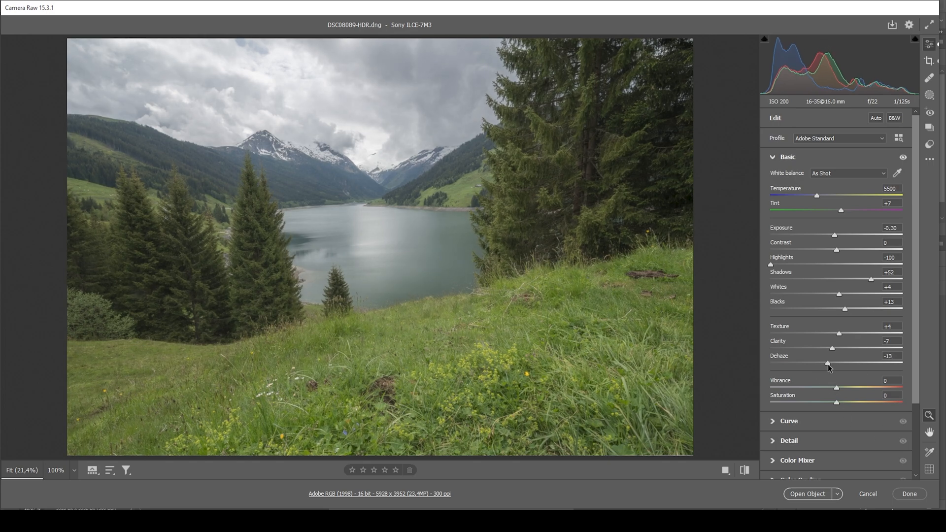
pyautogui.moveTo(827, 364); pyautogui.dragTo(835, 363)
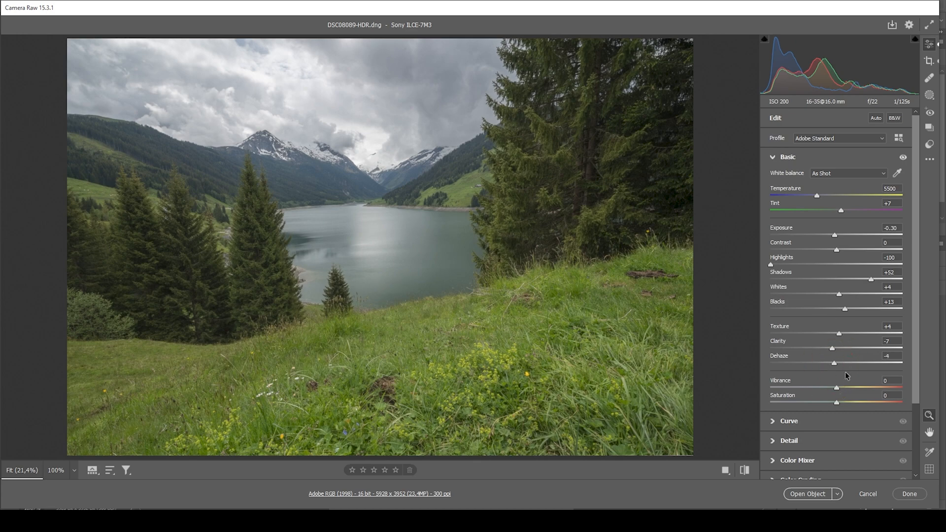
pyautogui.moveTo(837, 388); pyautogui.dragTo(842, 388)
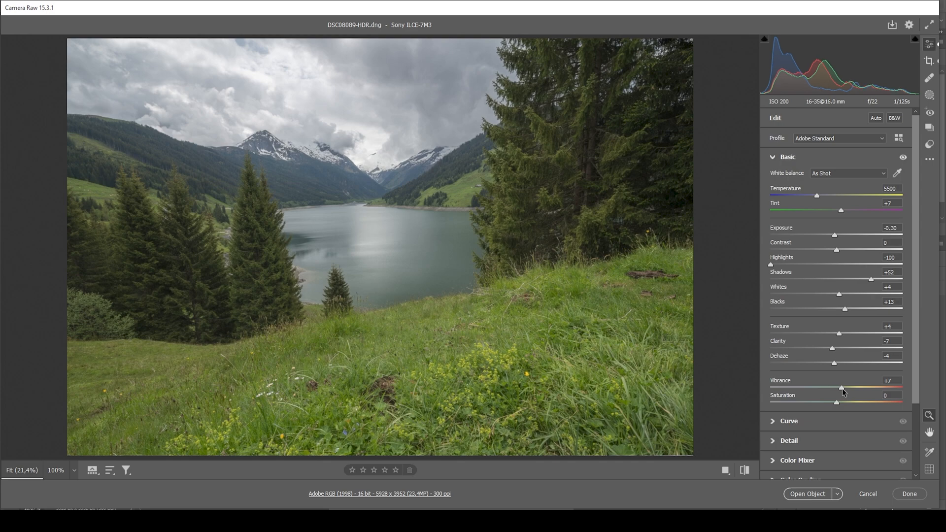
pyautogui.moveTo(762, 348)
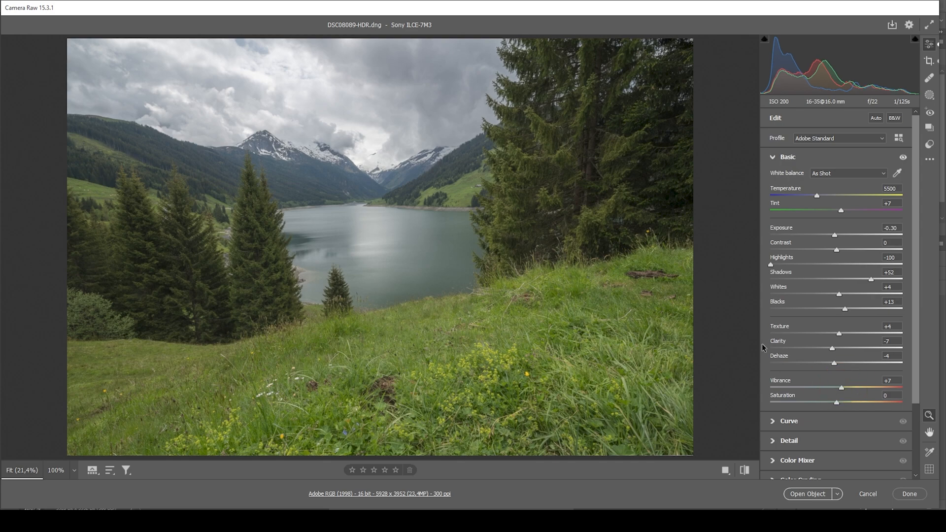
pyautogui.moveTo(755, 341)
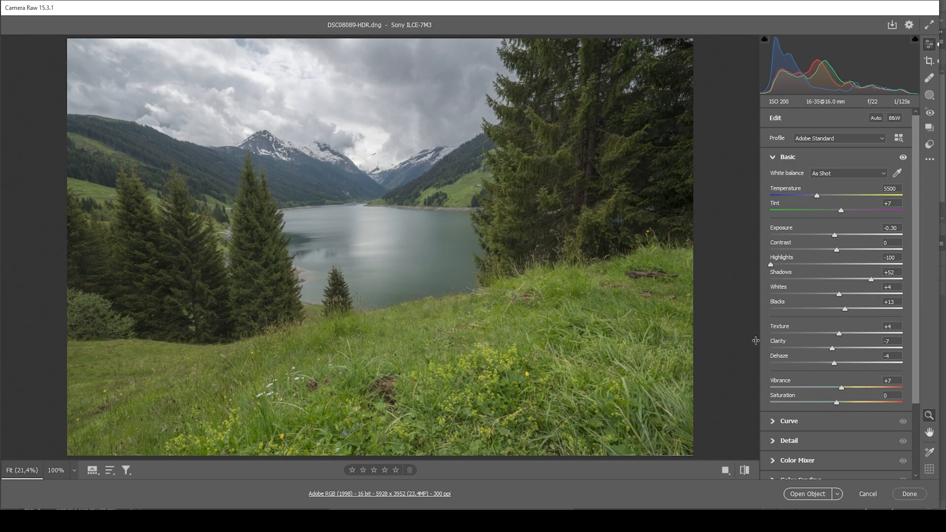
pyautogui.moveTo(745, 470)
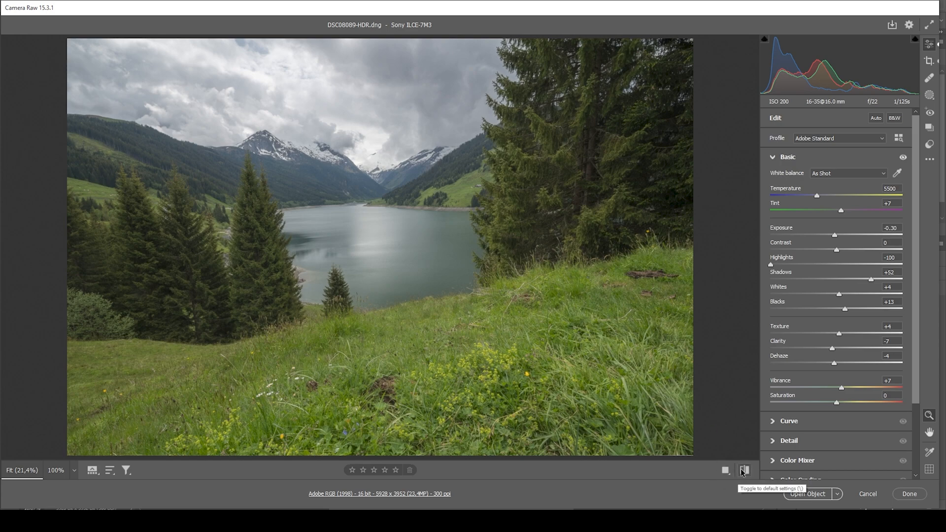
pyautogui.click(745, 470)
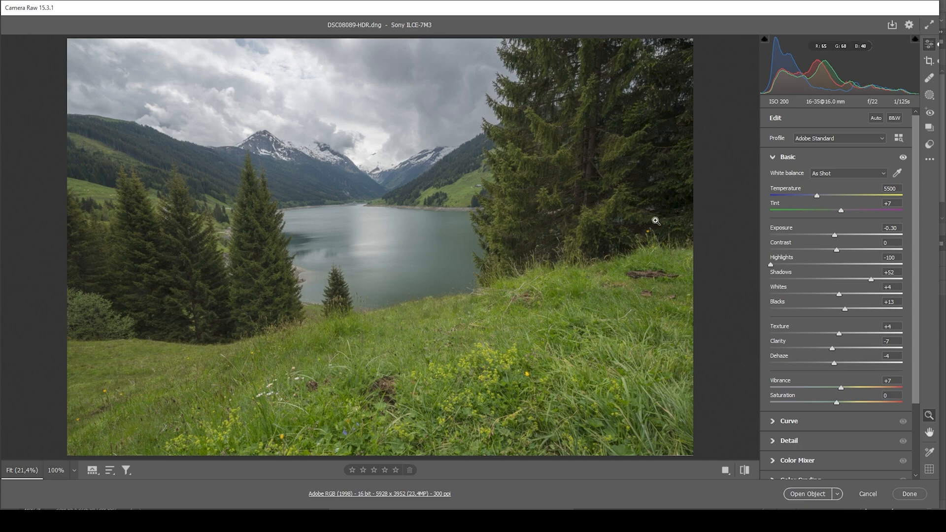
# Step: Bring up the Create New Mask options from the masking tool
pyautogui.click(929, 96)
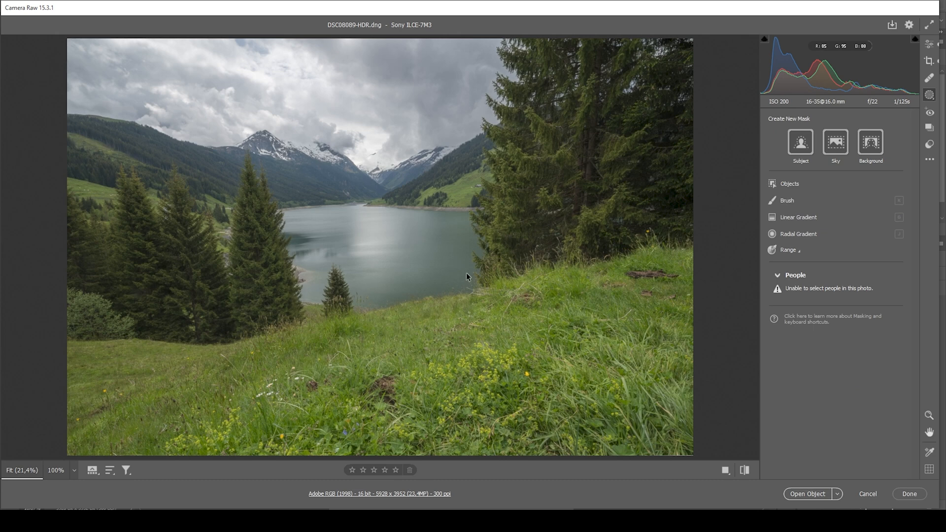
pyautogui.moveTo(764, 231)
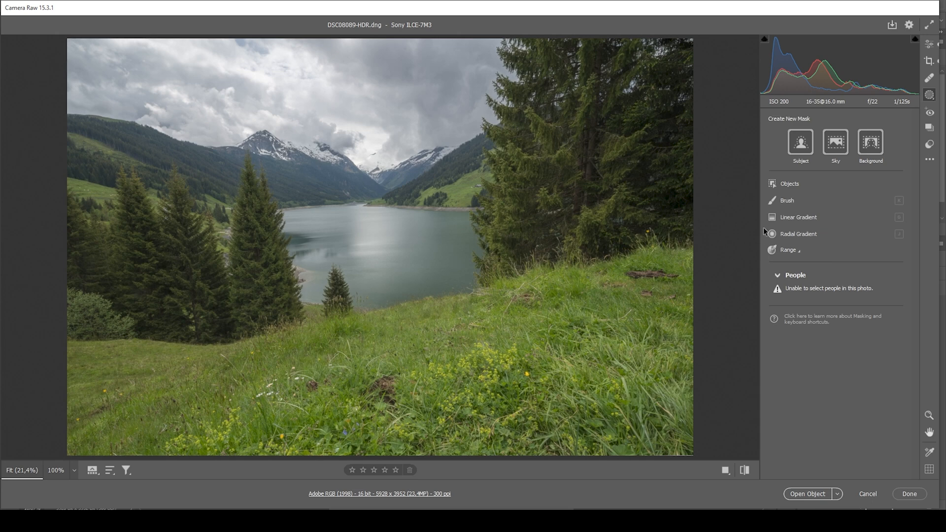
# Step: Add a linear gradient mask from the top of the sky at exposure -0.35
pyautogui.click(798, 217)
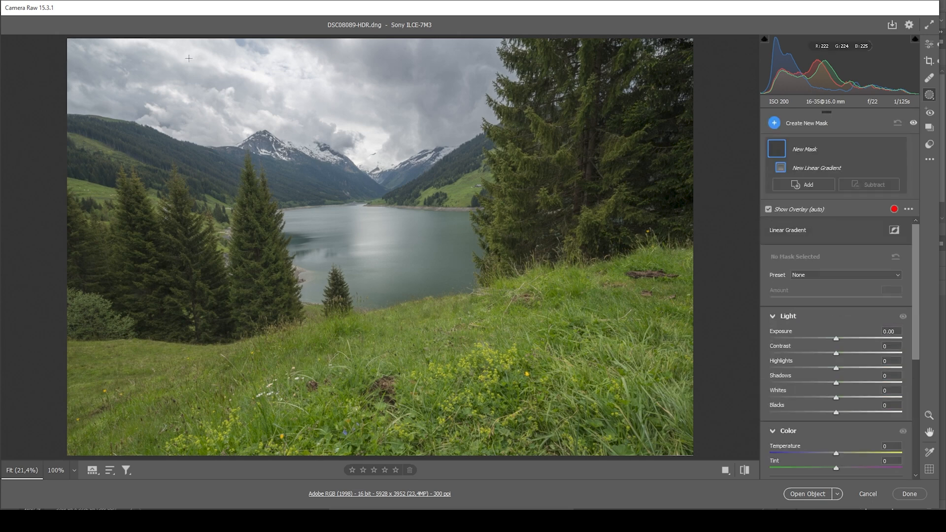
pyautogui.moveTo(188, 58); pyautogui.dragTo(215, 193)
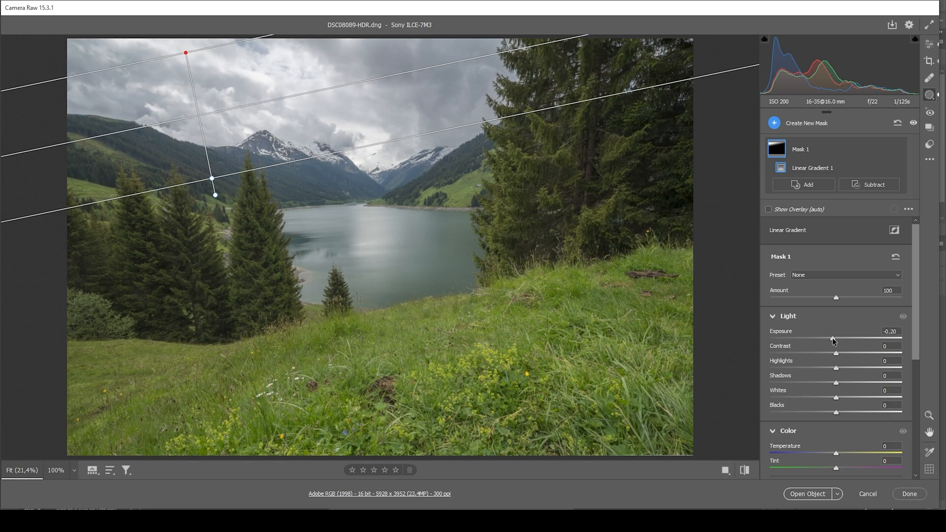
pyautogui.moveTo(834, 337); pyautogui.dragTo(828, 337)
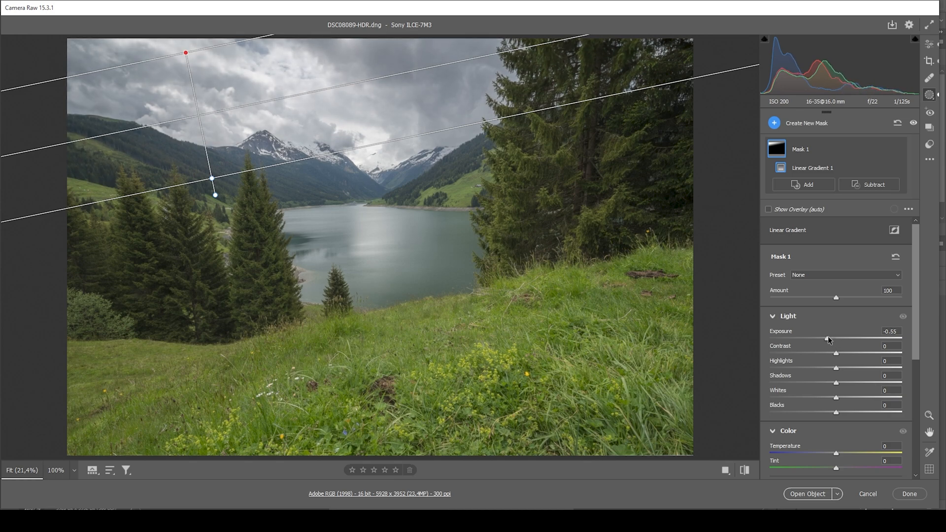
# Step: Add a second linear gradient mask darkening the top of the sky to -0.95
pyautogui.click(774, 122)
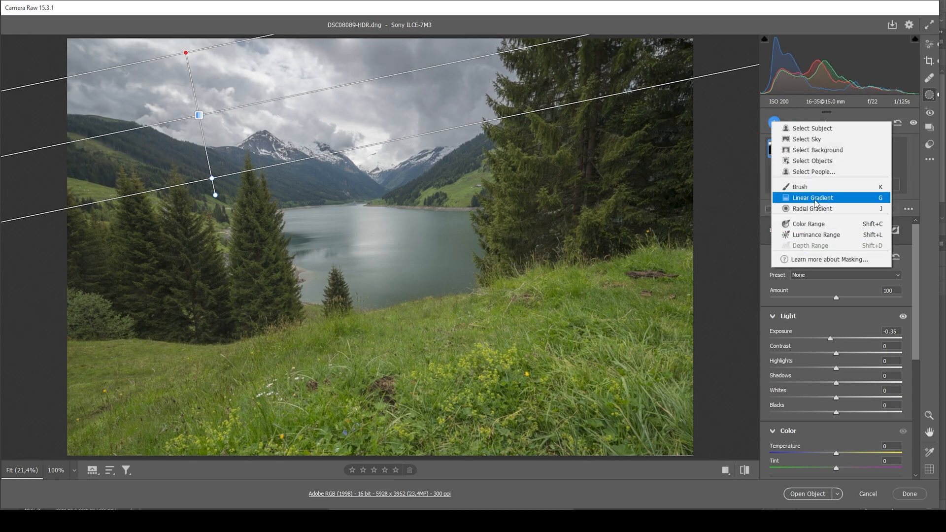
pyautogui.click(813, 197)
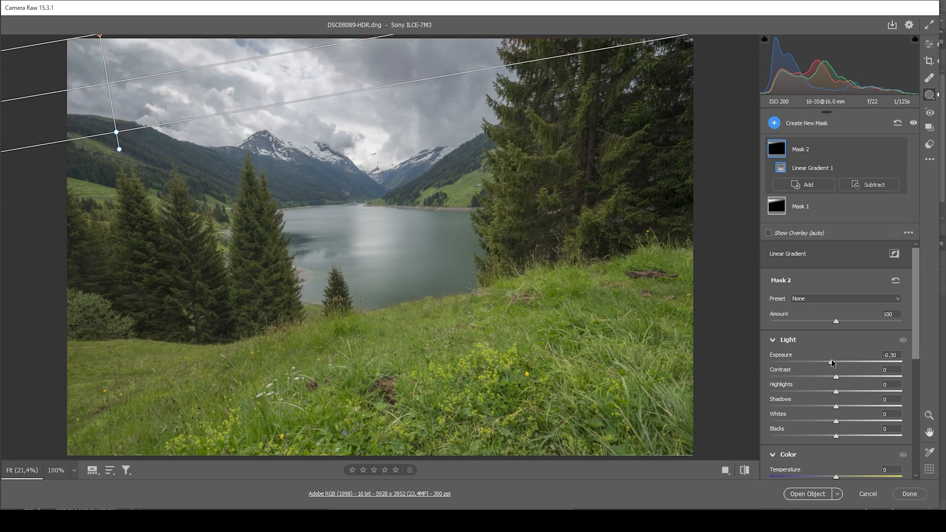
pyautogui.moveTo(853, 362); pyautogui.dragTo(821, 362)
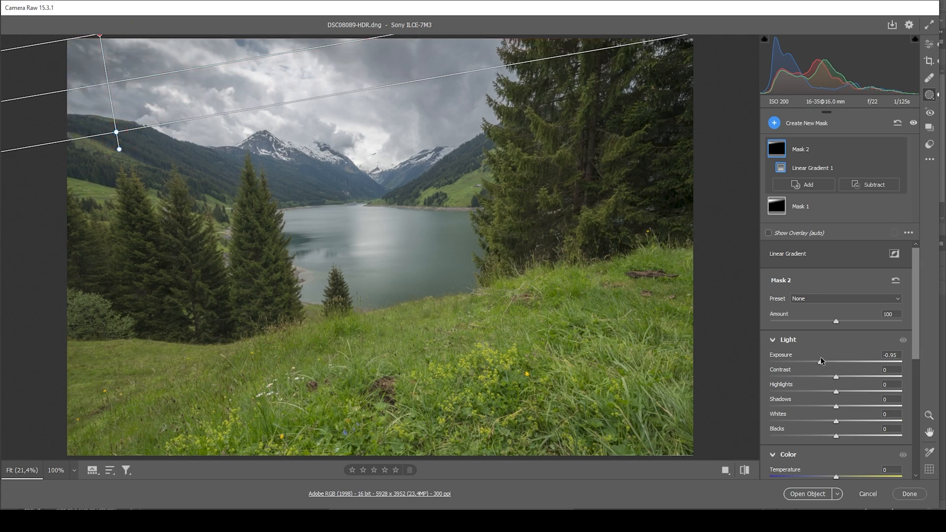
# Step: Add a radial gradient mask over the distant mountains and lift its Blacks to +100
pyautogui.click(774, 122)
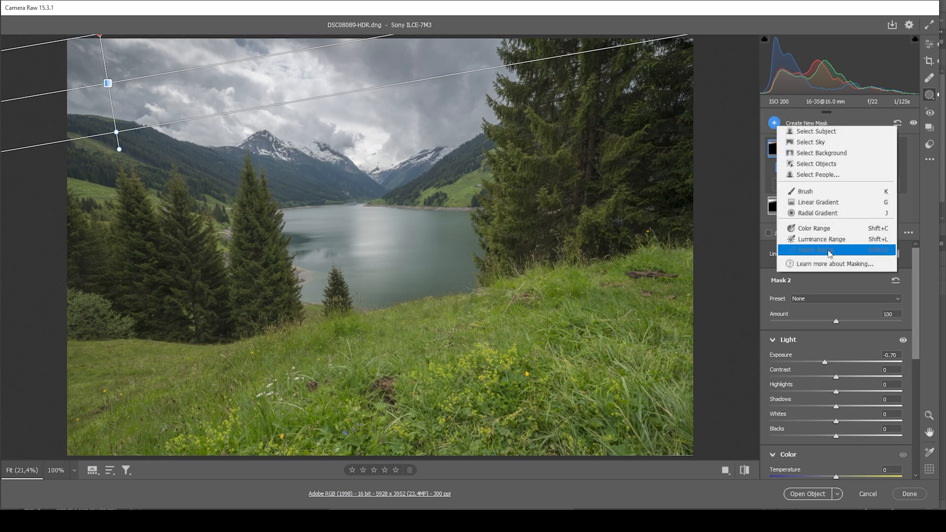
pyautogui.click(830, 249)
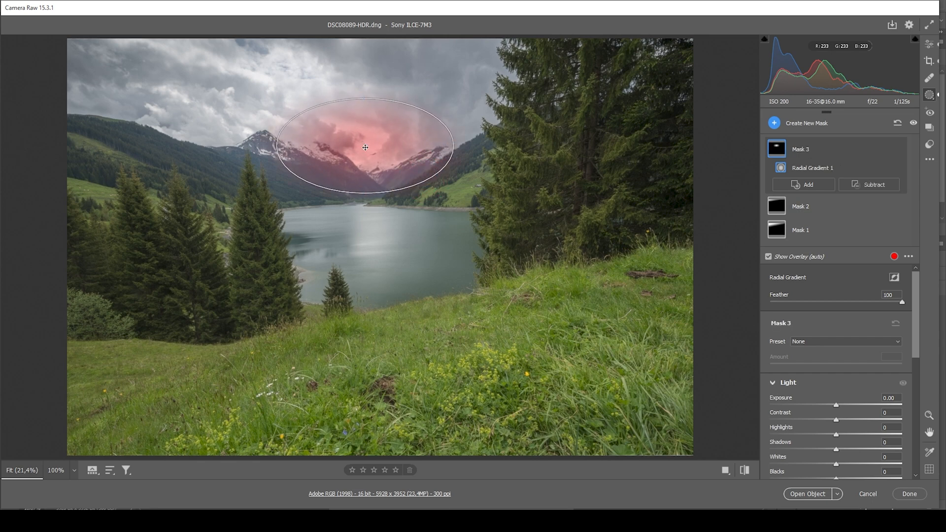
pyautogui.moveTo(364, 148); pyautogui.dragTo(369, 150)
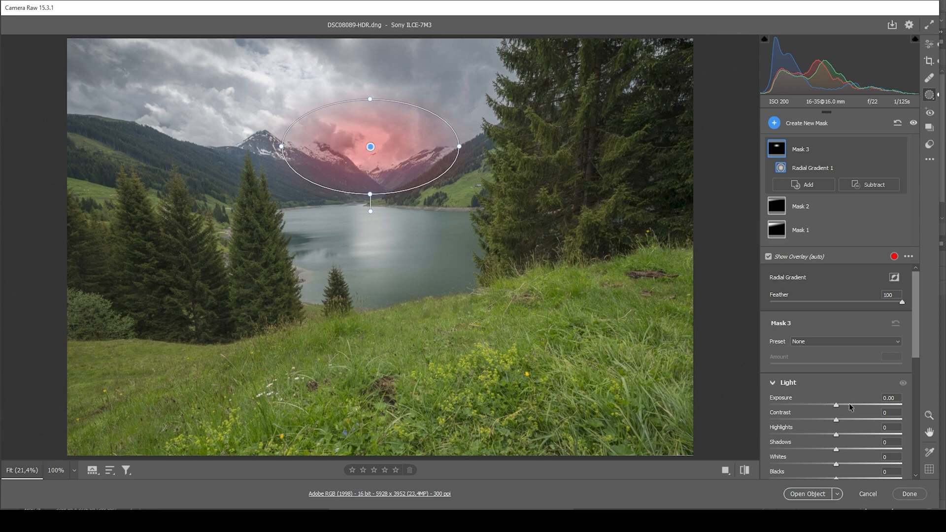
pyautogui.scroll(-3)
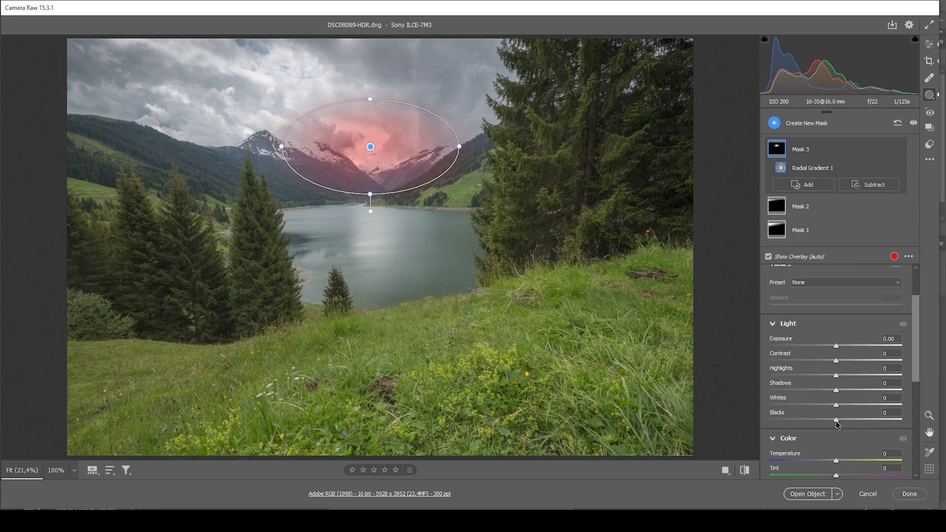
pyautogui.moveTo(838, 421); pyautogui.dragTo(902, 421)
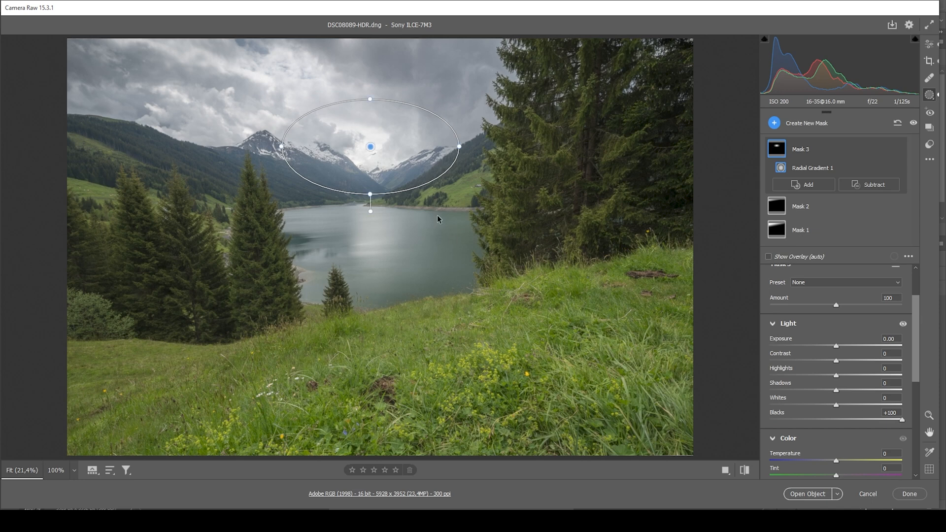
pyautogui.moveTo(412, 160)
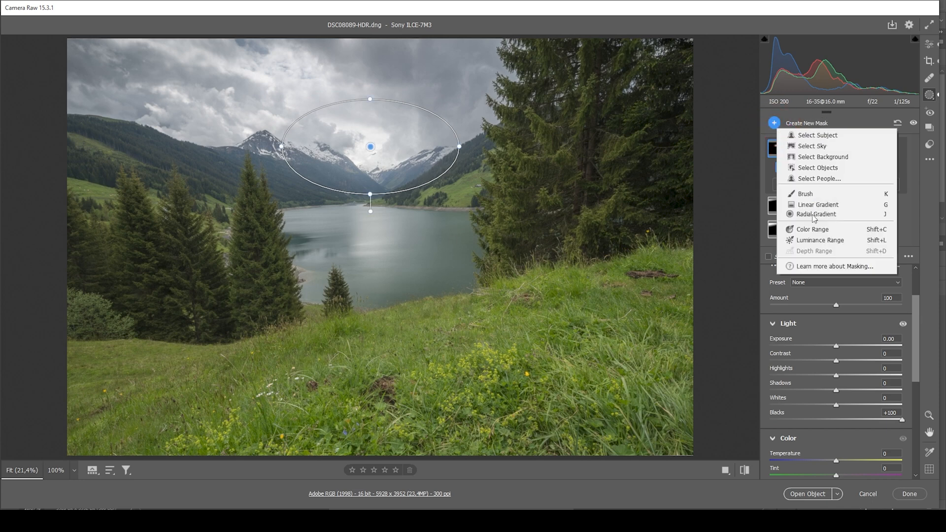
# Step: Add a large radial gradient mask over the lake with Dehaze +20 and Whites +10
pyautogui.click(817, 214)
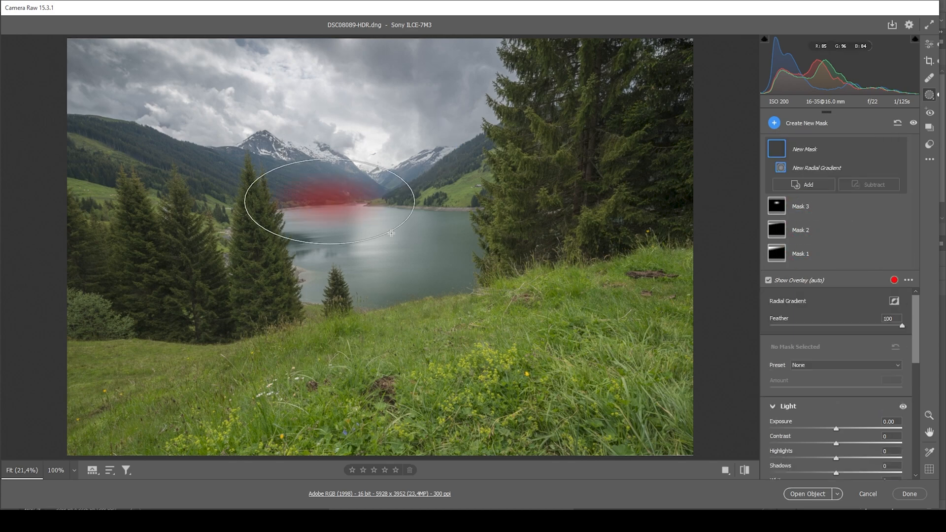
pyautogui.moveTo(391, 234); pyautogui.dragTo(480, 284)
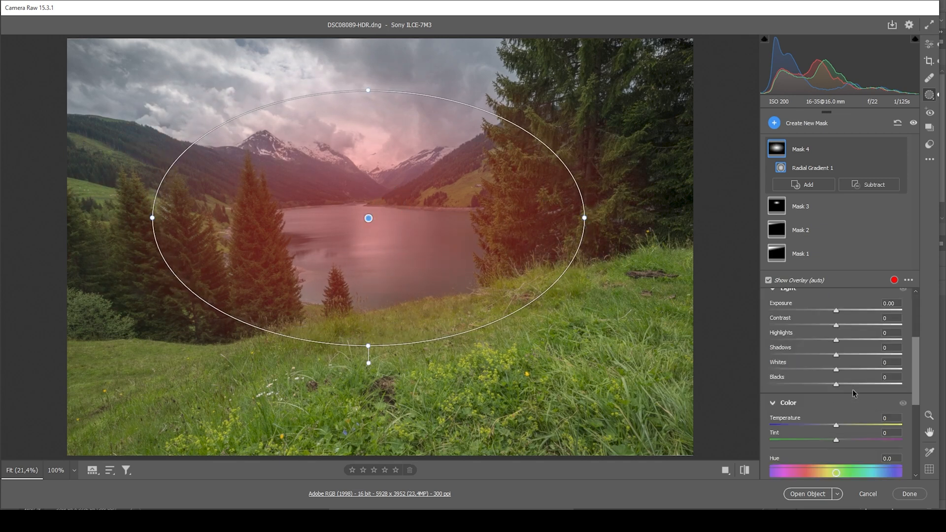
pyautogui.scroll(-3)
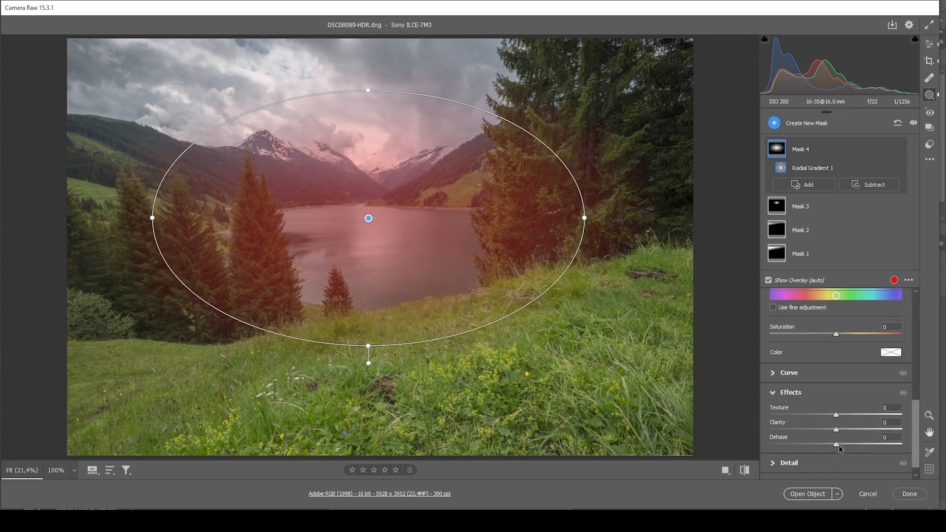
pyautogui.moveTo(836, 445); pyautogui.dragTo(851, 445)
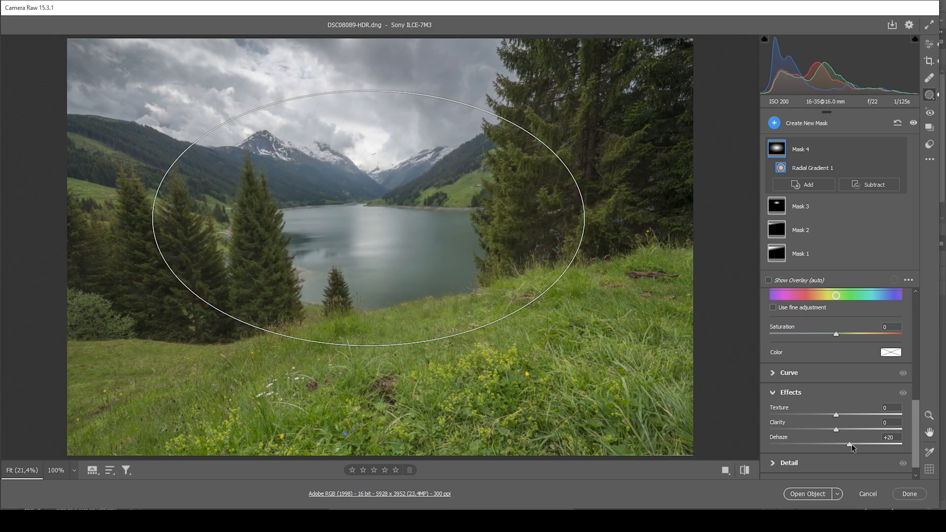
pyautogui.moveTo(851, 445); pyautogui.dragTo(848, 445)
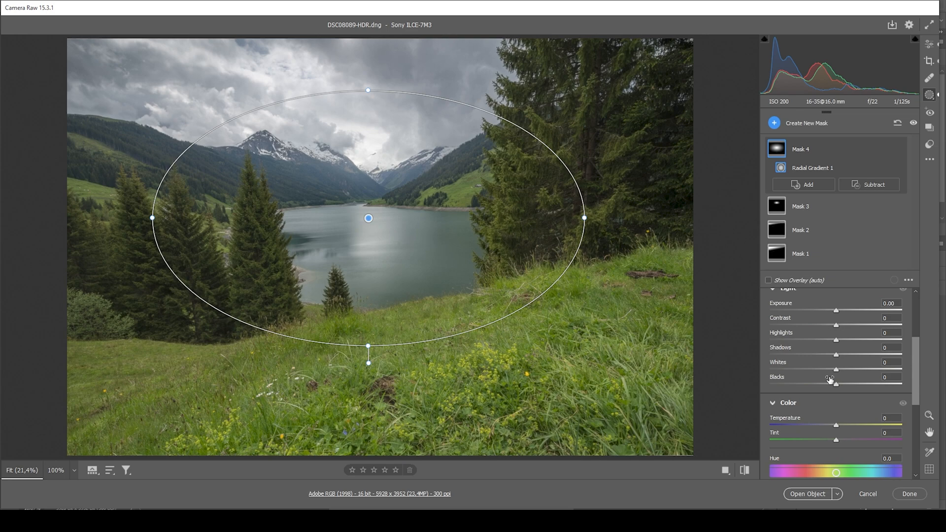
pyautogui.moveTo(854, 369); pyautogui.dragTo(850, 369)
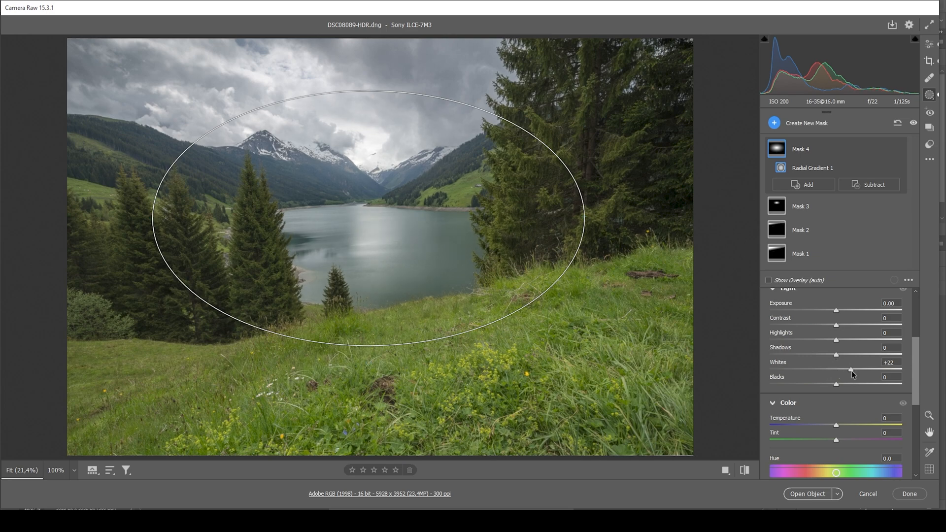
pyautogui.moveTo(852, 370); pyautogui.dragTo(844, 370)
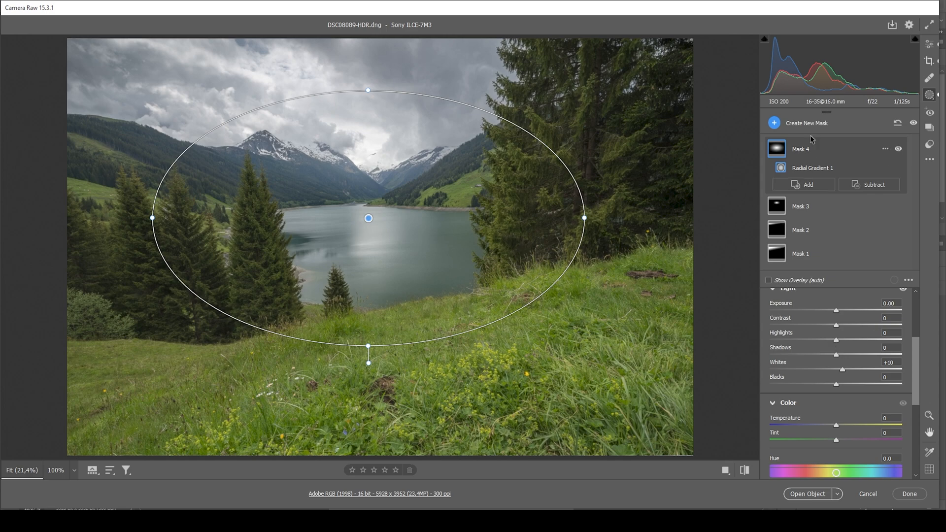
# Step: Add a smaller radial gradient mask over the lake brightened to +0.60 exposure
pyautogui.click(768, 279)
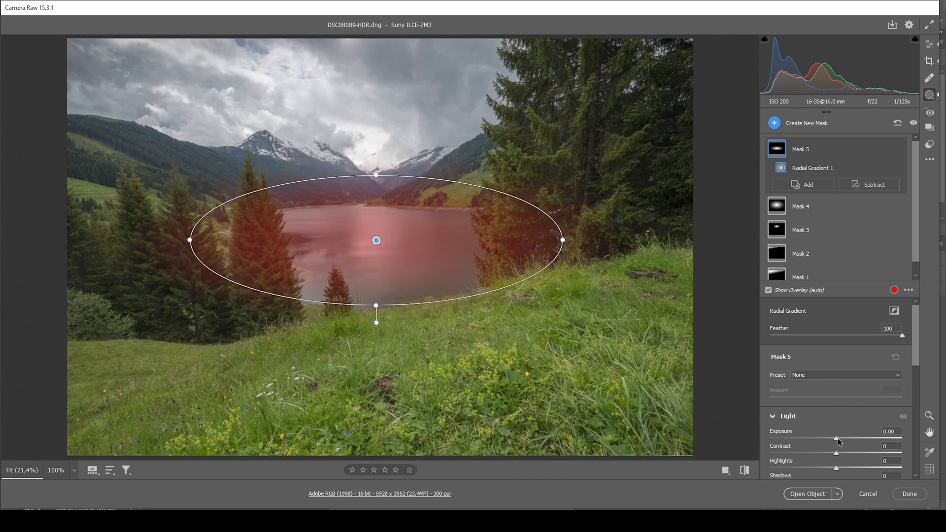
pyautogui.moveTo(839, 437); pyautogui.dragTo(845, 438)
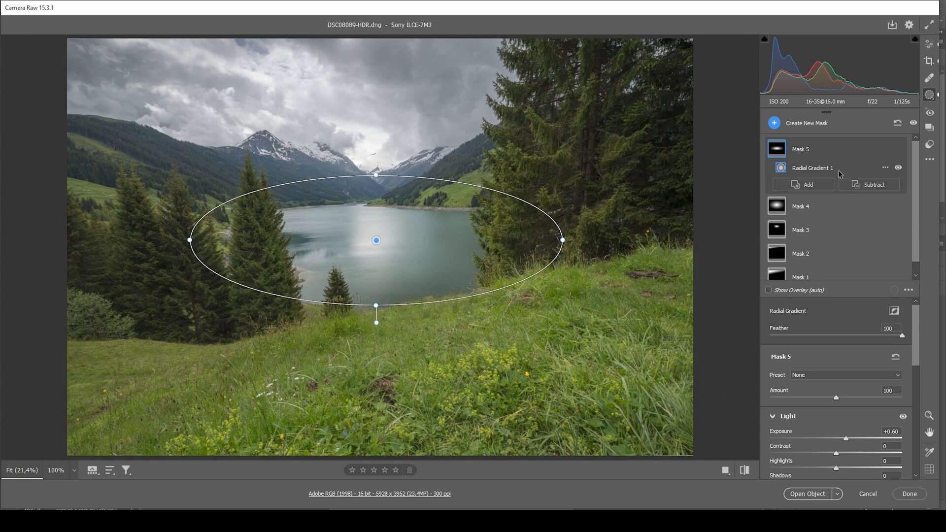
pyautogui.moveTo(763, 234)
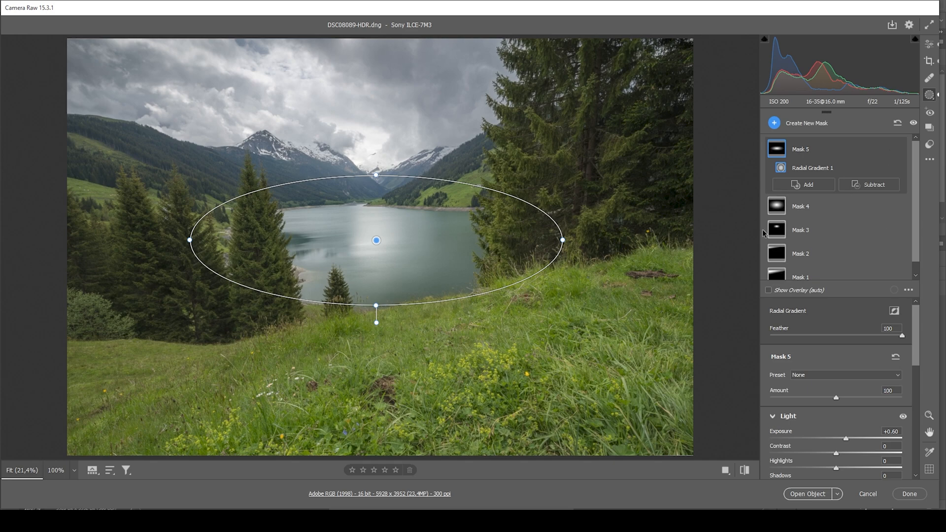
# Step: Add a bottom-up linear gradient mask over the meadow with Exposure -0.80 and Highlights +29
pyautogui.click(806, 122)
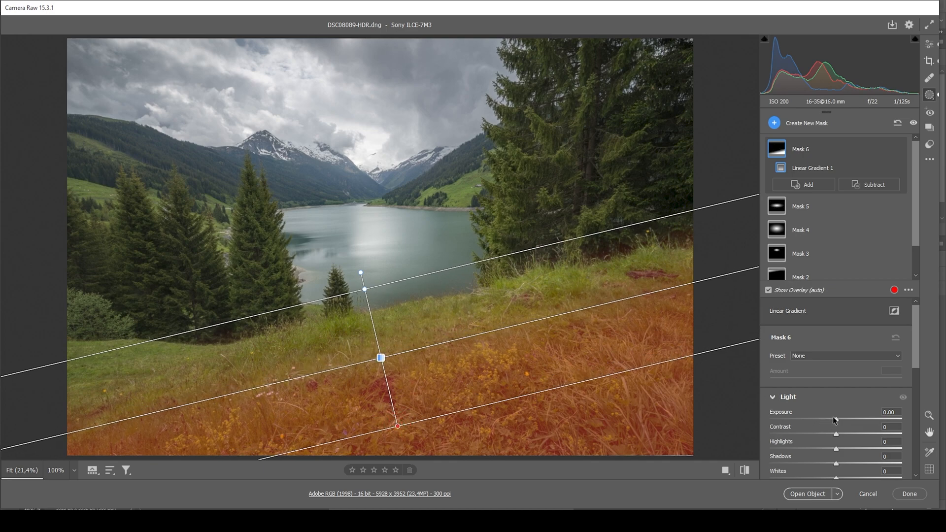
pyautogui.moveTo(837, 420); pyautogui.dragTo(825, 420)
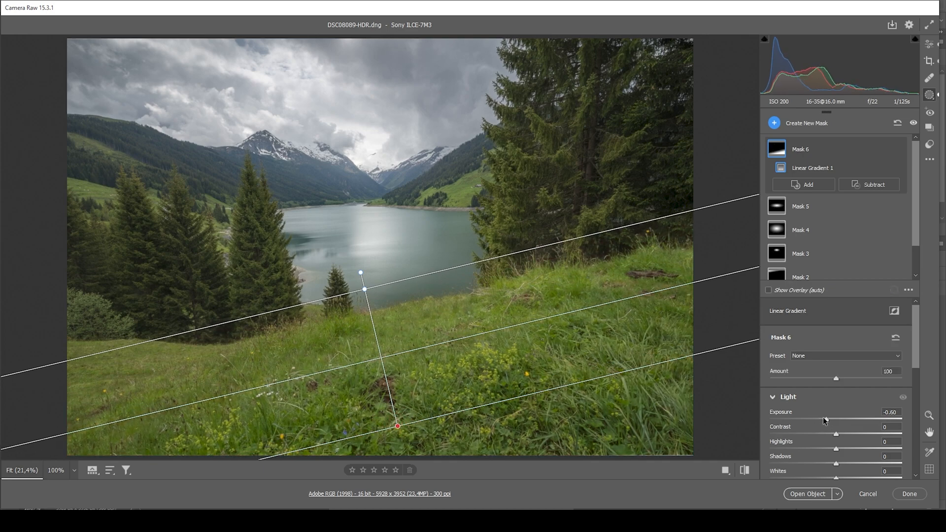
pyautogui.moveTo(836, 419); pyautogui.dragTo(830, 420)
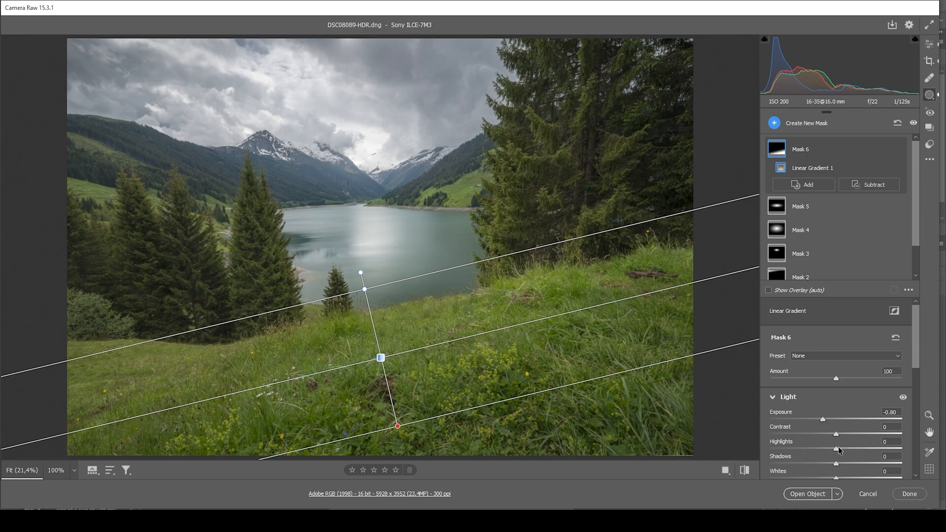
pyautogui.moveTo(854, 449); pyautogui.dragTo(874, 449)
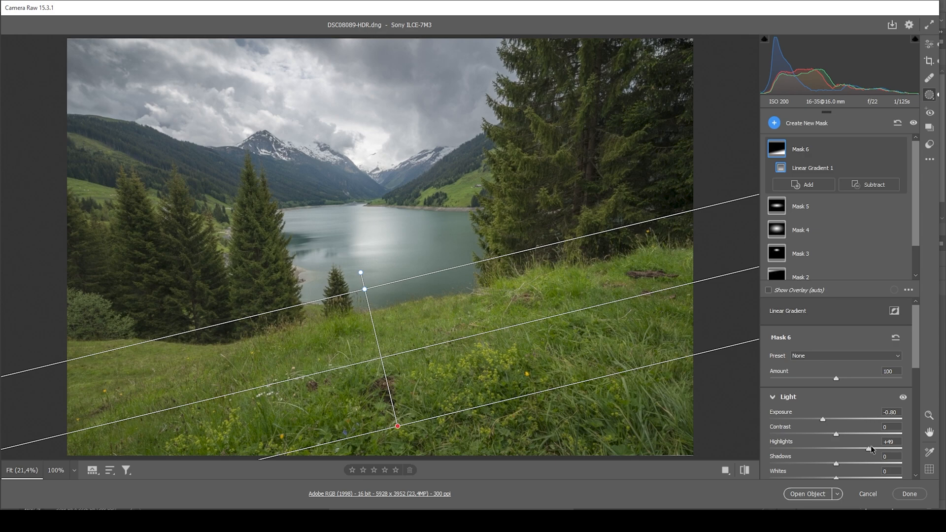
pyautogui.moveTo(881, 449); pyautogui.dragTo(858, 448)
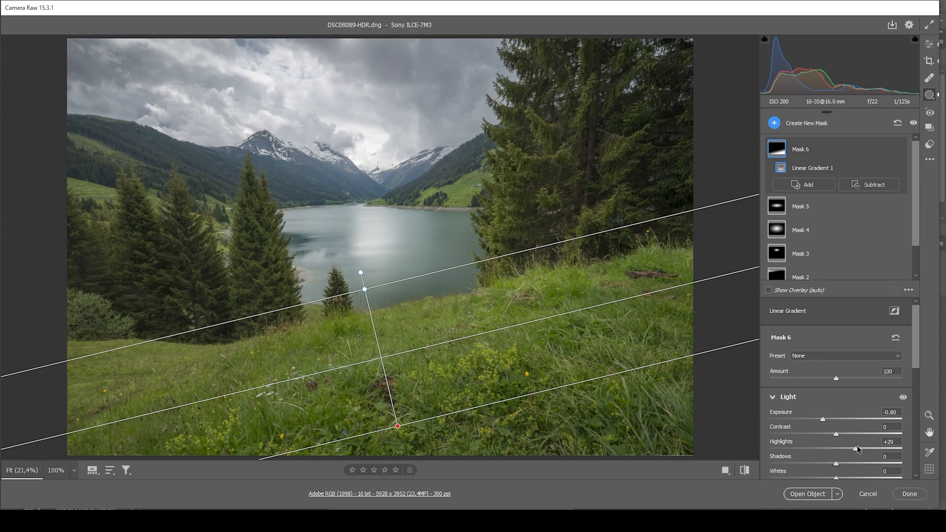
# Step: Give the meadow mask Clarity +17 and Texture +6, comparing with the mask toggled
pyautogui.scroll(-3)
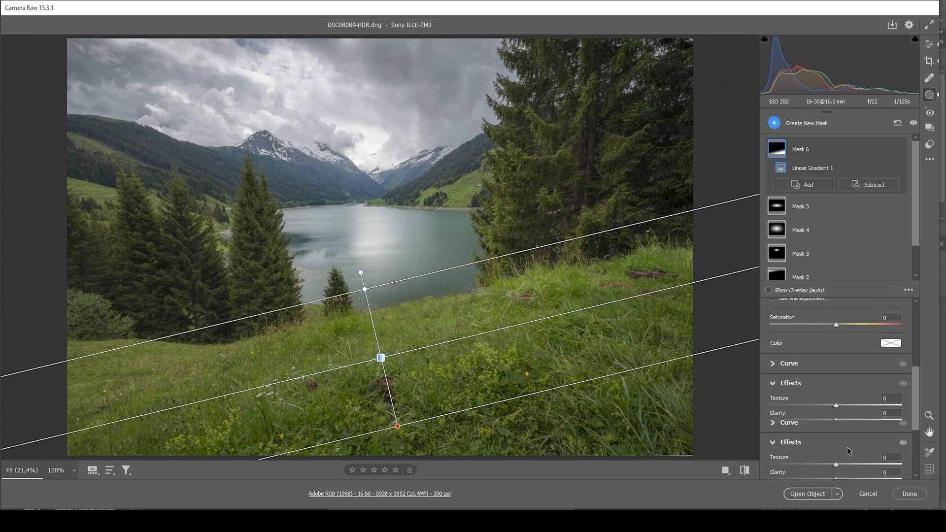
pyautogui.moveTo(835, 418); pyautogui.dragTo(851, 418)
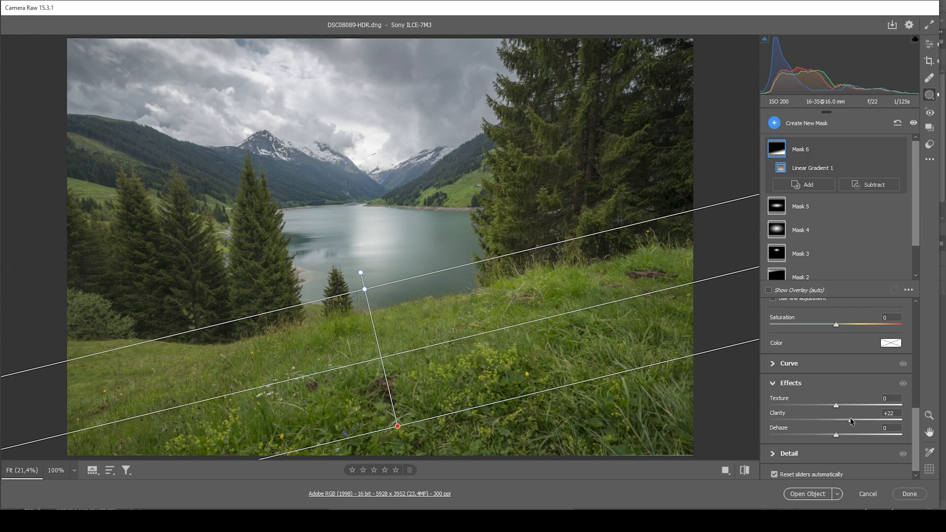
pyautogui.moveTo(853, 421); pyautogui.dragTo(848, 419)
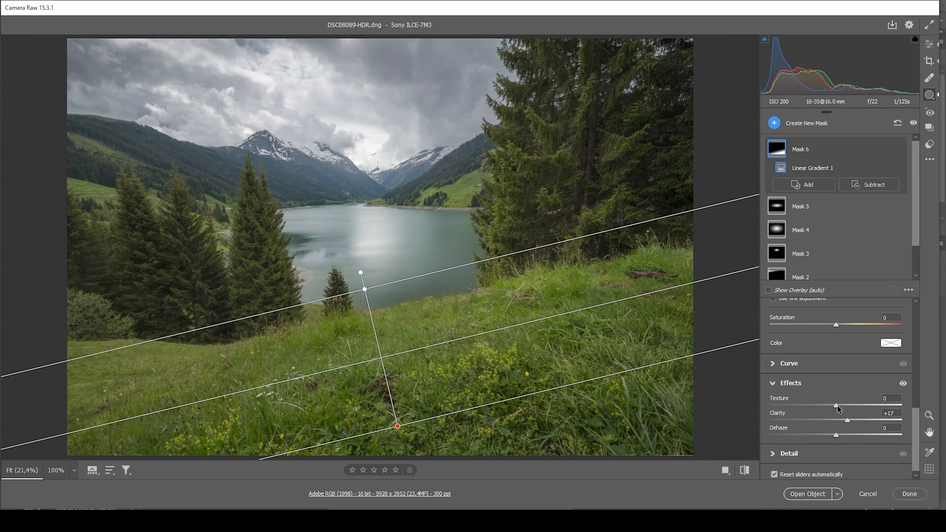
pyautogui.moveTo(836, 405); pyautogui.dragTo(843, 405)
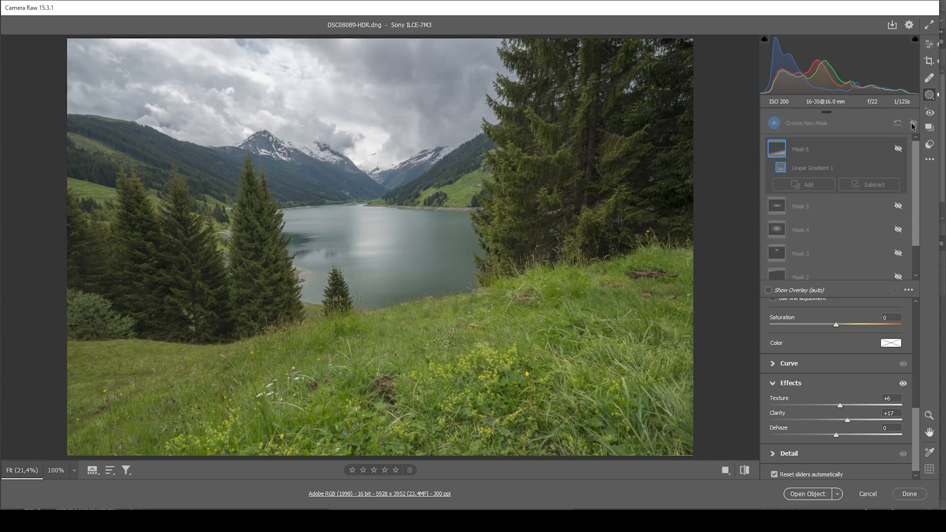
pyautogui.click(913, 123)
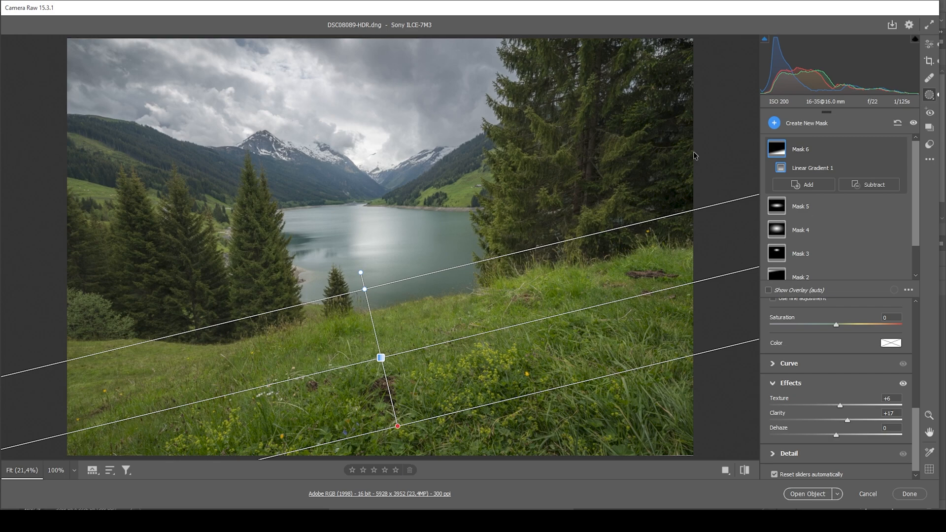
pyautogui.moveTo(929, 43)
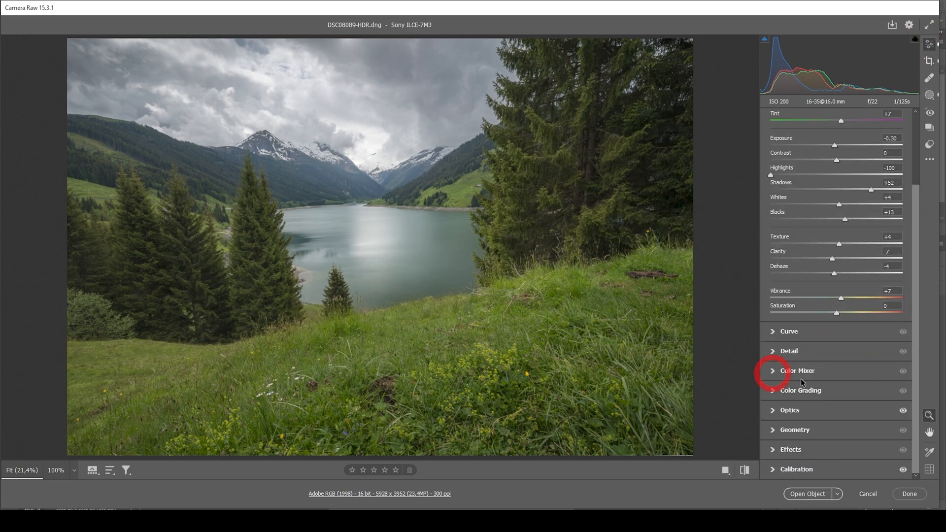
# Step: In Color Mixer HSL Saturation, cut the Yellows to -31
pyautogui.click(797, 370)
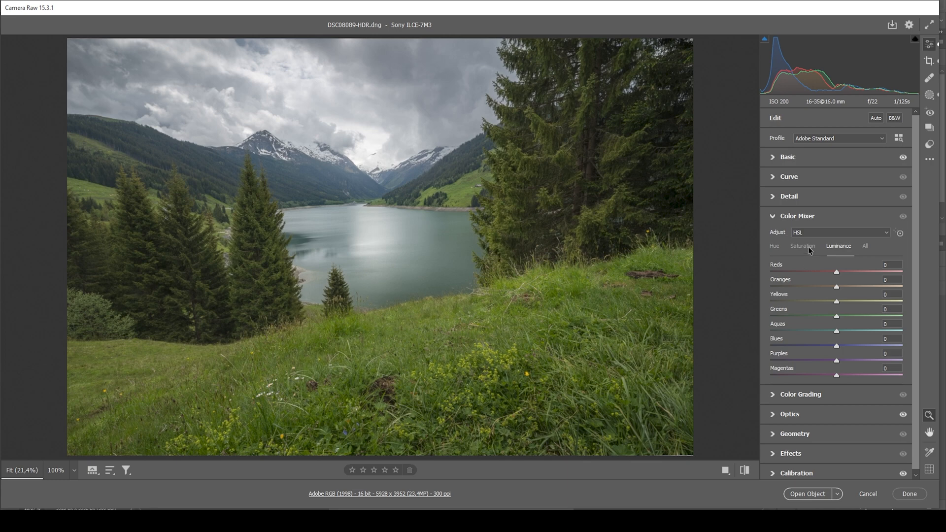
pyautogui.click(802, 246)
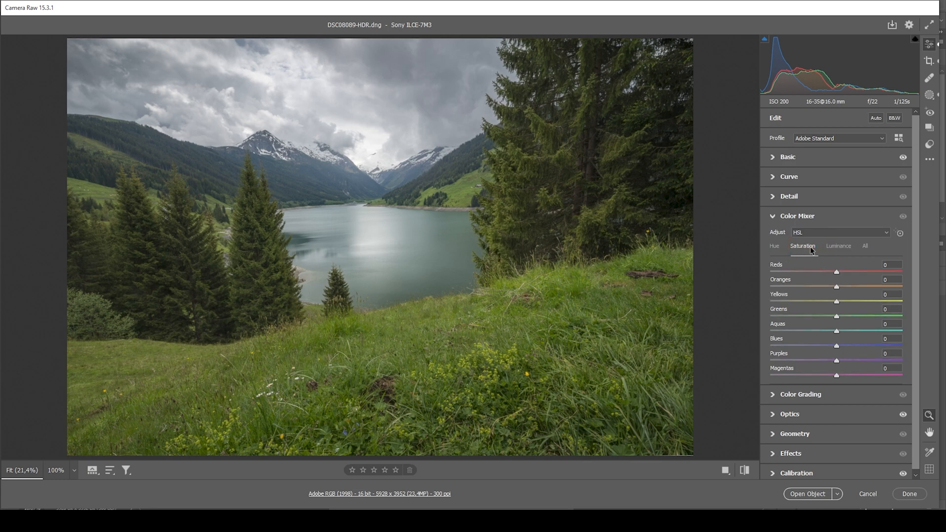
pyautogui.moveTo(852, 303); pyautogui.dragTo(829, 303)
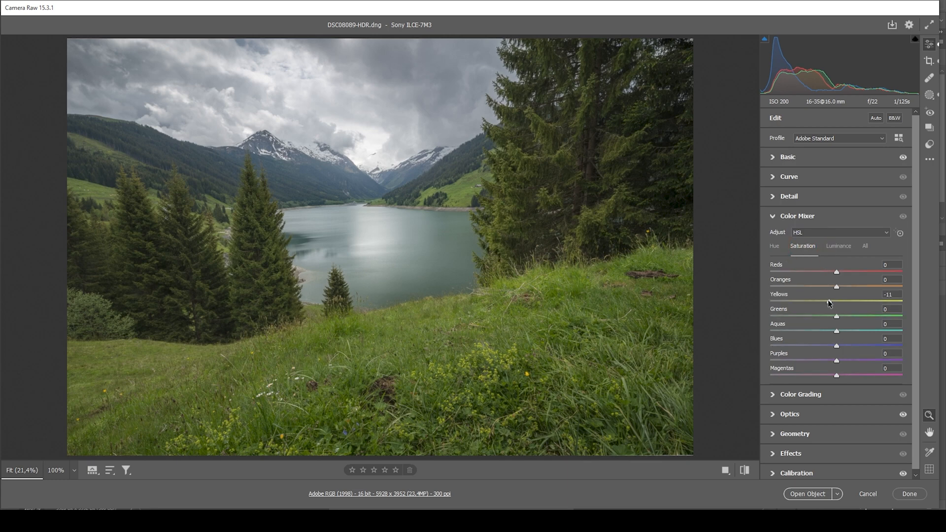
pyautogui.moveTo(836, 301); pyautogui.dragTo(821, 301)
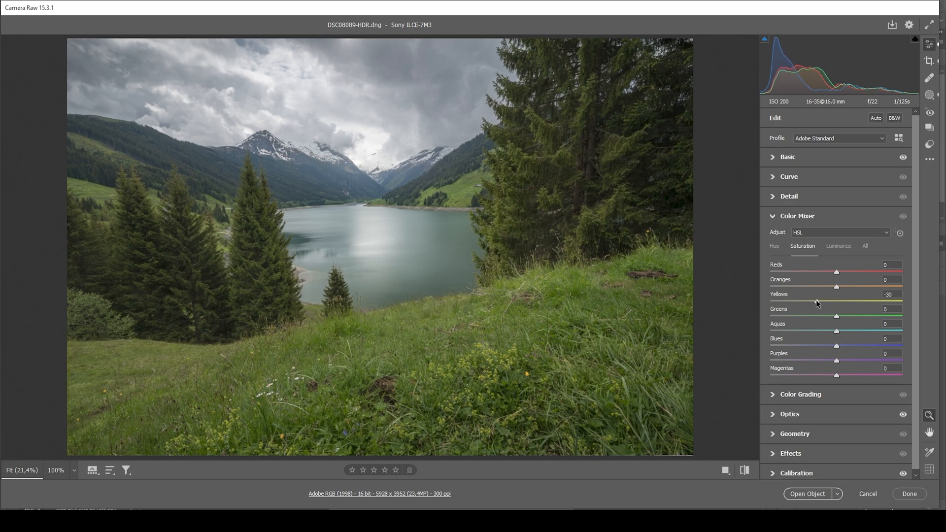
pyautogui.moveTo(836, 302); pyautogui.dragTo(816, 302)
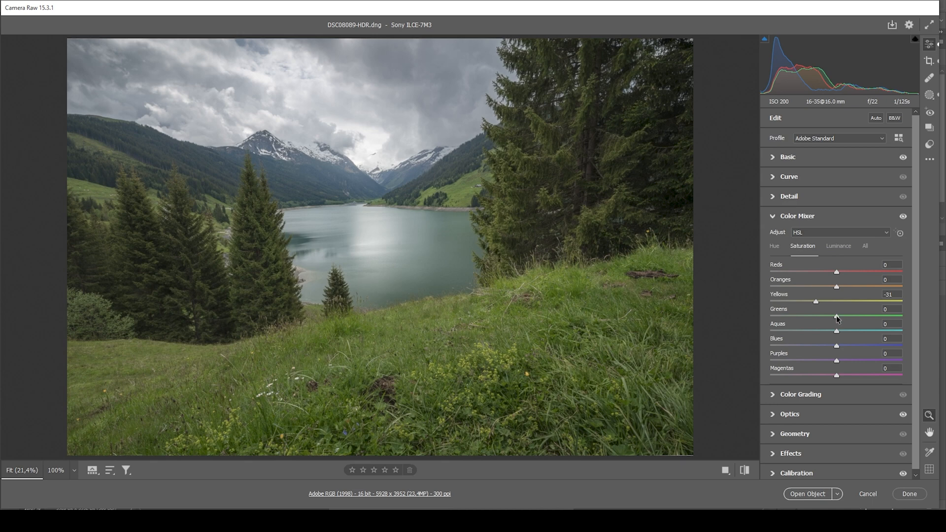
# Step: Raise saturation of Greens +13, Aquas +27 and Blues +33
pyautogui.moveTo(837, 317); pyautogui.dragTo(840, 317)
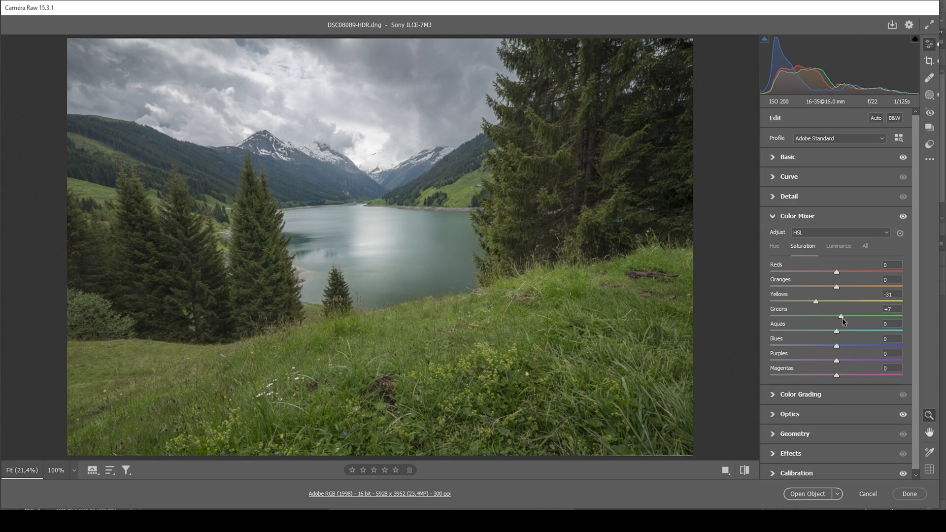
pyautogui.moveTo(837, 316); pyautogui.dragTo(845, 316)
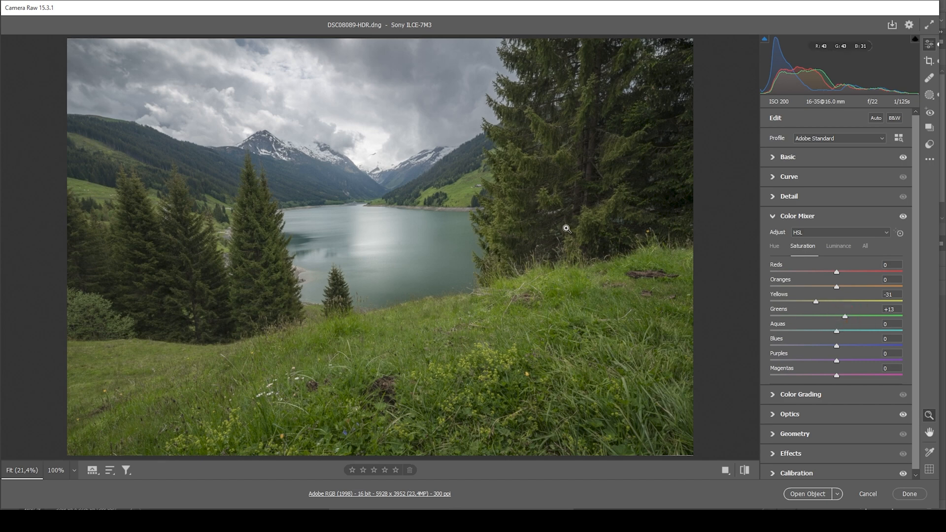
pyautogui.moveTo(617, 268)
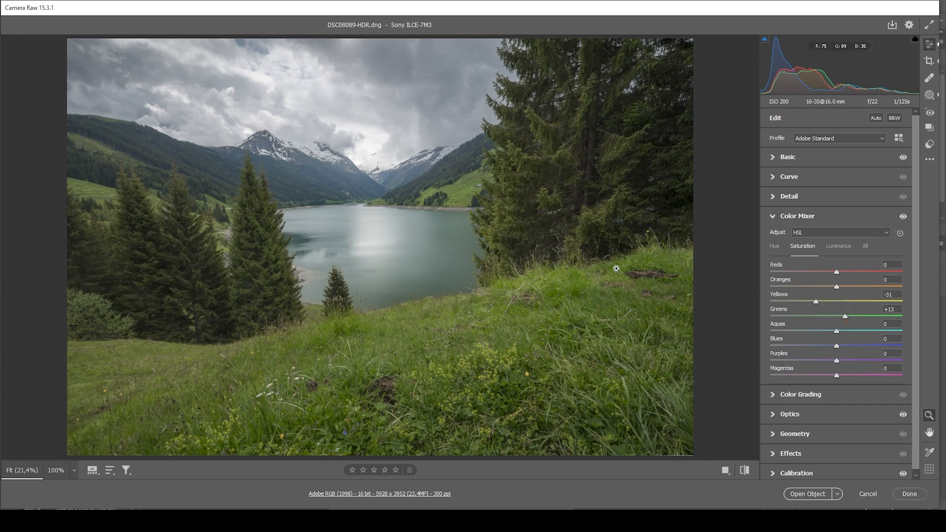
pyautogui.moveTo(839, 334)
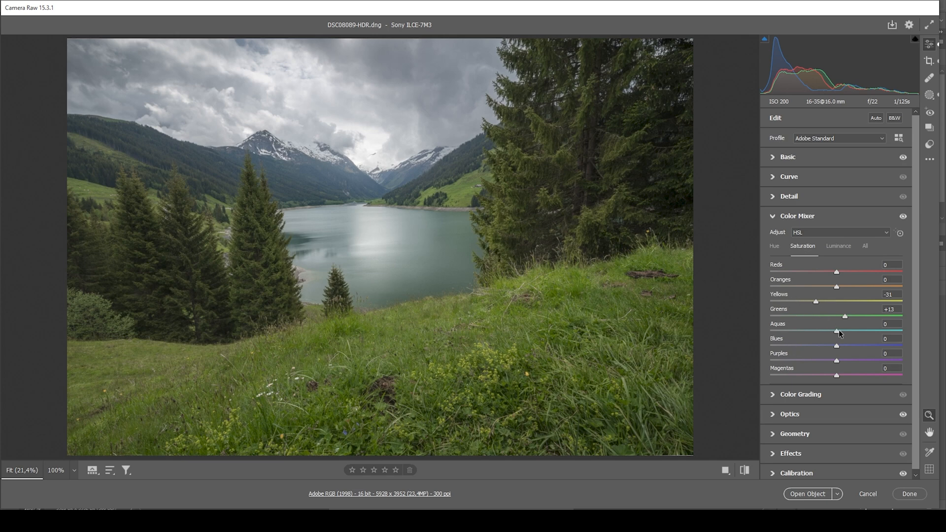
pyautogui.moveTo(836, 331); pyautogui.dragTo(853, 331)
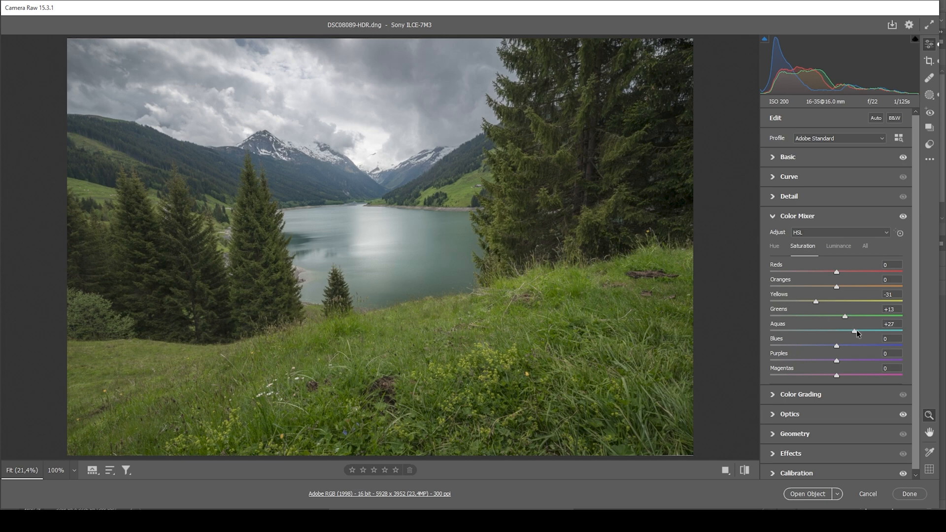
pyautogui.moveTo(837, 345); pyautogui.dragTo(855, 345)
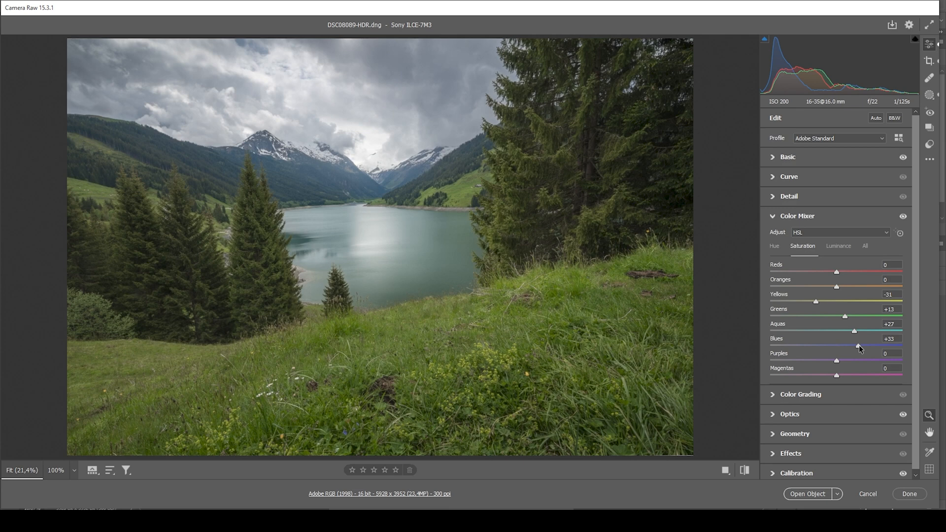
# Step: Ease Blues saturation to +30 and add a subtle -4 vignette in Effects
pyautogui.moveTo(859, 346); pyautogui.dragTo(870, 346)
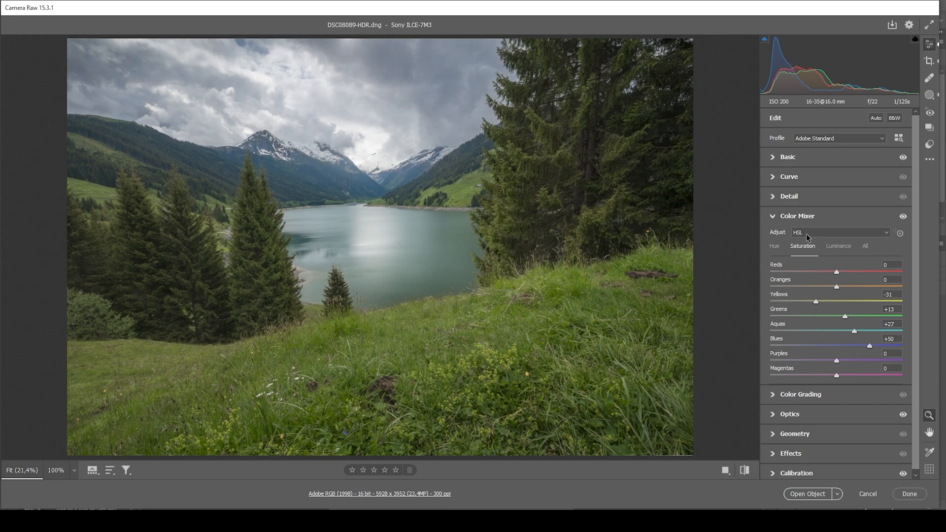
pyautogui.click(798, 216)
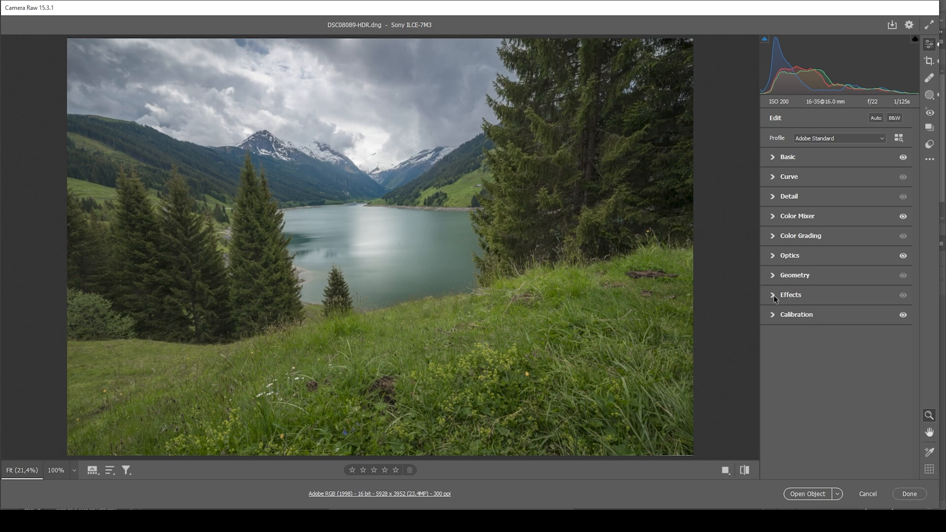
pyautogui.click(791, 295)
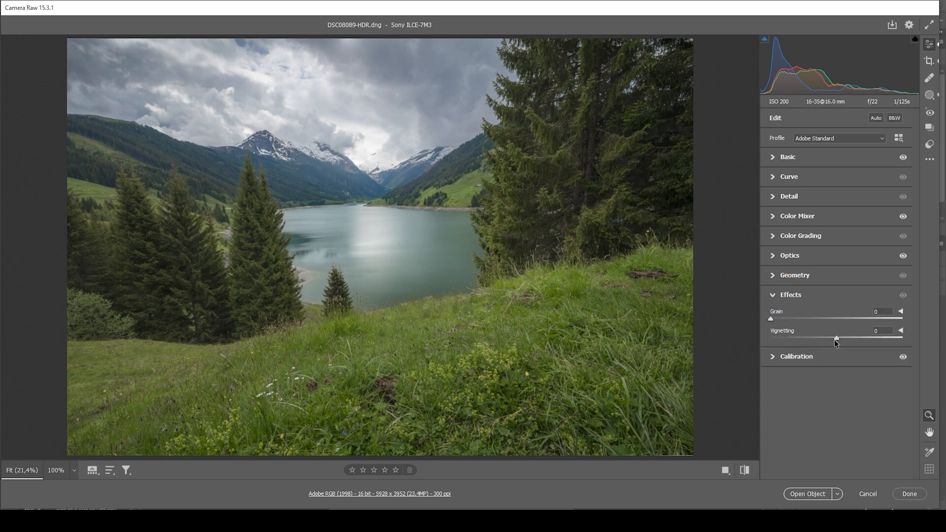
pyautogui.moveTo(836, 337); pyautogui.dragTo(816, 337)
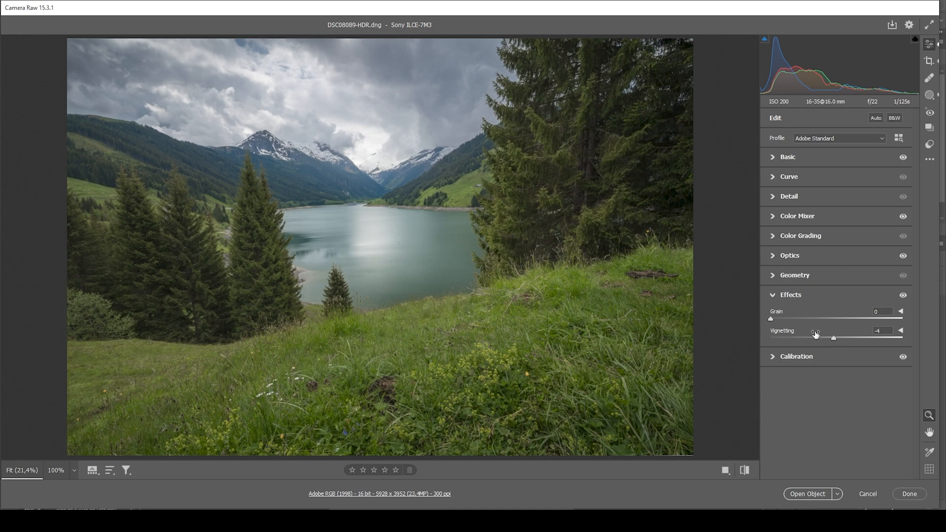
pyautogui.click(790, 295)
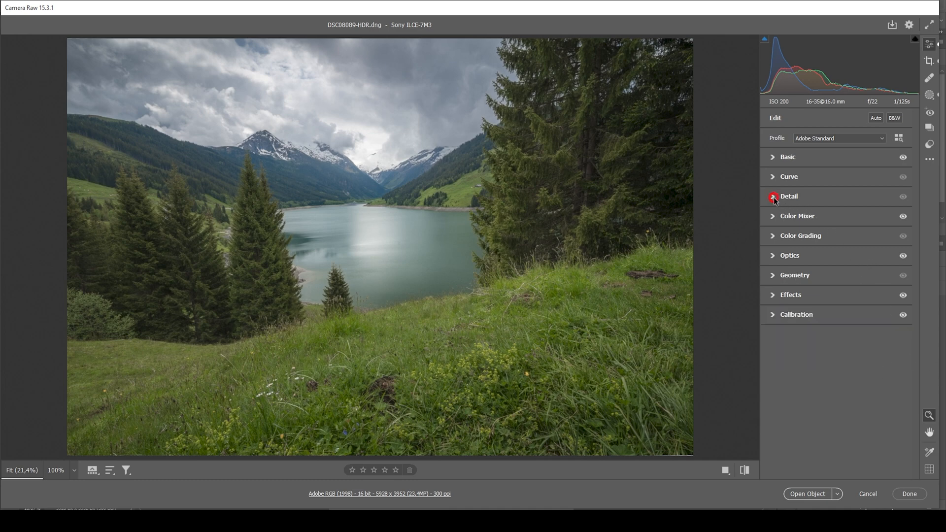
# Step: Set Detail sharpening to amount 79, detail 100 and masking 62
pyautogui.click(788, 197)
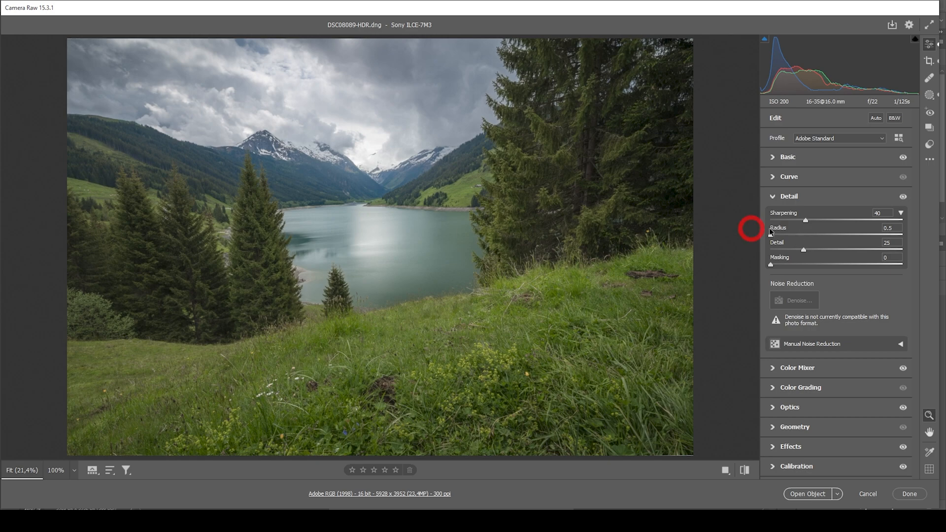
pyautogui.moveTo(803, 250); pyautogui.dragTo(903, 249)
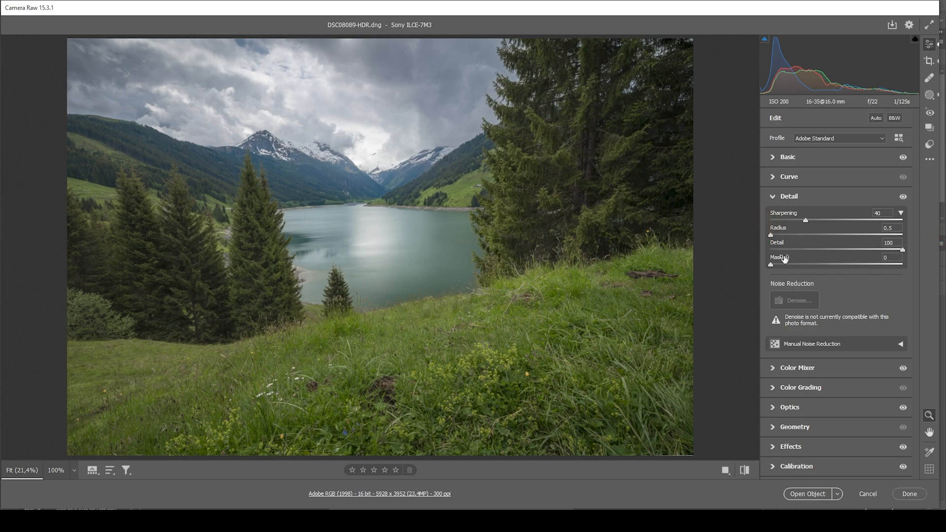
pyautogui.moveTo(770, 264); pyautogui.dragTo(852, 264)
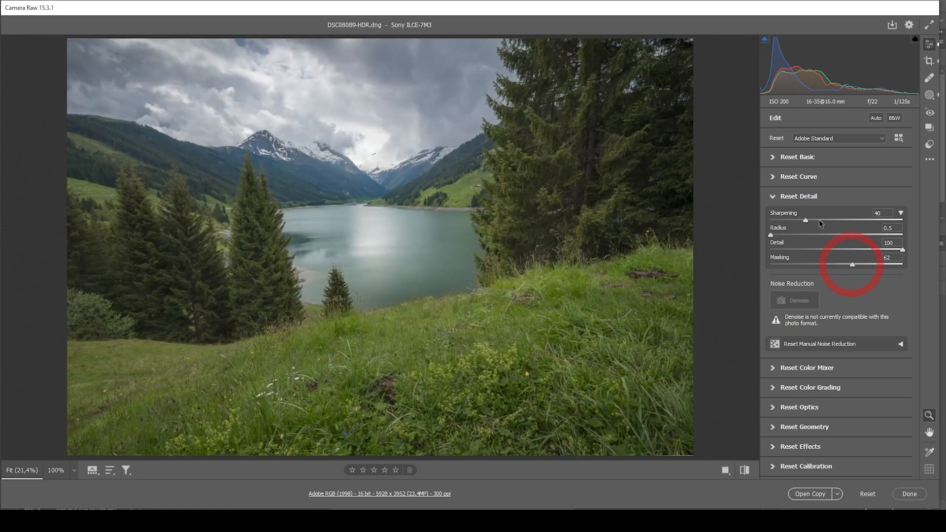
pyautogui.moveTo(805, 220); pyautogui.dragTo(856, 219)
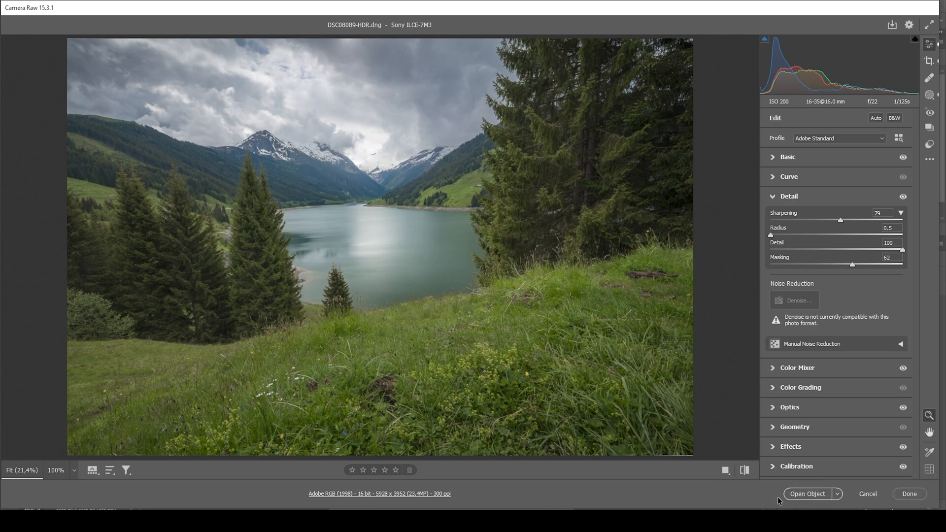
# Step: Bring the photo into Photoshop as a smart object and set new Layer 1 to Overlay
pyautogui.click(807, 494)
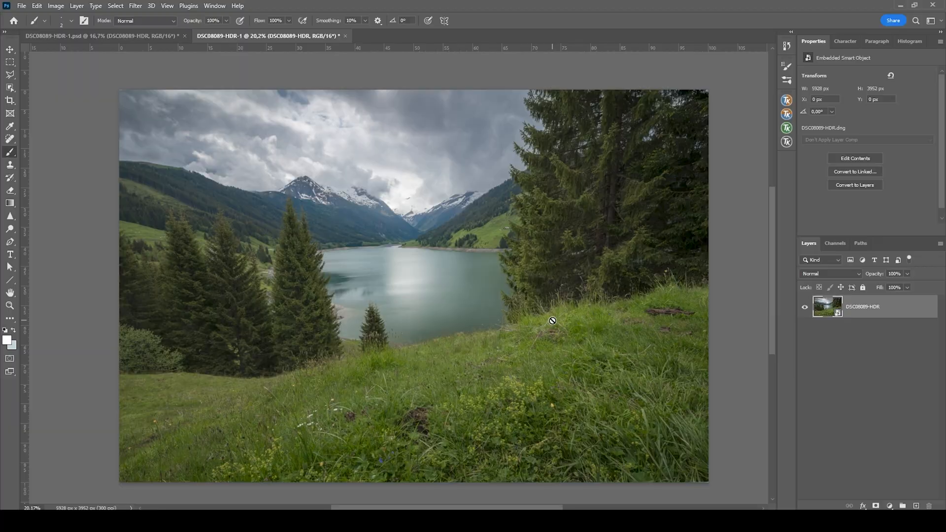
pyautogui.moveTo(549, 208)
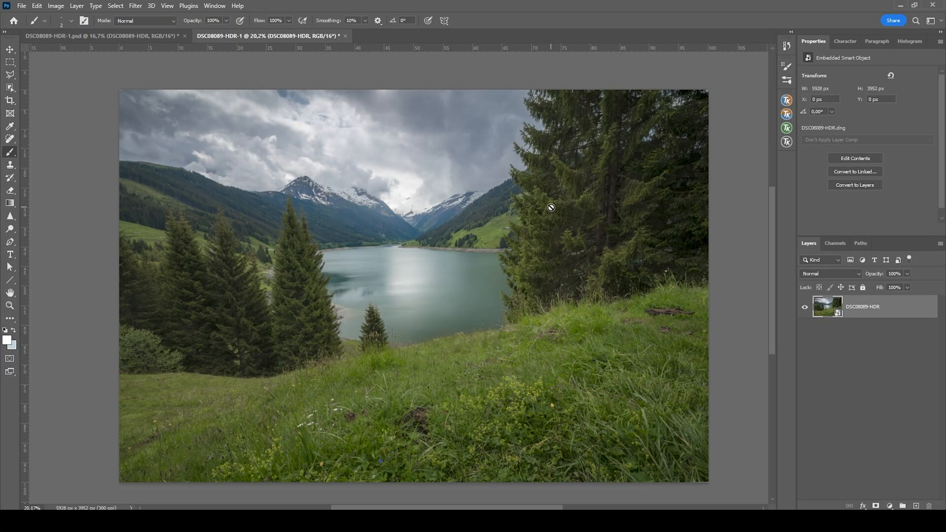
pyautogui.moveTo(551, 220)
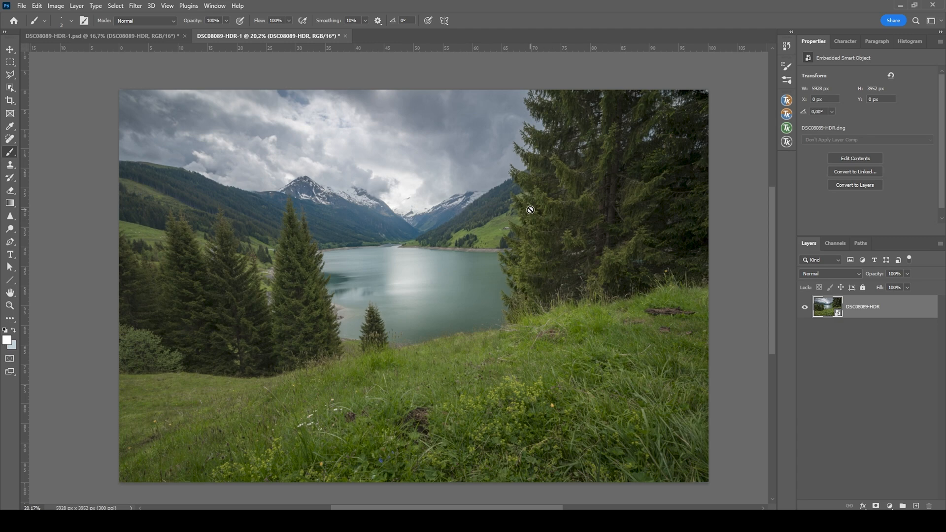
pyautogui.moveTo(833, 497)
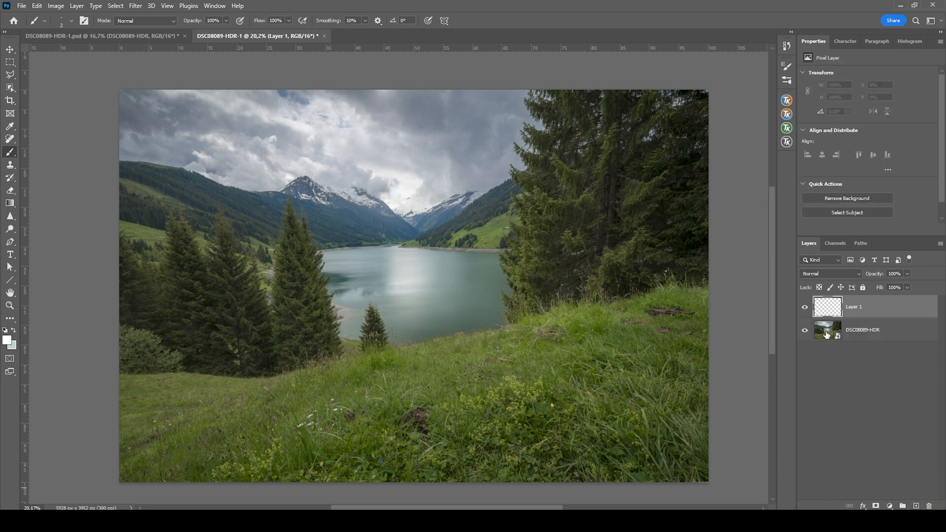
pyautogui.click(832, 273)
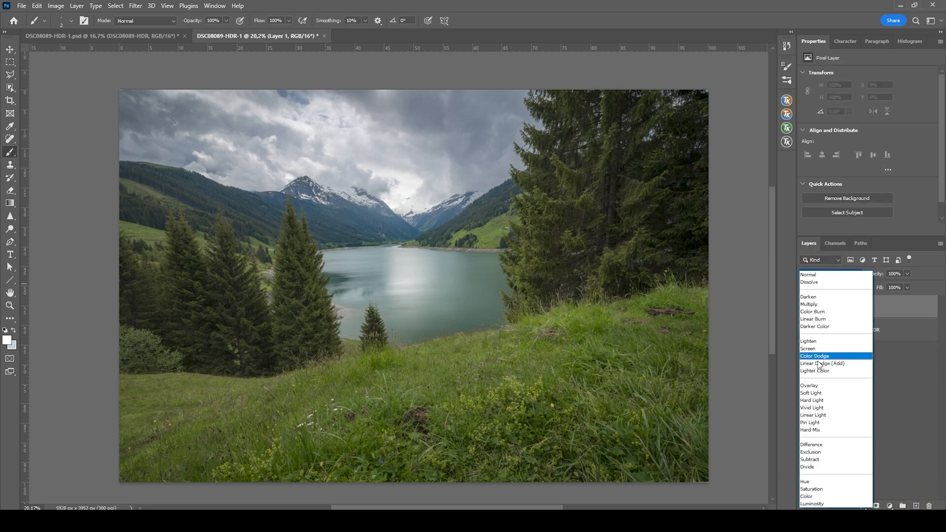
pyautogui.click(810, 386)
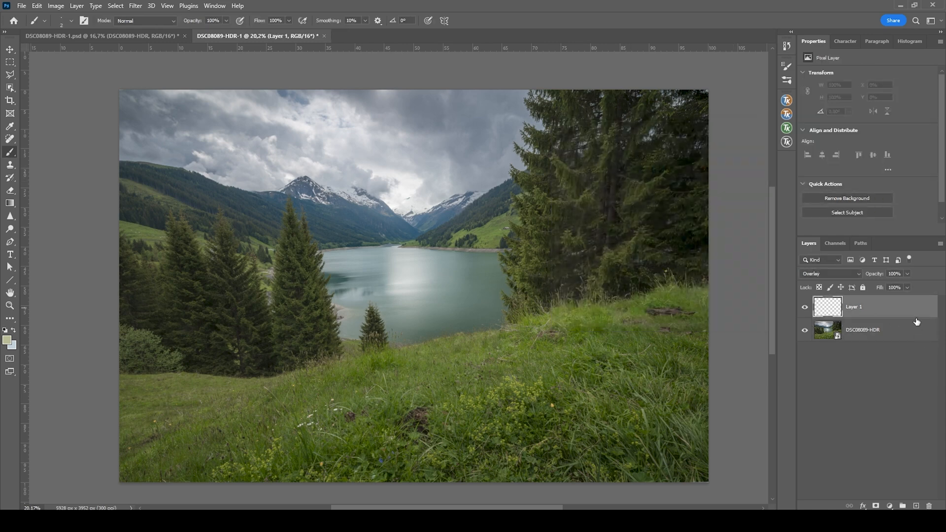
pyautogui.moveTo(915, 321)
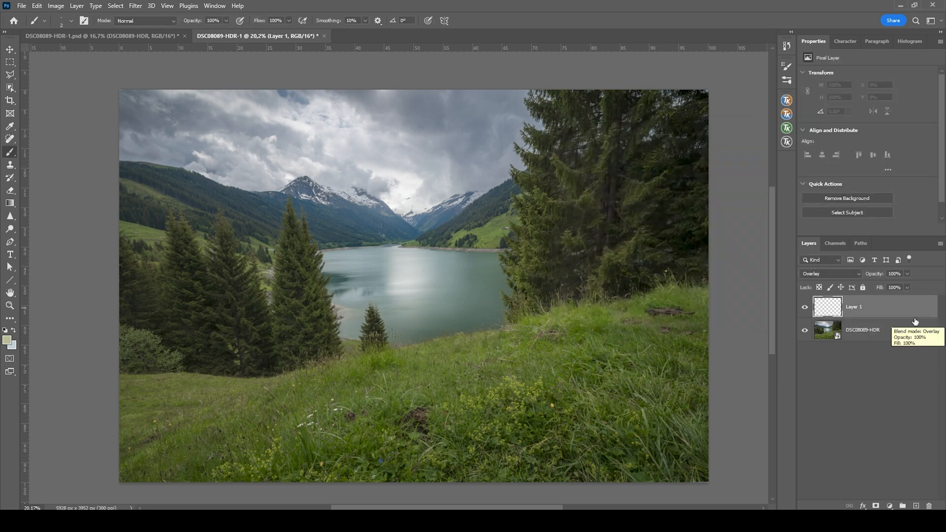
# Step: Apply a TK RapidMask Lights luminosity mask to Layer 1 and lower brush opacity
pyautogui.click(786, 127)
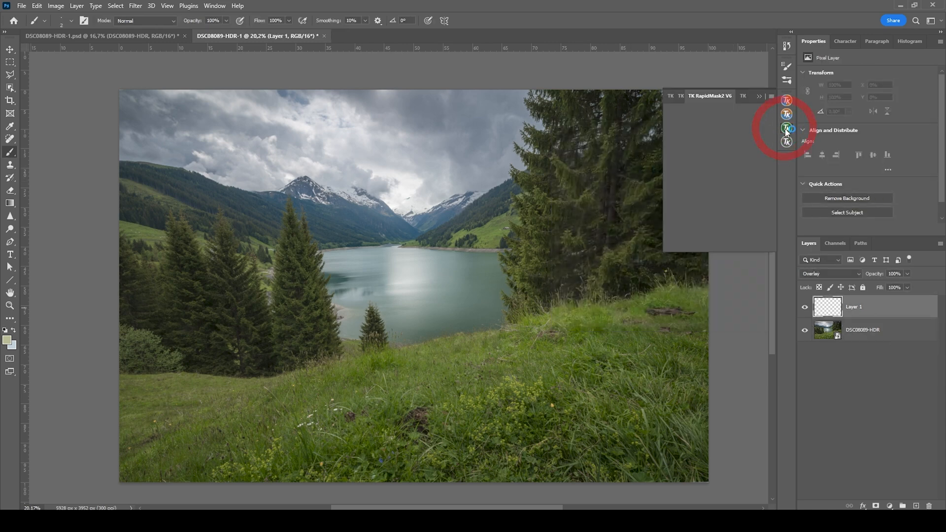
pyautogui.click(735, 117)
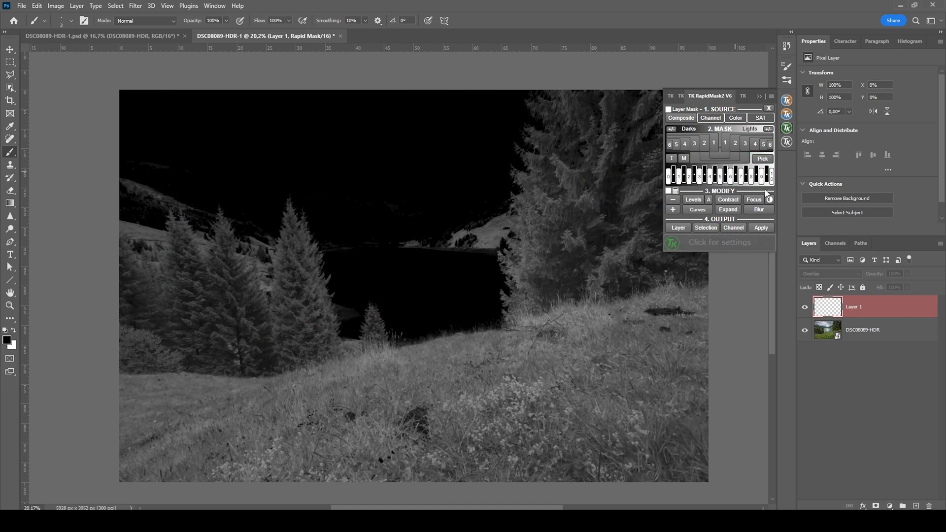
pyautogui.click(669, 108)
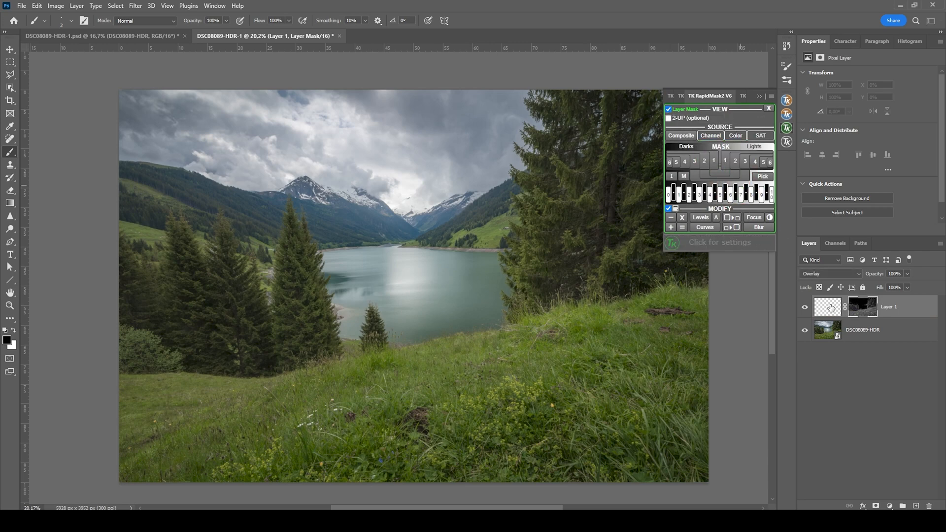
pyautogui.click(769, 109)
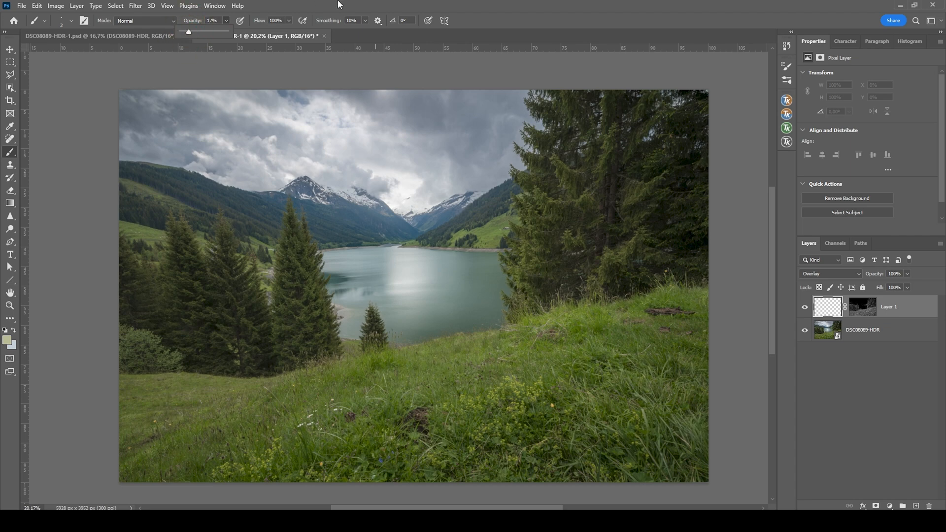
pyautogui.click(7, 339)
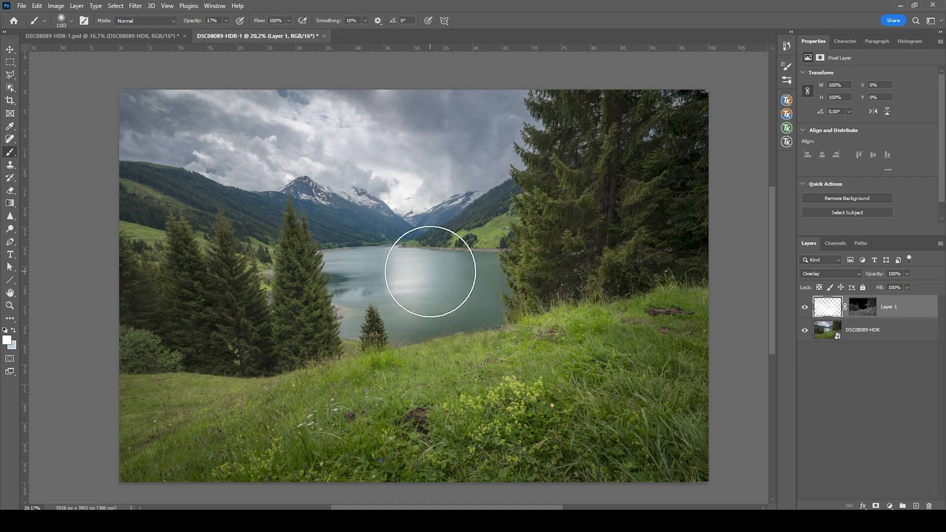
pyautogui.moveTo(805, 172)
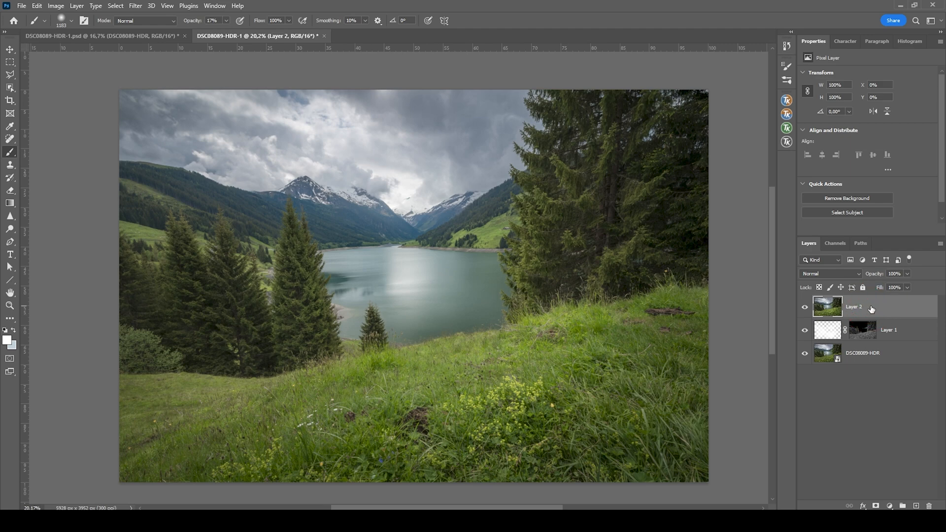
pyautogui.moveTo(854, 306)
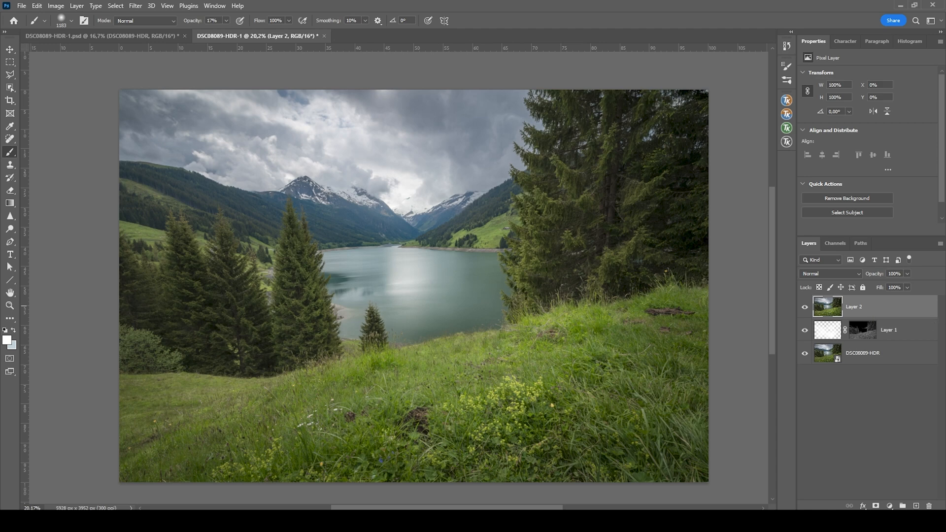
# Step: Blur the merged copy Layer 2 with an 18-pixel Gaussian Blur
pyautogui.click(135, 6)
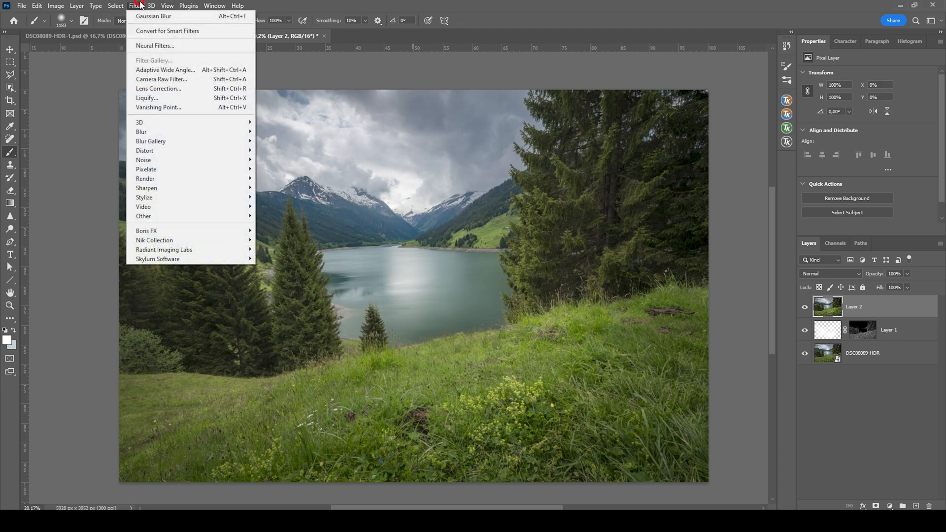
pyautogui.click(154, 17)
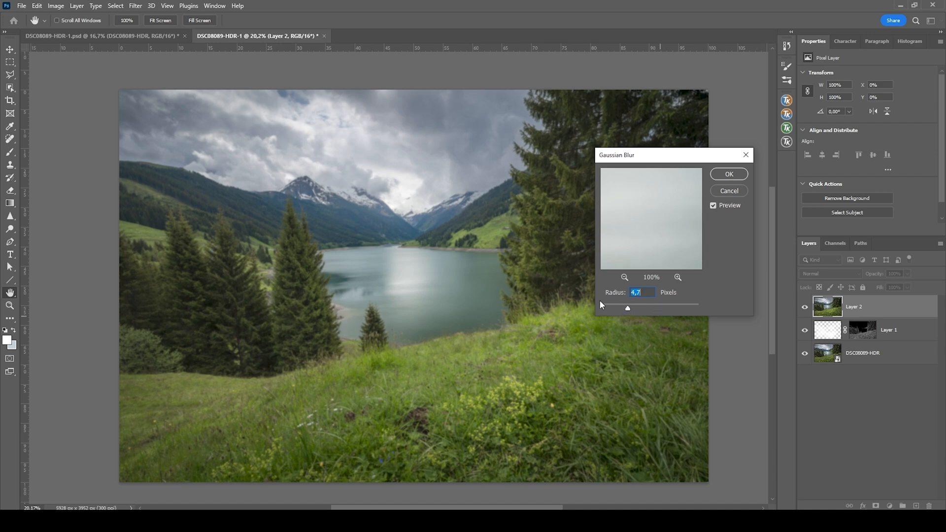
pyautogui.moveTo(627, 309); pyautogui.dragTo(639, 309)
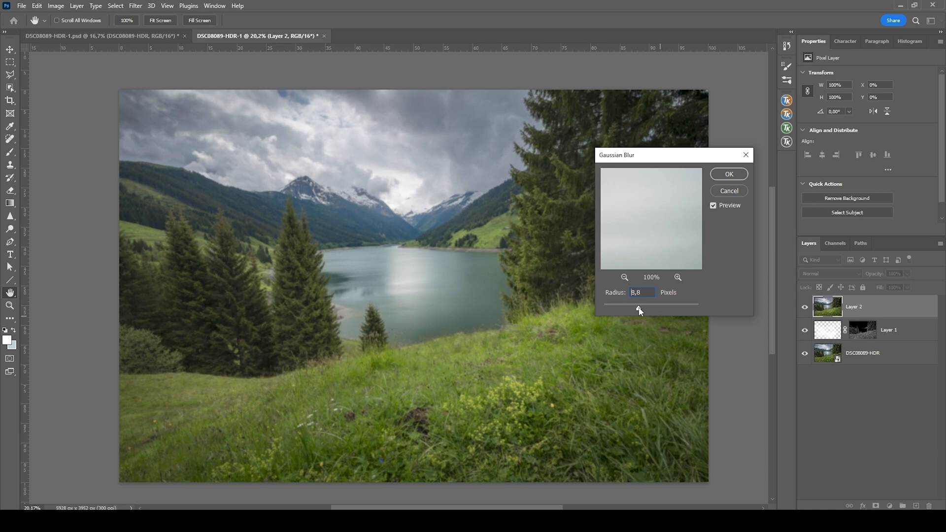
pyautogui.moveTo(638, 310); pyautogui.dragTo(645, 309)
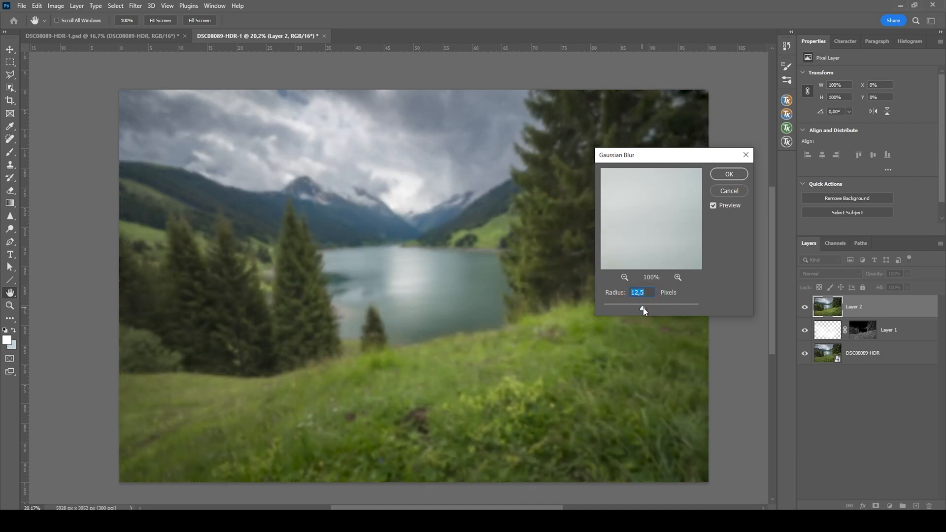
pyautogui.moveTo(634, 312); pyautogui.dragTo(648, 311)
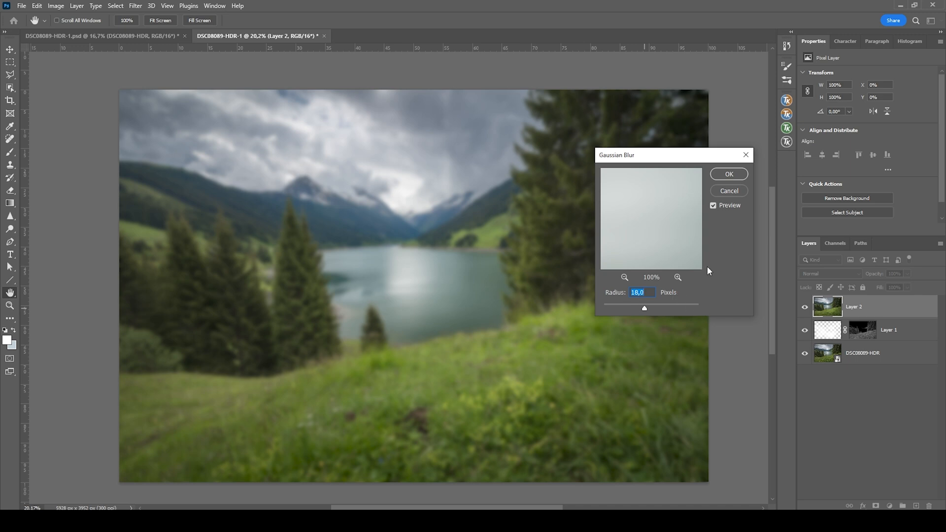
pyautogui.click(729, 173)
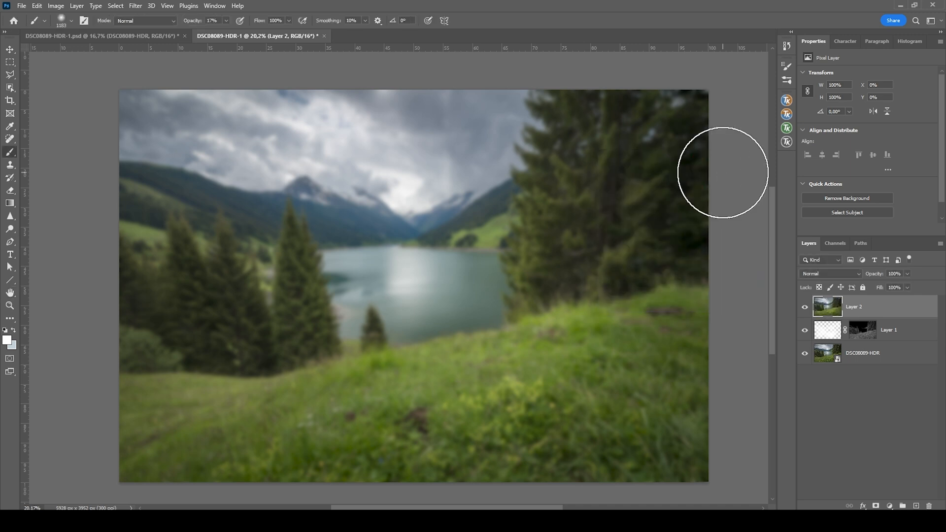
pyautogui.moveTo(691, 167)
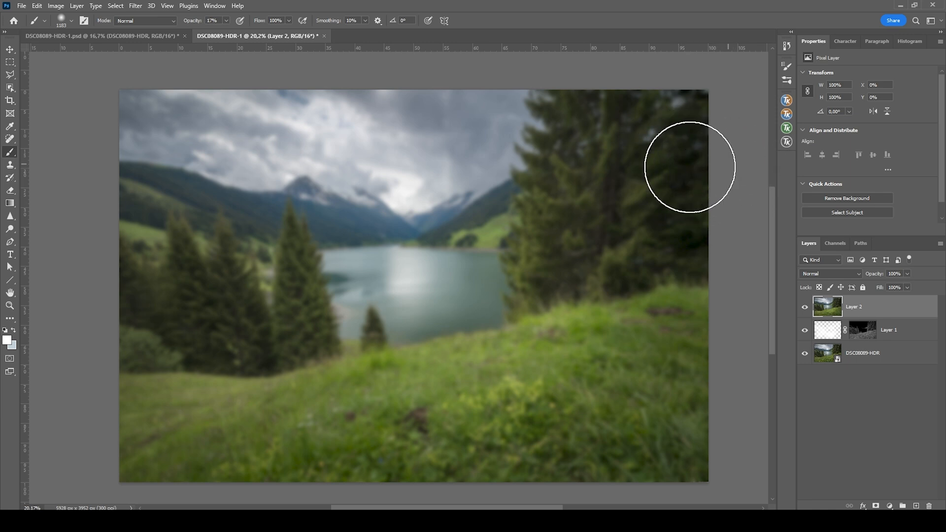
# Step: Fade the Gaussian Blur, previewing Screen and Color Dodge before settling on Lighten mode
pyautogui.click(37, 6)
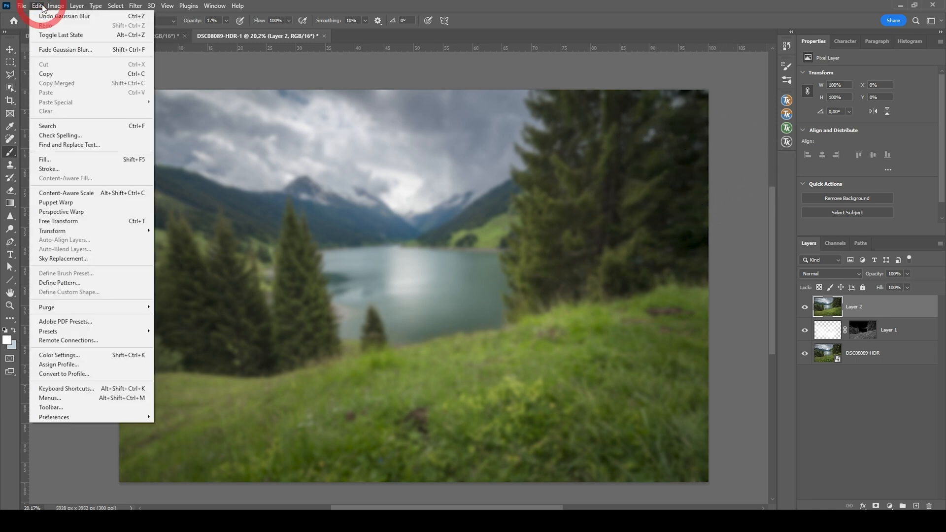
pyautogui.moveTo(81, 49)
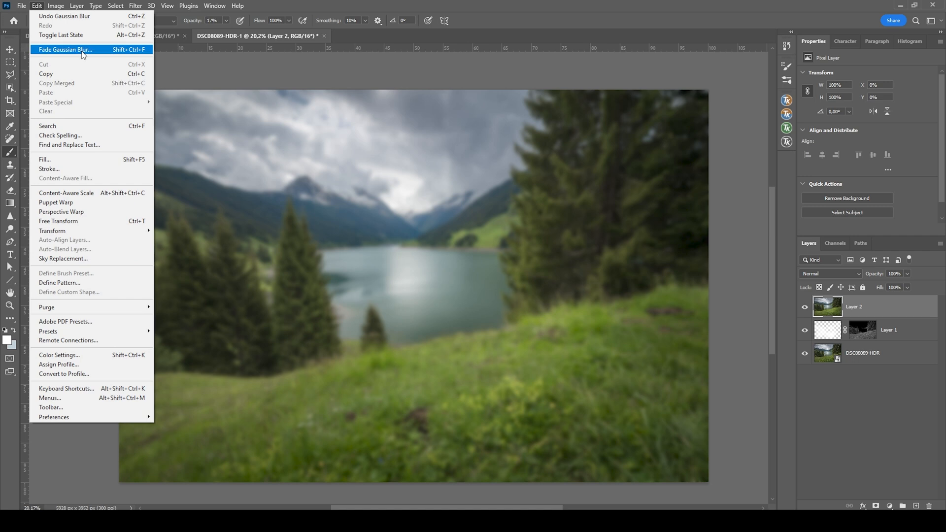
pyautogui.click(64, 49)
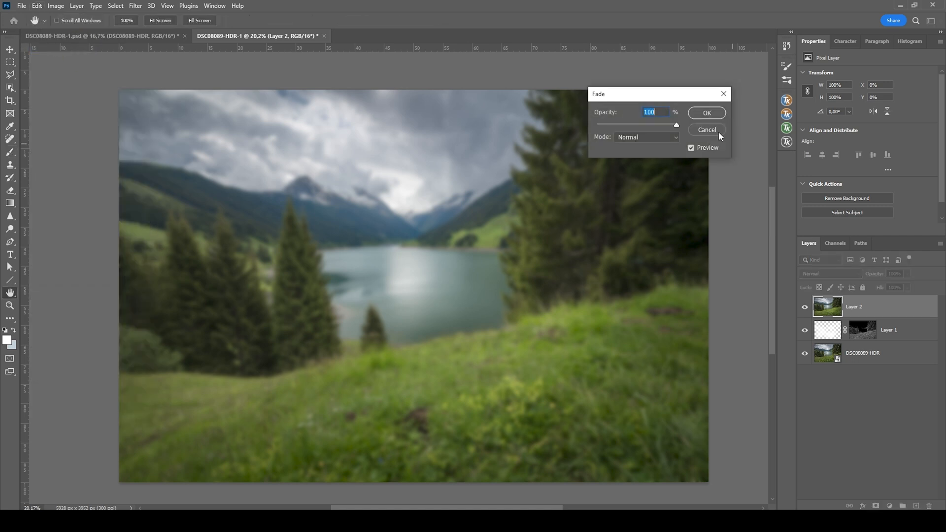
pyautogui.moveTo(655, 128)
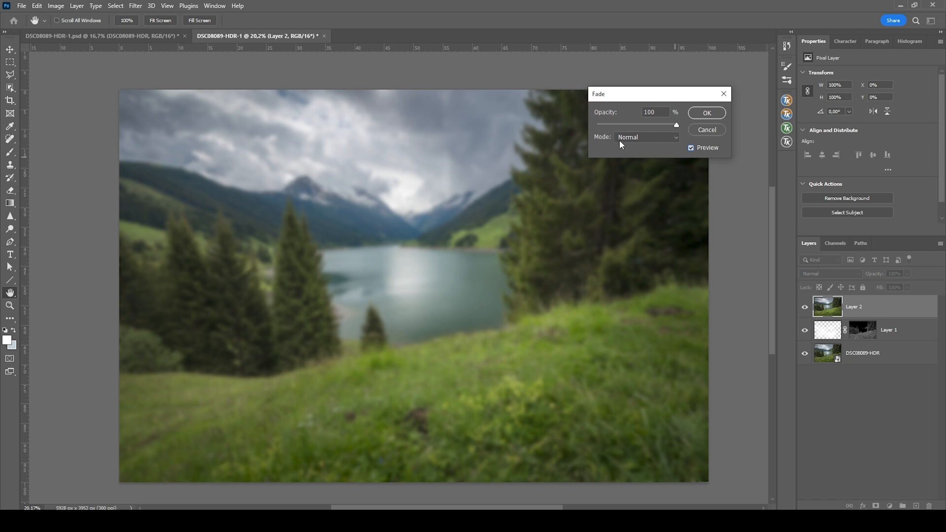
pyautogui.click(645, 137)
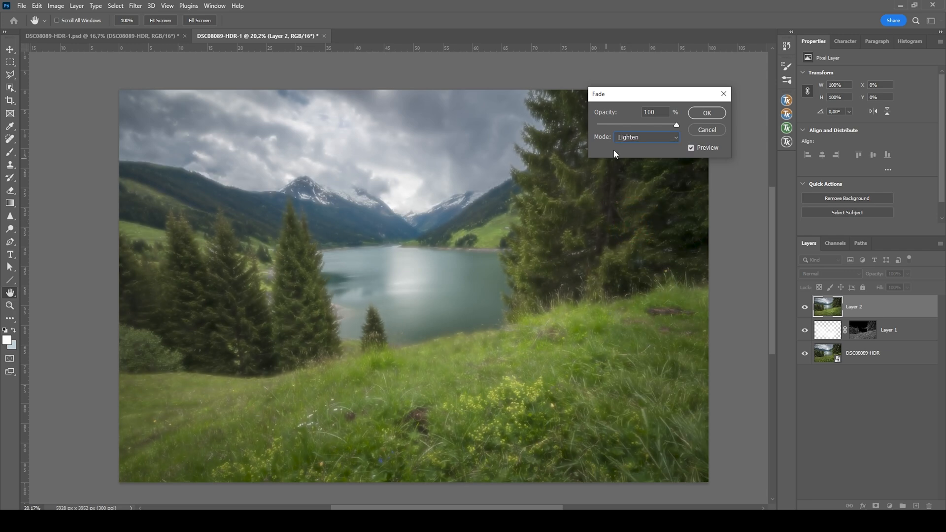
pyautogui.click(645, 137)
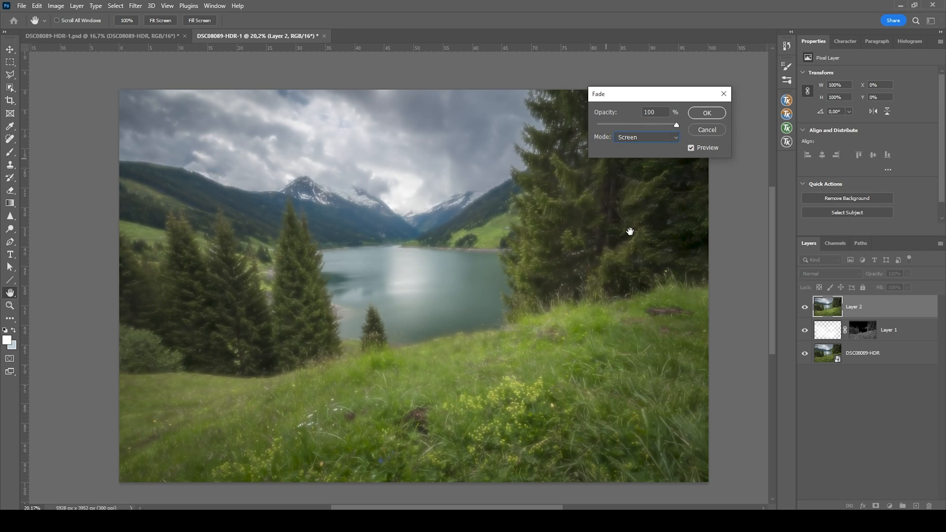
pyautogui.click(645, 137)
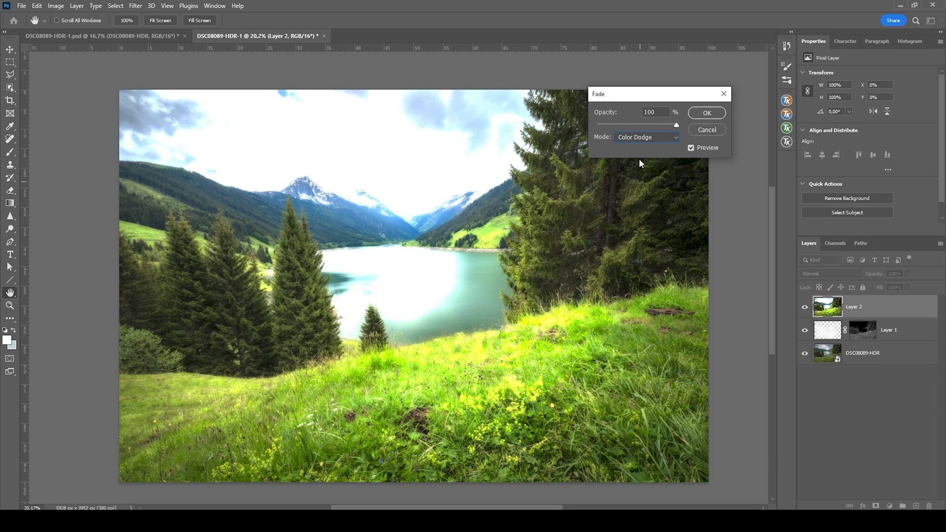
pyautogui.click(644, 137)
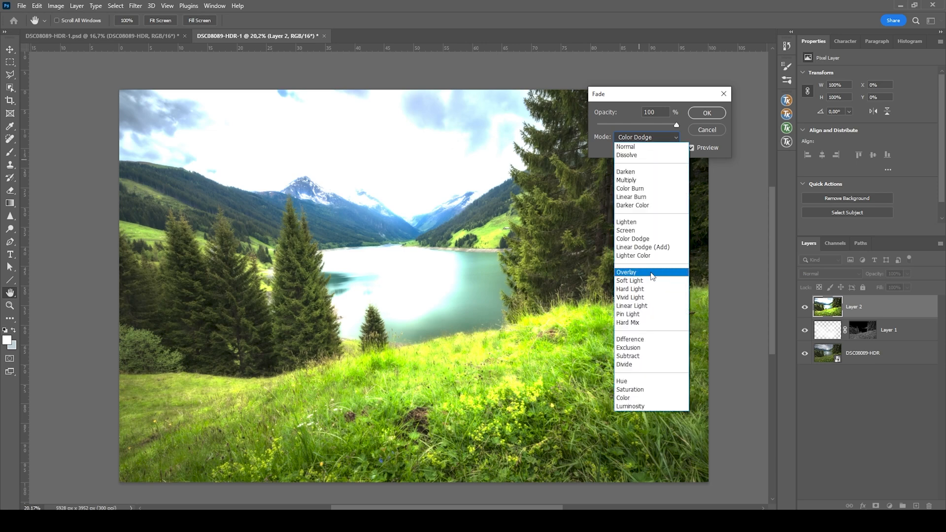
pyautogui.click(627, 272)
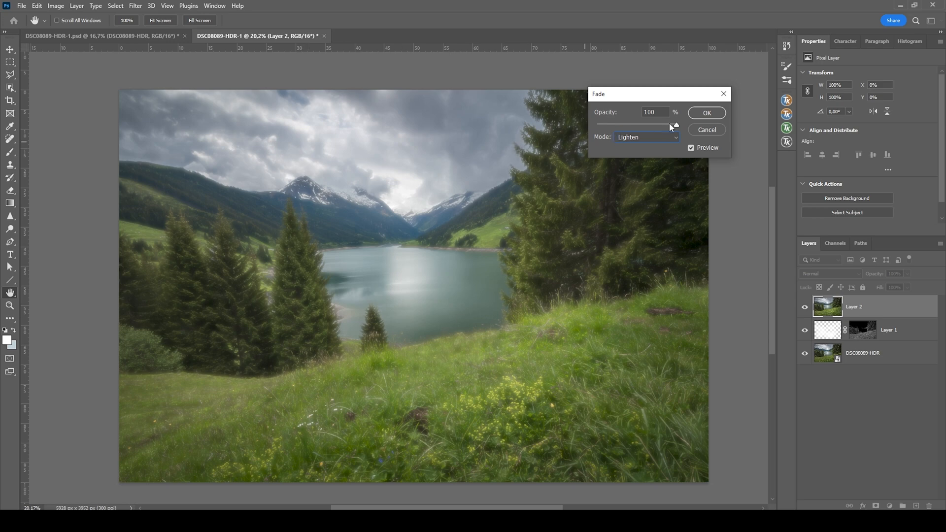
# Step: Set the fade opacity to 17%, apply it, and toggle Layer 2 to compare the glow
pyautogui.moveTo(674, 125); pyautogui.dragTo(629, 126)
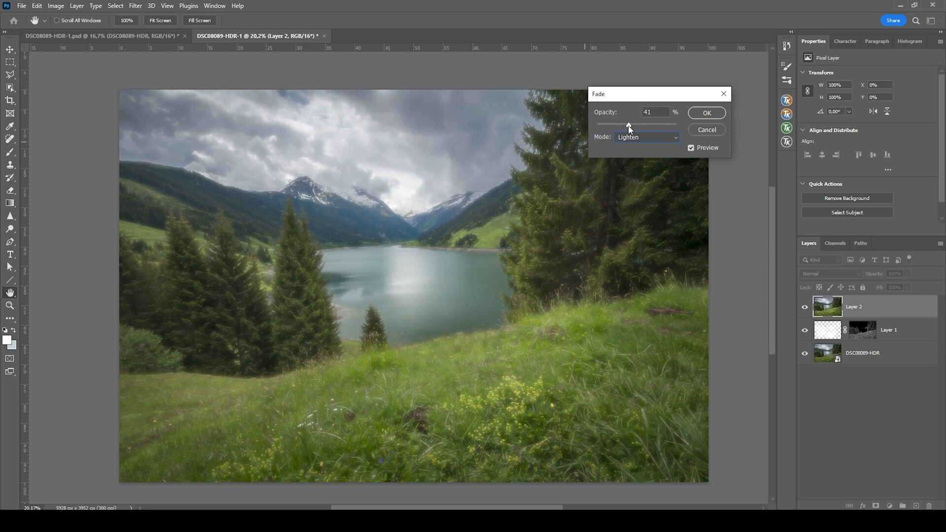
pyautogui.moveTo(628, 124); pyautogui.dragTo(611, 124)
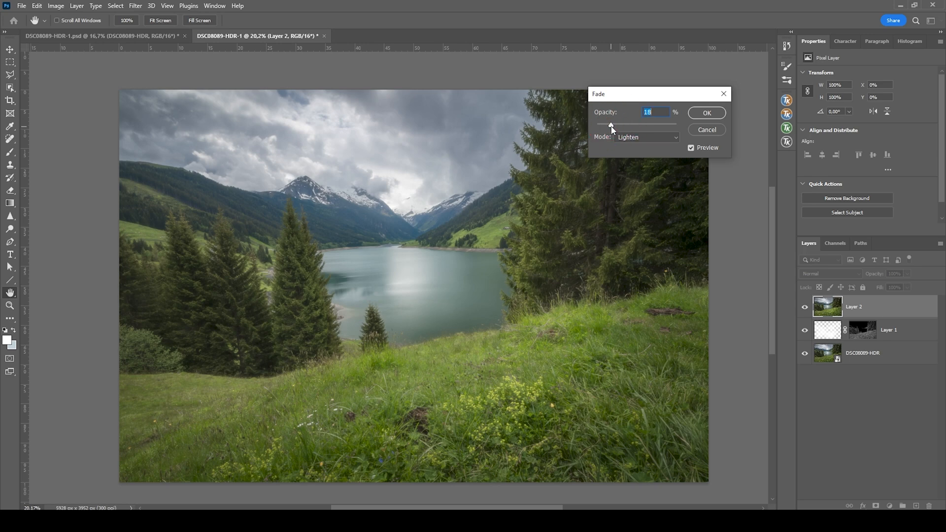
pyautogui.moveTo(611, 130)
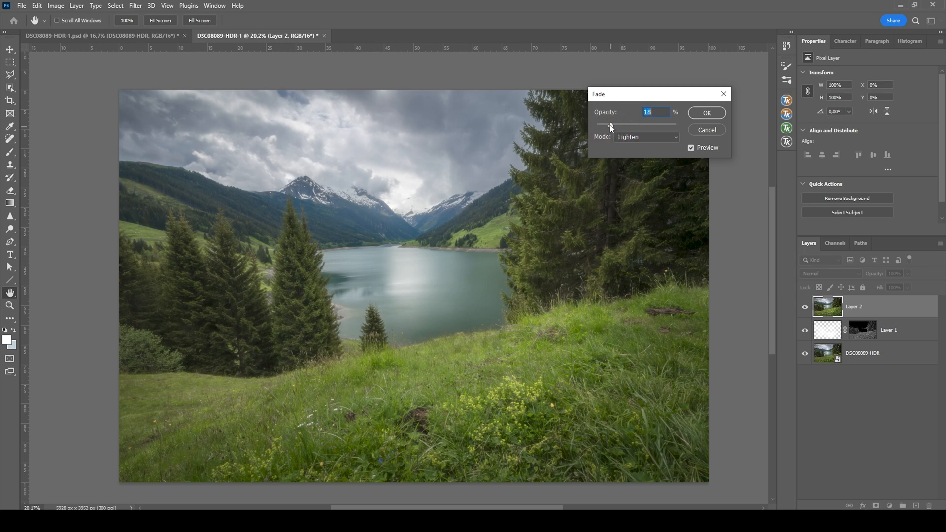
pyautogui.moveTo(611, 125); pyautogui.dragTo(633, 125)
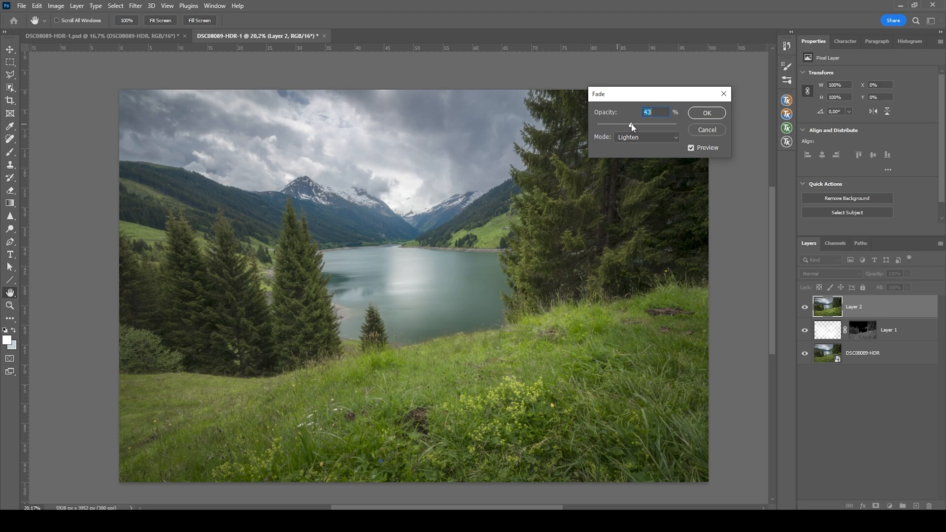
pyautogui.moveTo(631, 125); pyautogui.dragTo(611, 125)
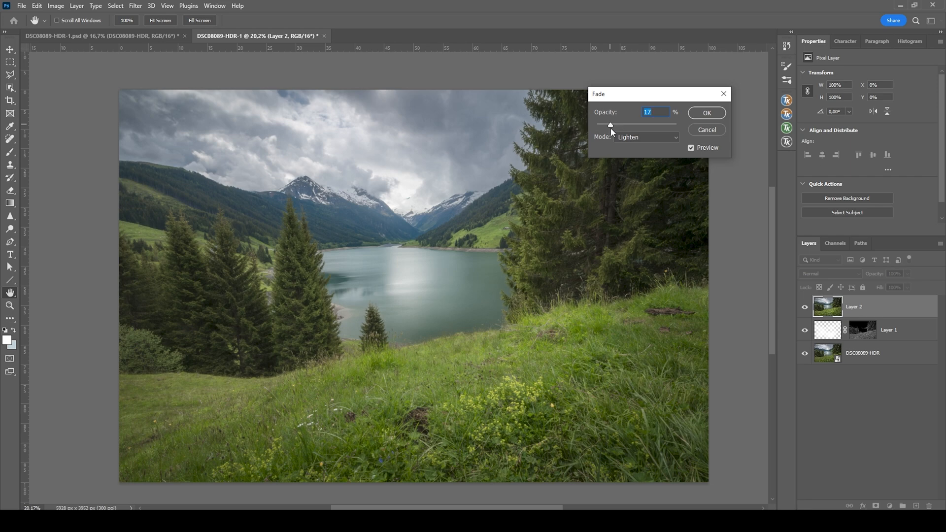
pyautogui.moveTo(610, 125); pyautogui.dragTo(613, 125)
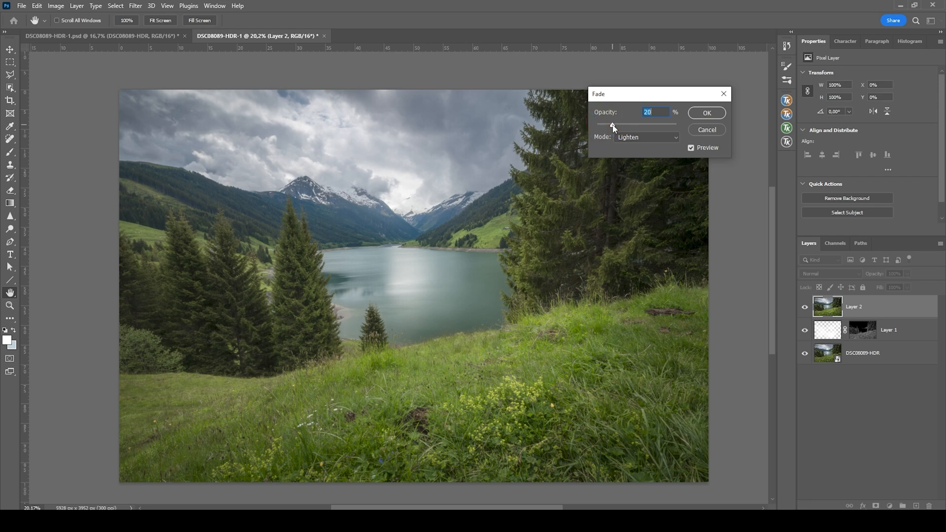
pyautogui.moveTo(612, 125); pyautogui.dragTo(609, 125)
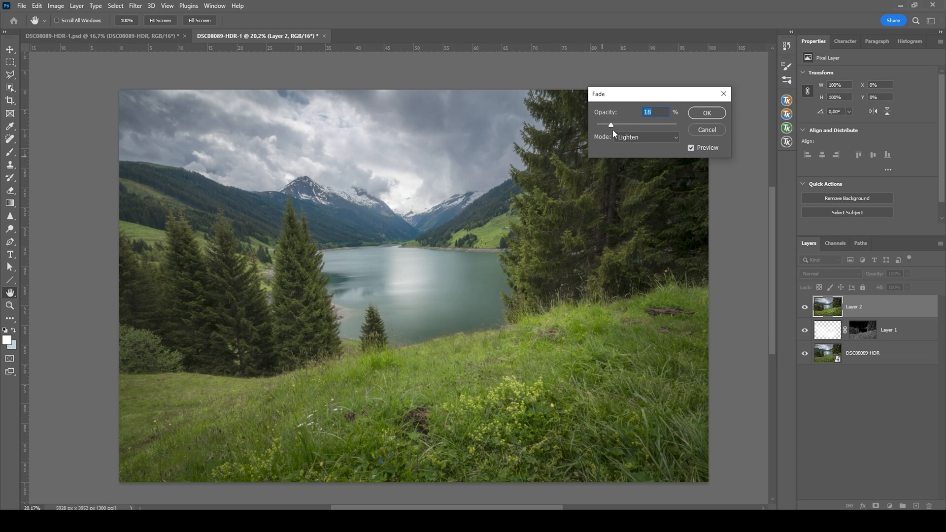
pyautogui.moveTo(611, 124); pyautogui.dragTo(610, 124)
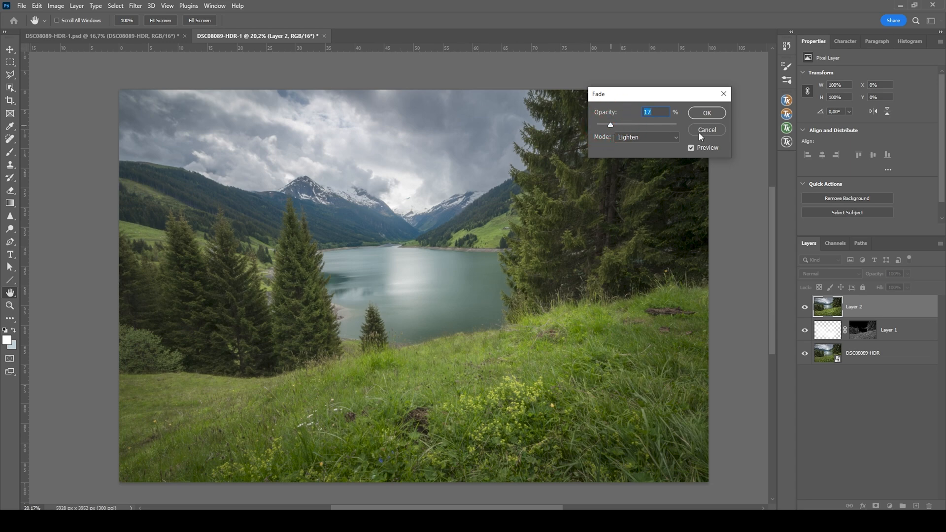
pyautogui.click(707, 112)
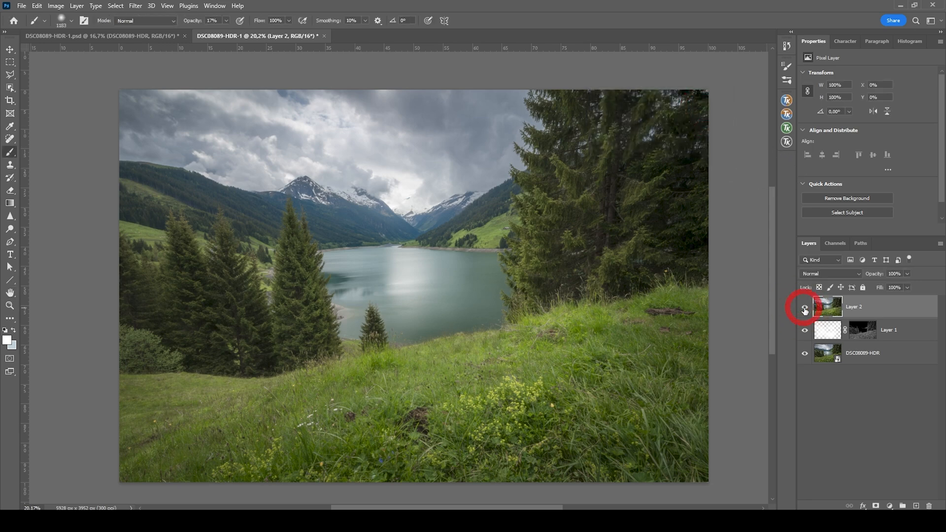
pyautogui.click(805, 309)
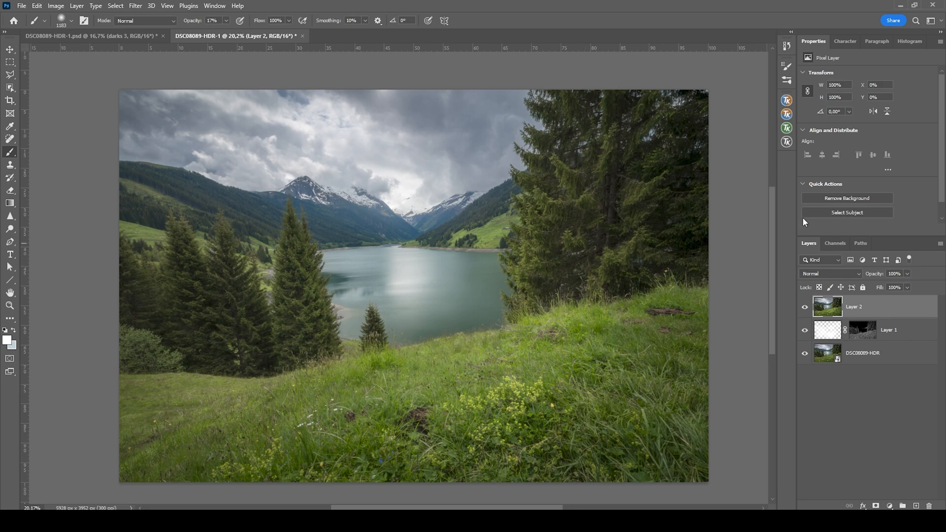
pyautogui.moveTo(737, 208)
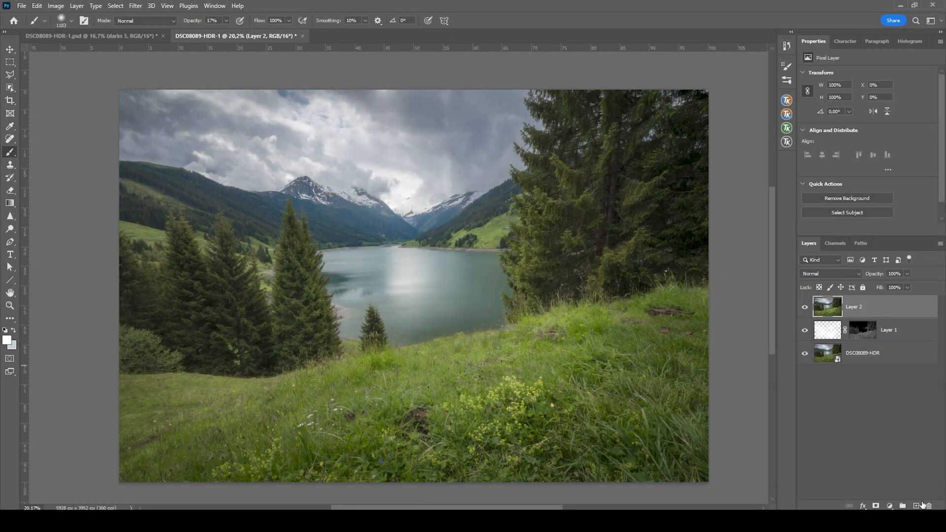
# Step: Add Overlay Layer 3 and give it a narrowed Darks luminosity mask from TK RapidMask
pyautogui.click(832, 273)
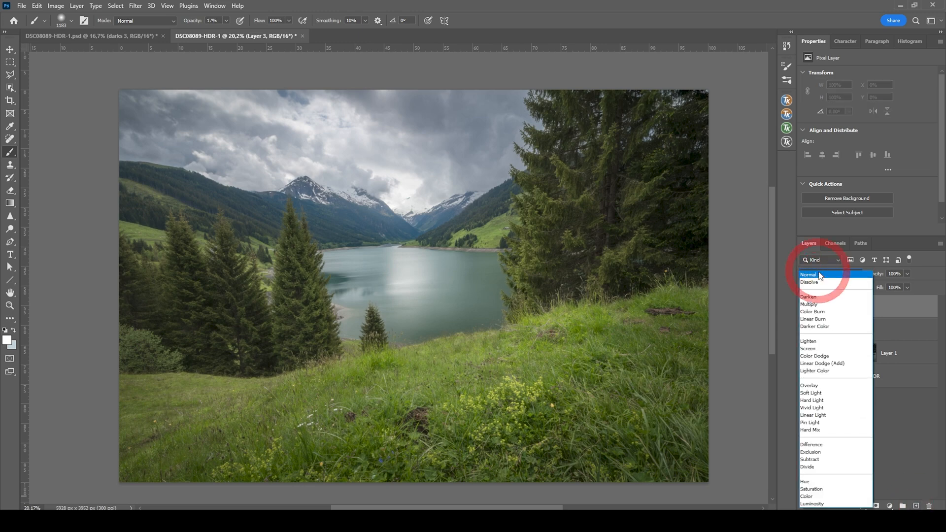
pyautogui.click(809, 385)
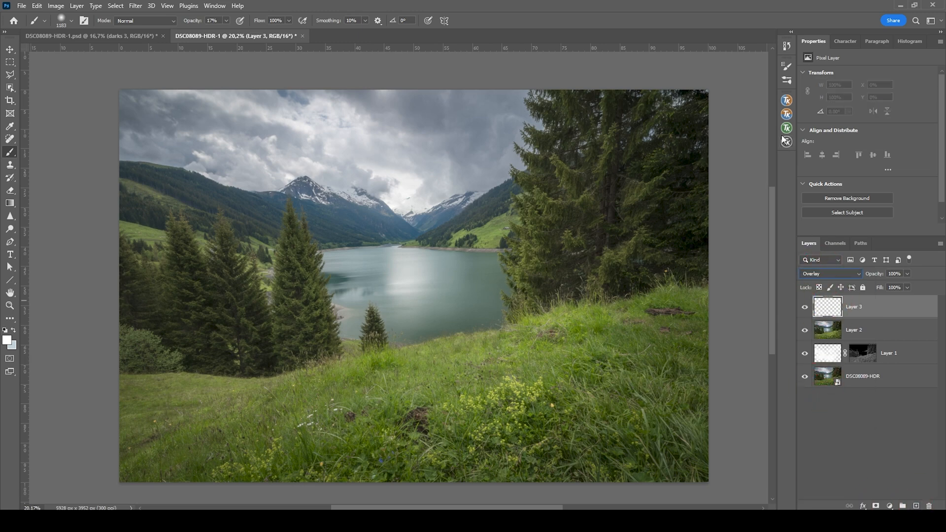
pyautogui.click(786, 127)
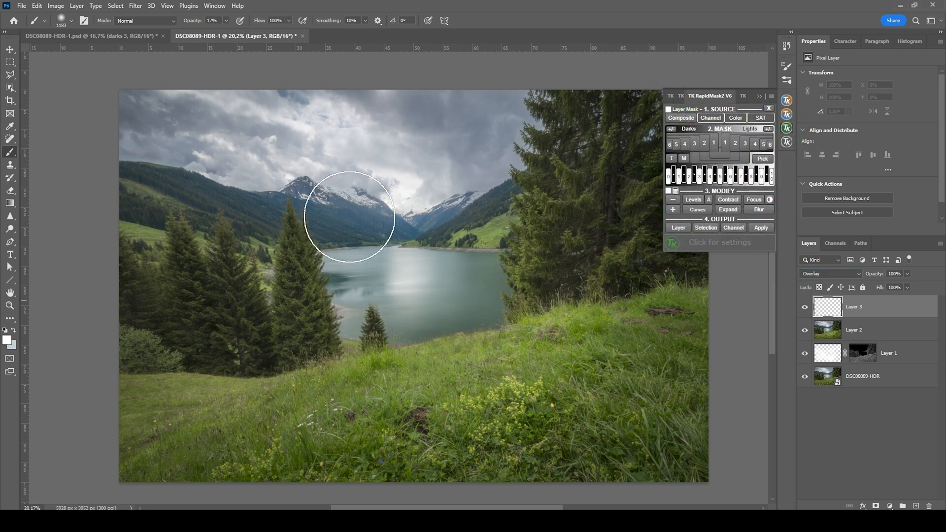
pyautogui.moveTo(604, 196)
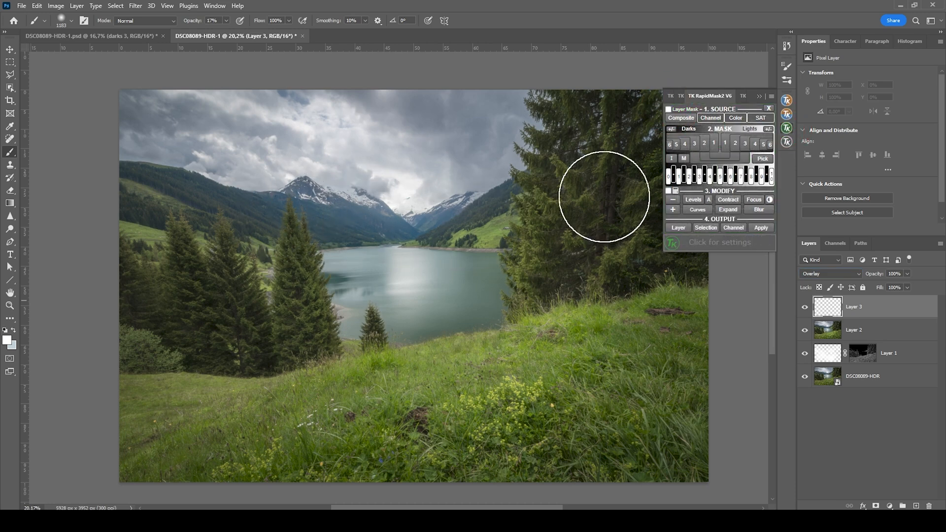
pyautogui.moveTo(714, 146)
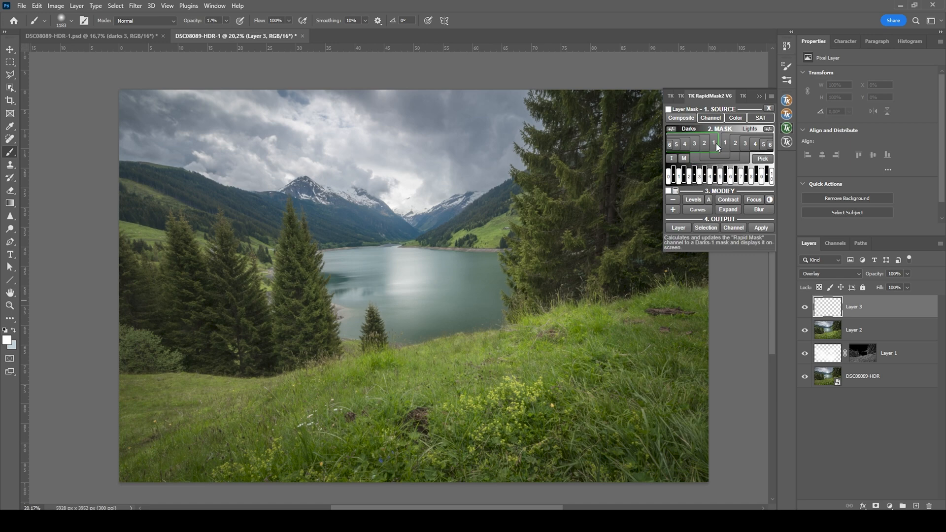
pyautogui.click(714, 143)
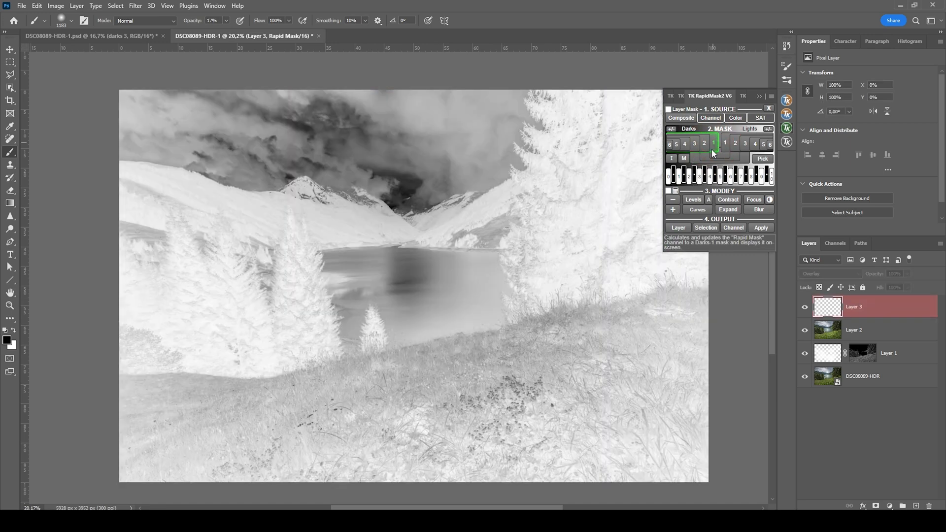
pyautogui.click(695, 144)
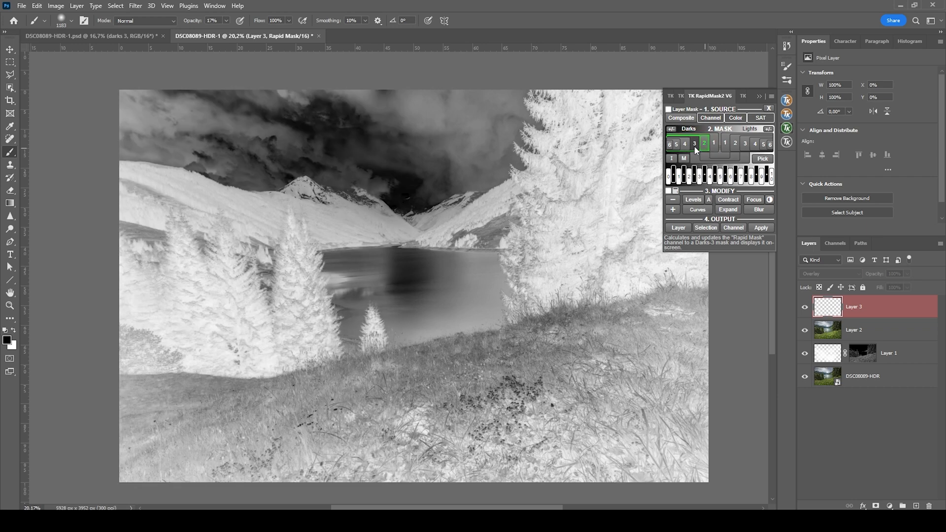
pyautogui.click(694, 144)
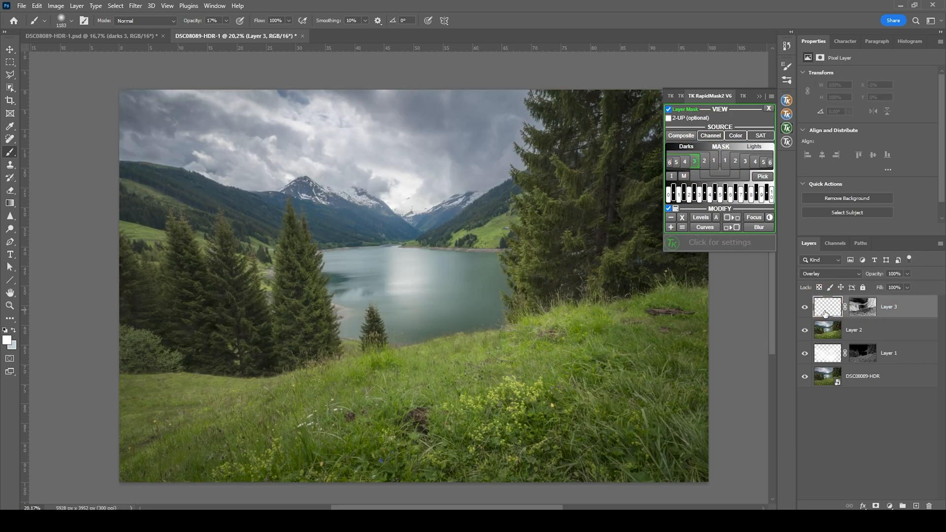
# Step: Choose black as the foreground colour and darken the top-left sky with a soft stroke
pyautogui.click(769, 108)
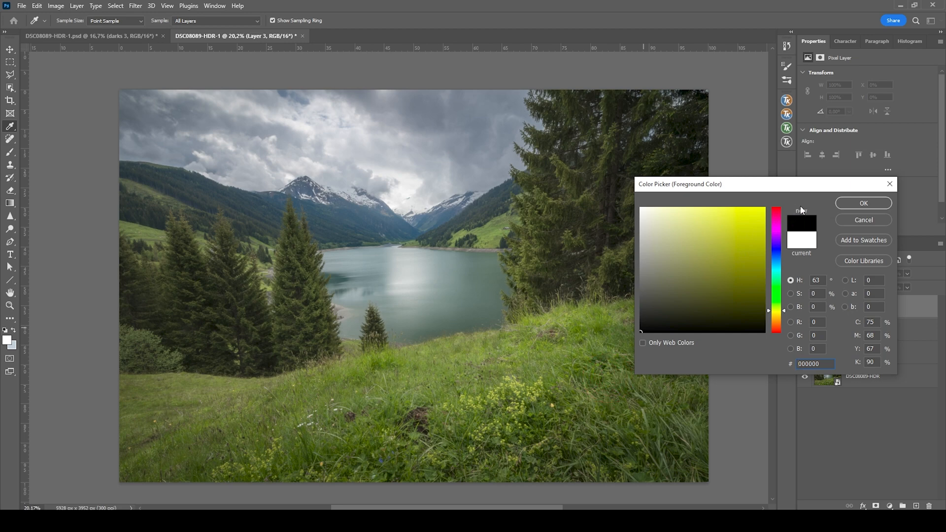
pyautogui.click(862, 203)
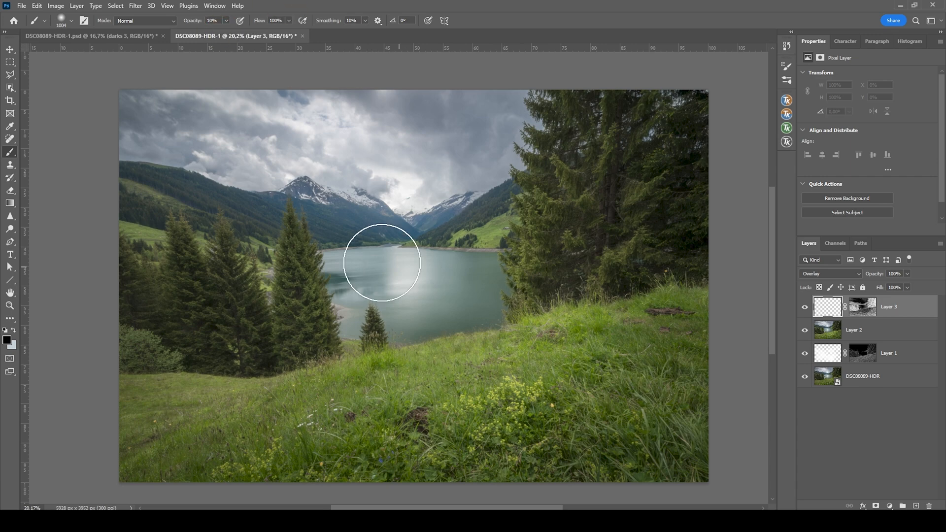
pyautogui.moveTo(316, 175)
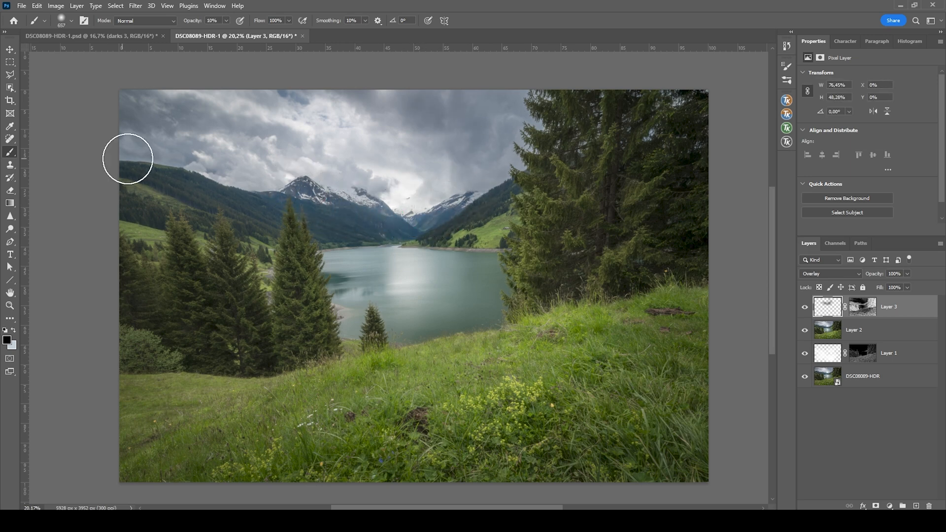
pyautogui.click(804, 308)
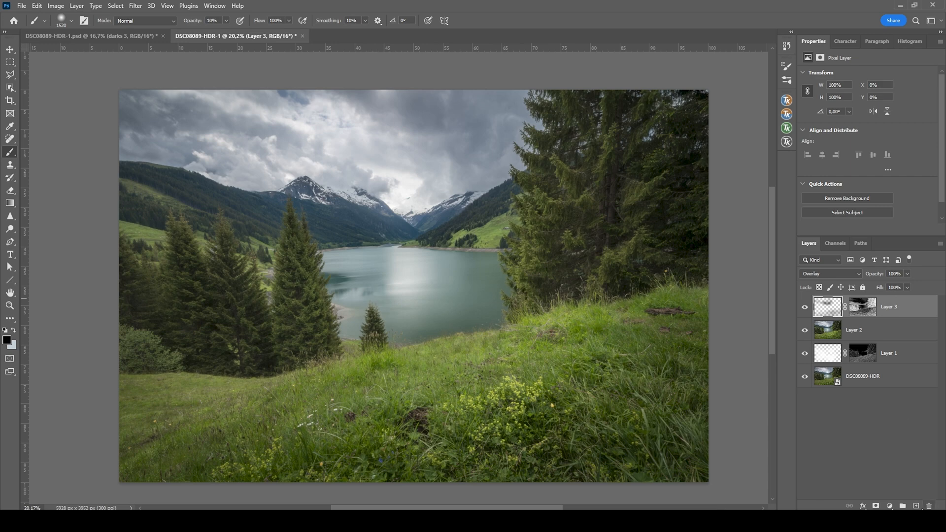
# Step: Add Layer 4 with a Lights 1 luminosity mask and adjust brush opacity for white painting
pyautogui.click(830, 273)
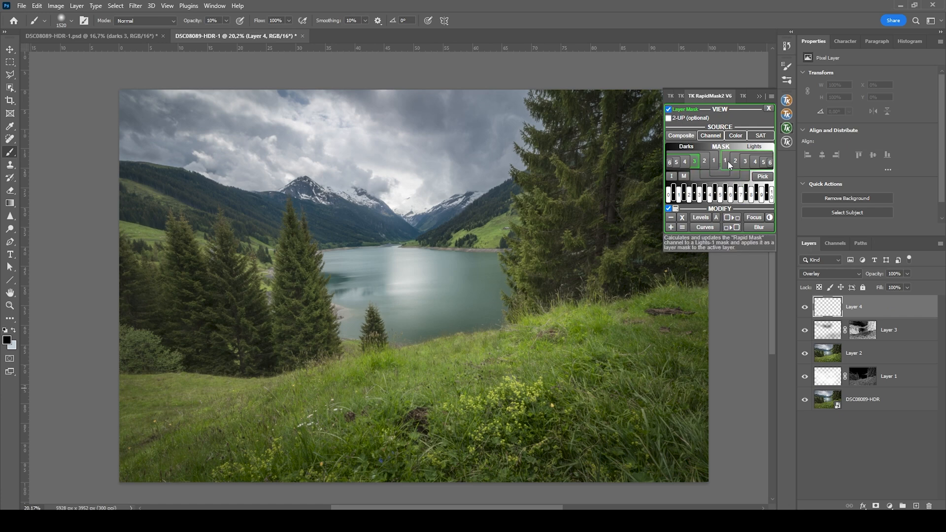
pyautogui.click(724, 161)
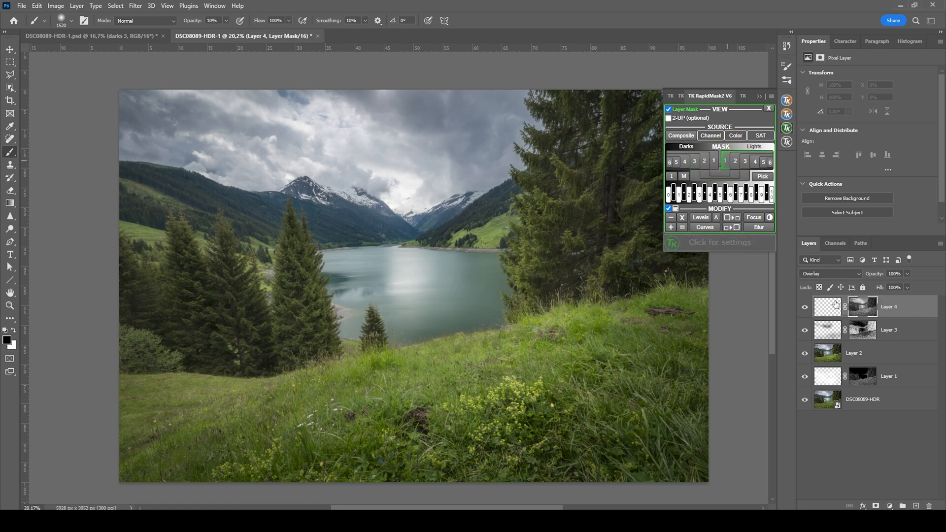
pyautogui.click(6, 337)
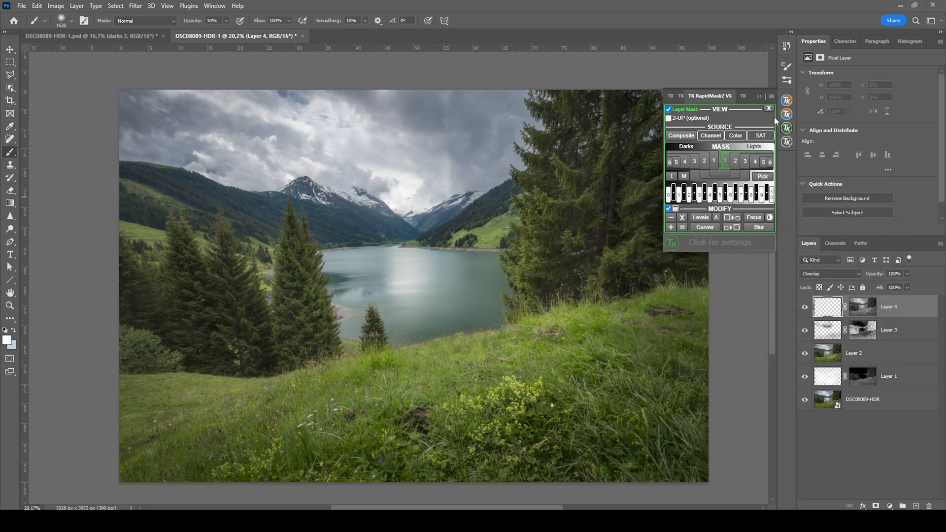
pyautogui.click(768, 108)
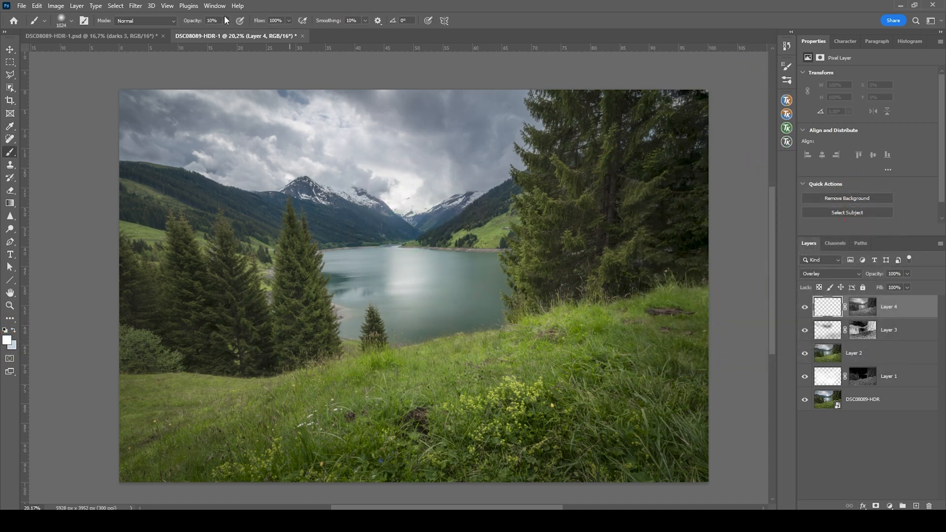
pyautogui.click(213, 20)
pyautogui.write('15')
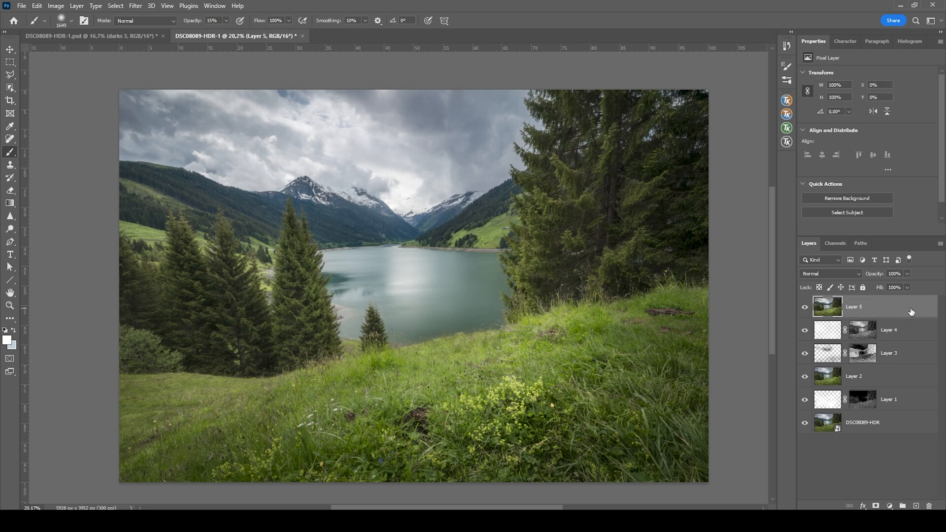
# Step: Blur merged Layer 5 with an 18-pixel Gaussian Blur
pyautogui.click(135, 6)
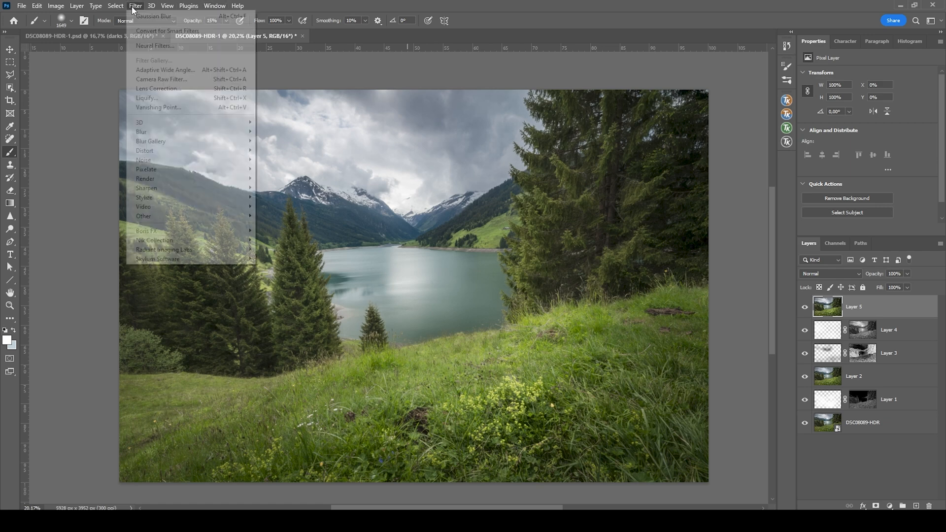
pyautogui.moveTo(141, 131)
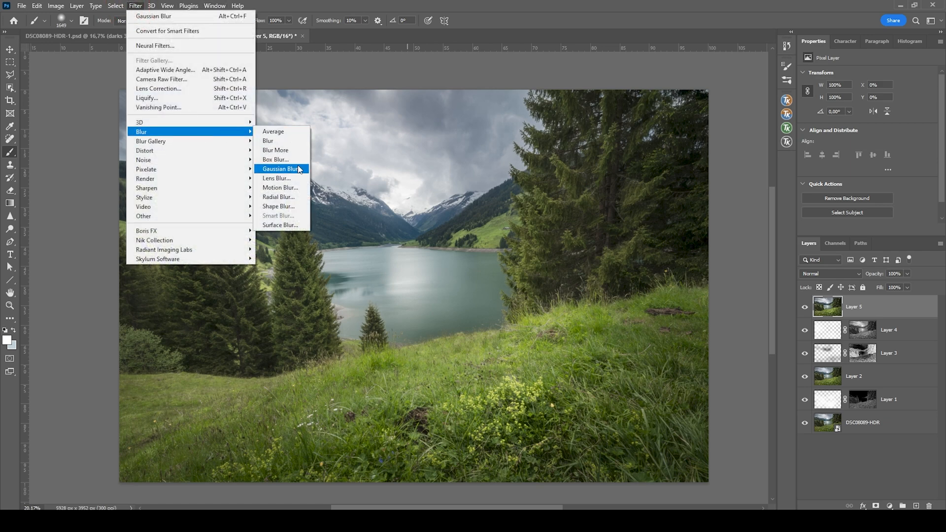
pyautogui.click(282, 169)
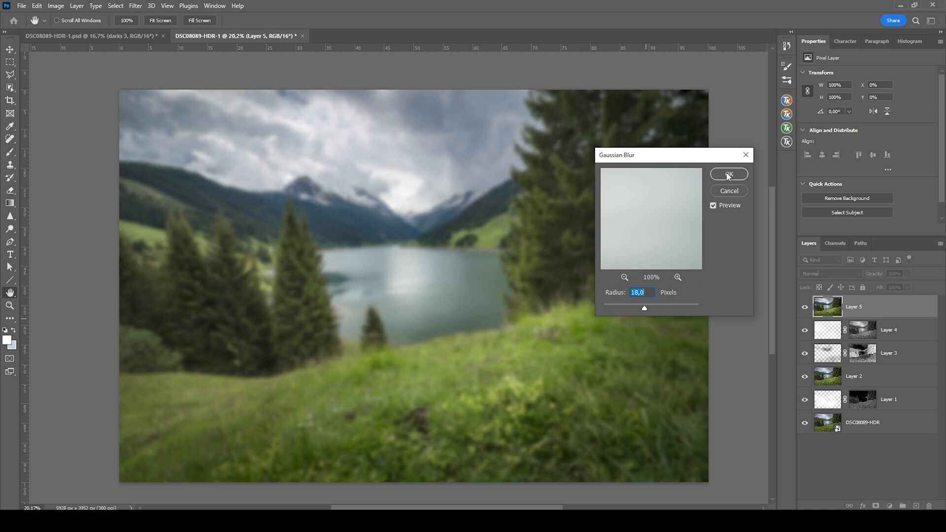
pyautogui.click(729, 175)
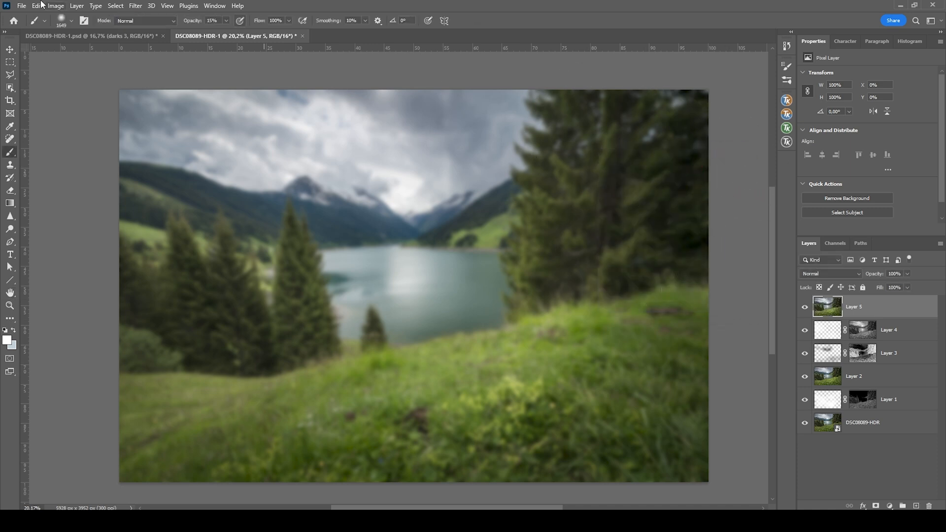
# Step: Fade Layer 5's Gaussian Blur, trying Color Dodge at 20% before switching to Lighten
pyautogui.click(36, 6)
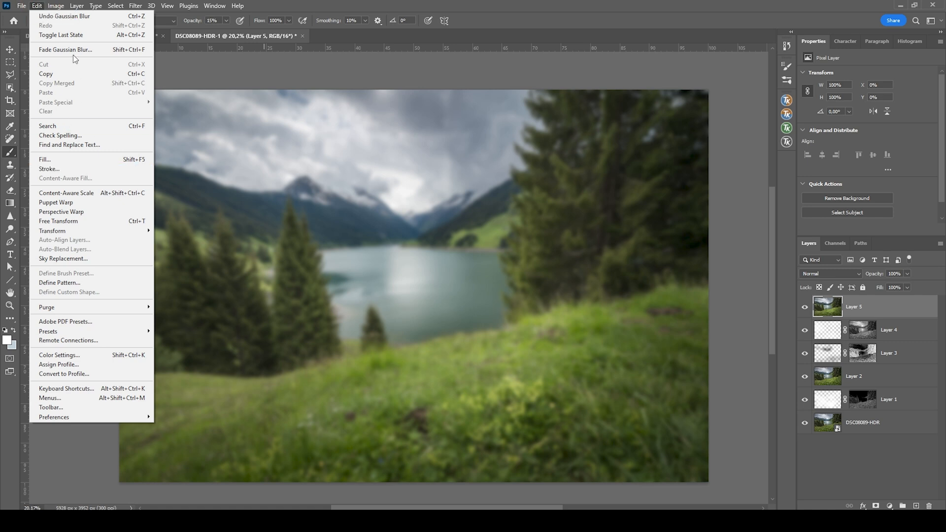
pyautogui.click(65, 49)
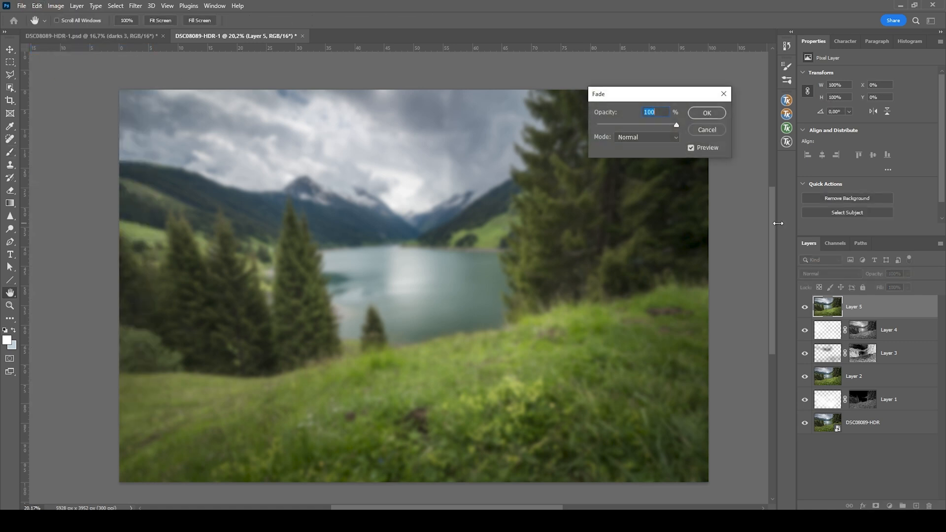
pyautogui.click(645, 137)
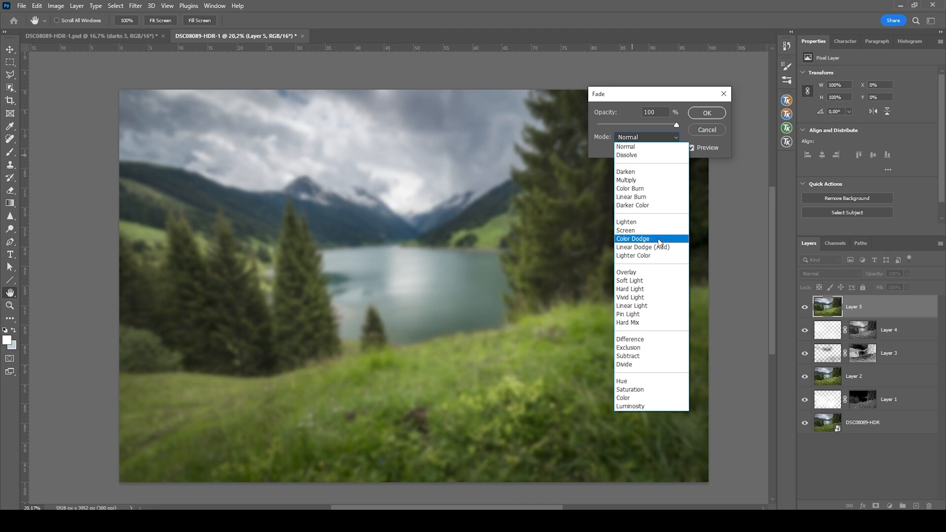
pyautogui.click(633, 238)
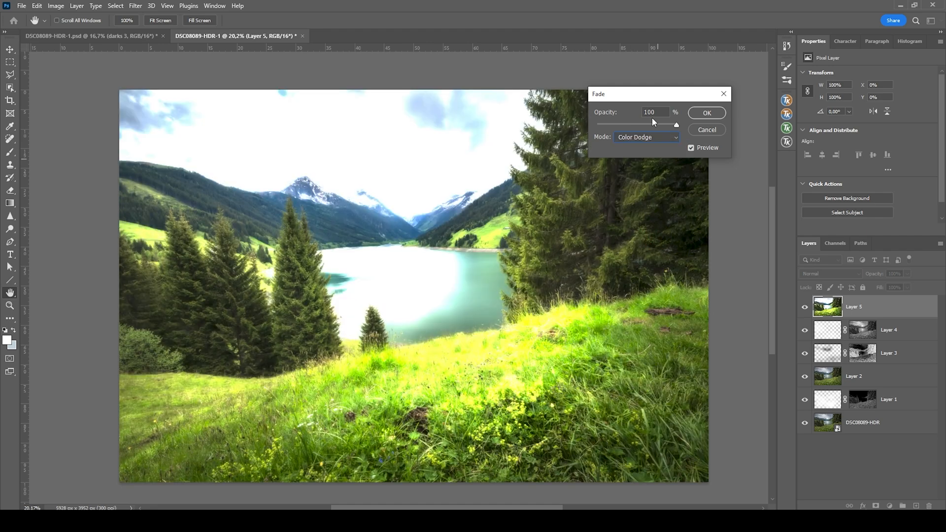
pyautogui.moveTo(676, 125); pyautogui.dragTo(611, 124)
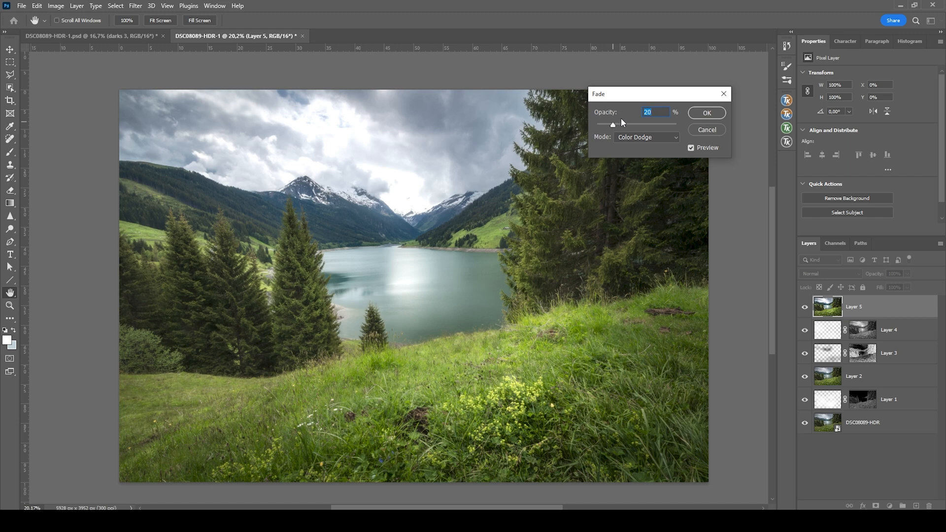
pyautogui.click(646, 137)
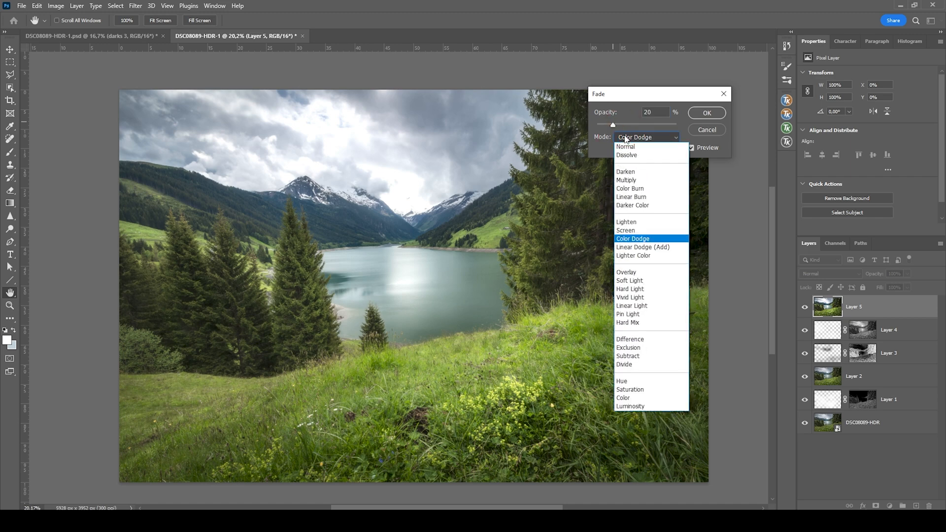
pyautogui.moveTo(626, 230)
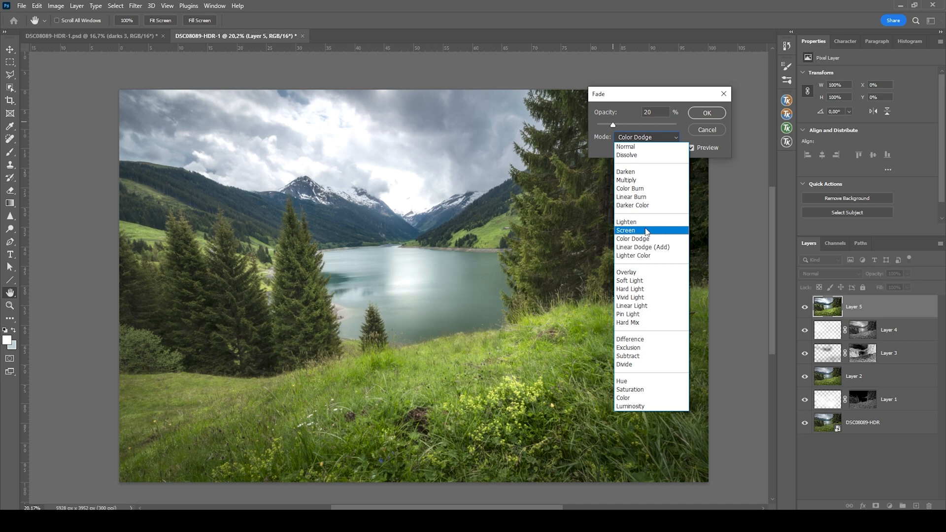
pyautogui.click(627, 222)
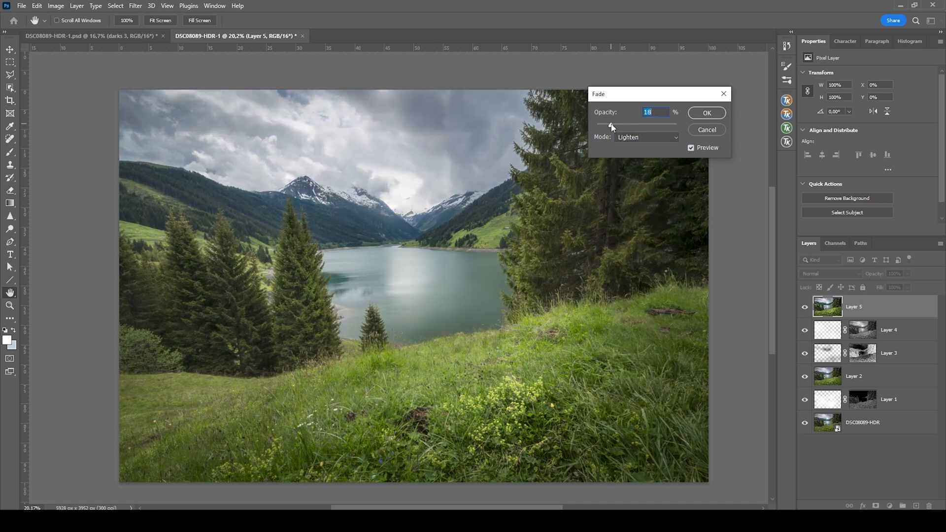
# Step: Settle the Lighten fade opacity at about 17%
pyautogui.moveTo(611, 125); pyautogui.dragTo(618, 126)
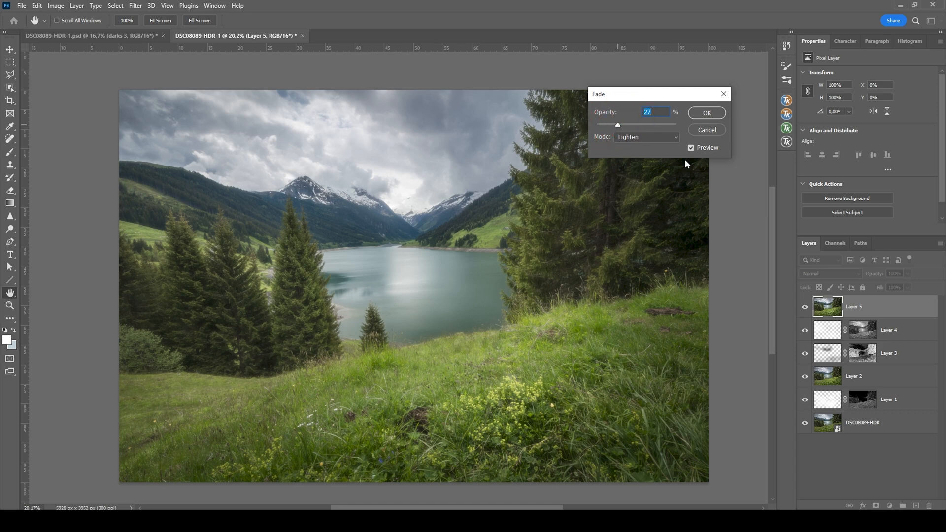
pyautogui.moveTo(617, 125); pyautogui.dragTo(606, 126)
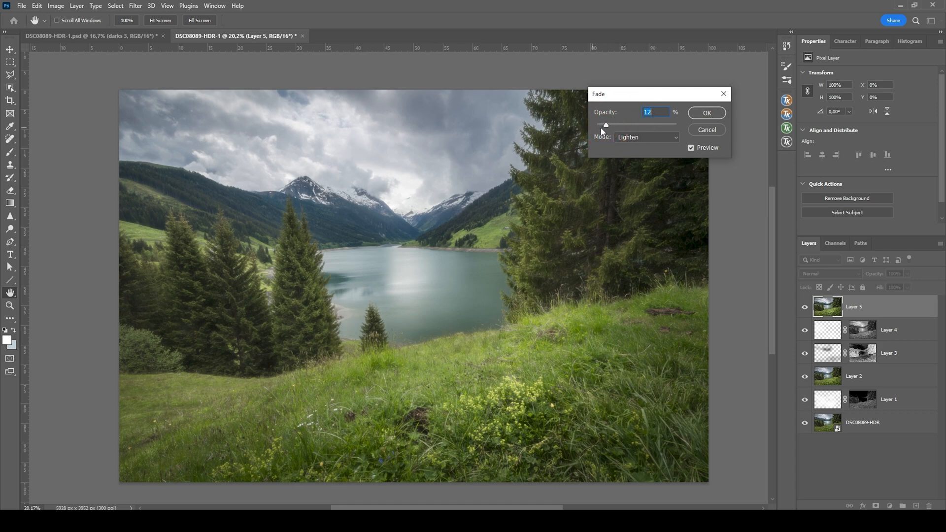
pyautogui.moveTo(606, 125); pyautogui.dragTo(612, 125)
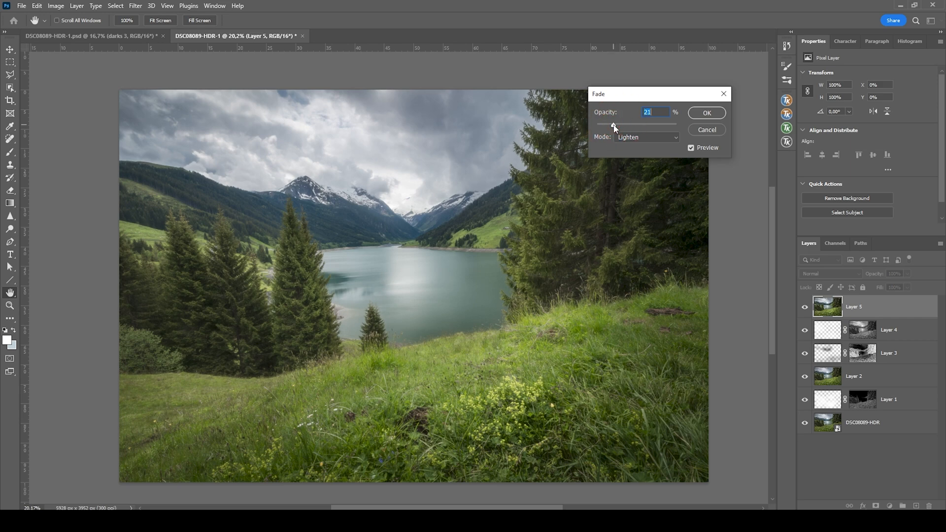
pyautogui.moveTo(614, 125); pyautogui.dragTo(609, 125)
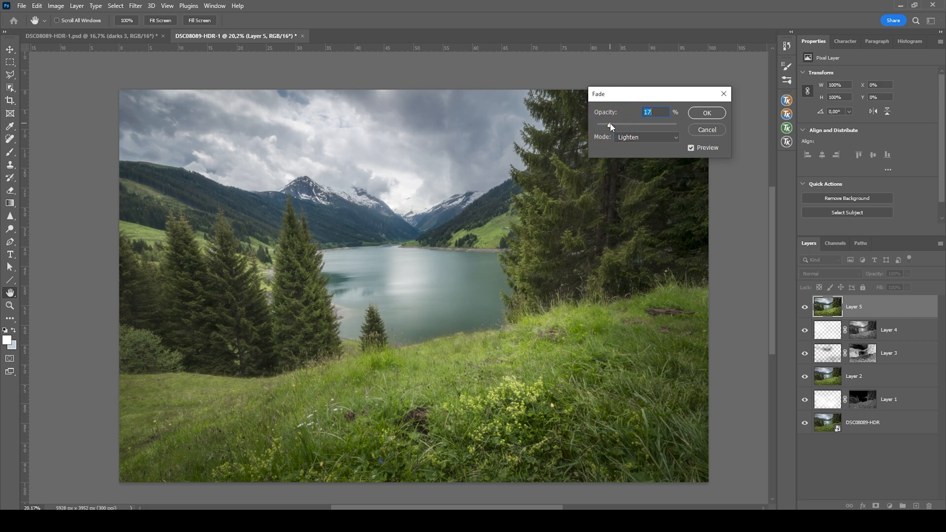
pyautogui.moveTo(612, 125); pyautogui.dragTo(609, 125)
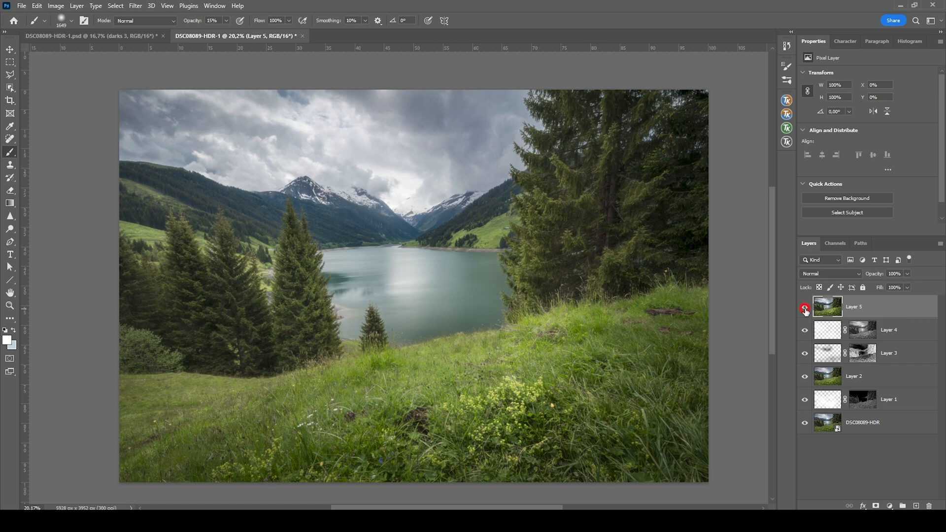
pyautogui.click(806, 309)
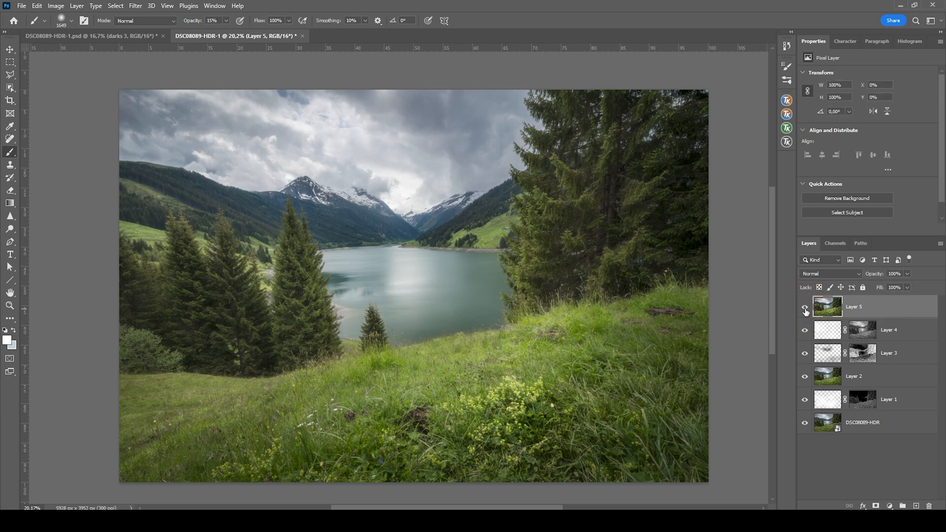